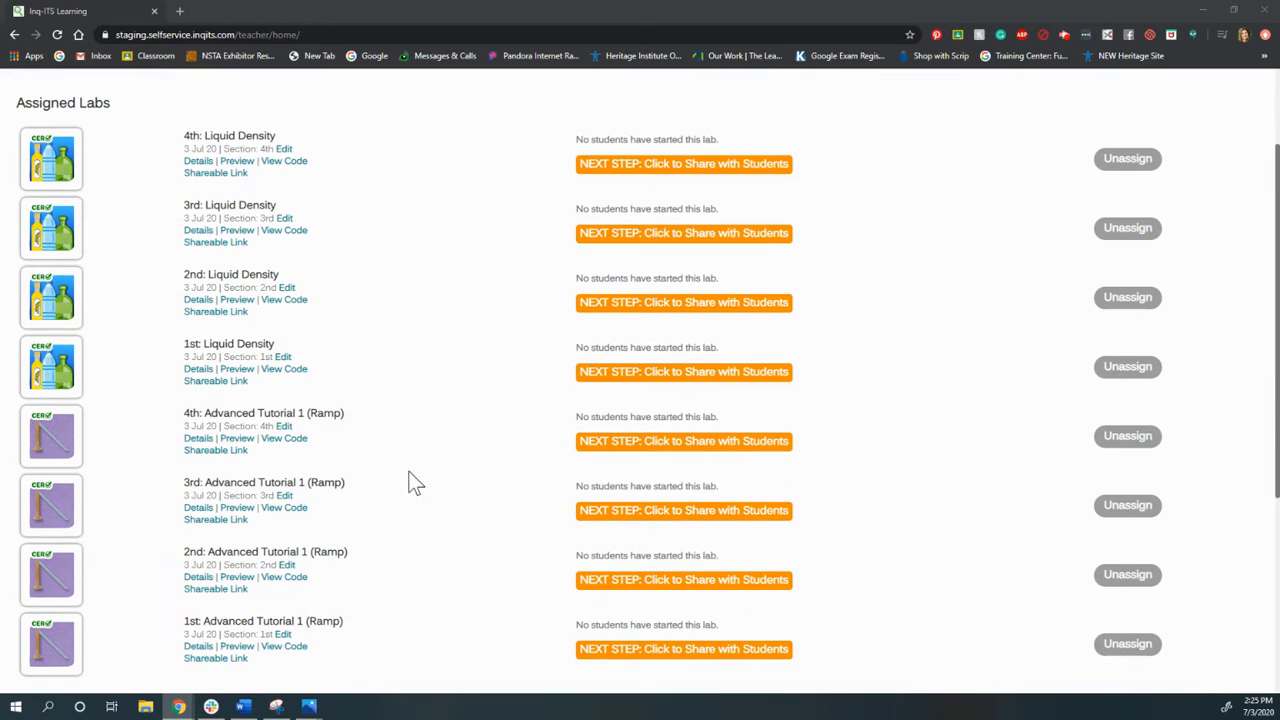
Reveal the shareable registration link for 1st: Advanced Tutorial 1 (Ramp) and open Chrome's menu
{"action": "scroll", "scroll_direction": "down", "scroll_amount": 3}
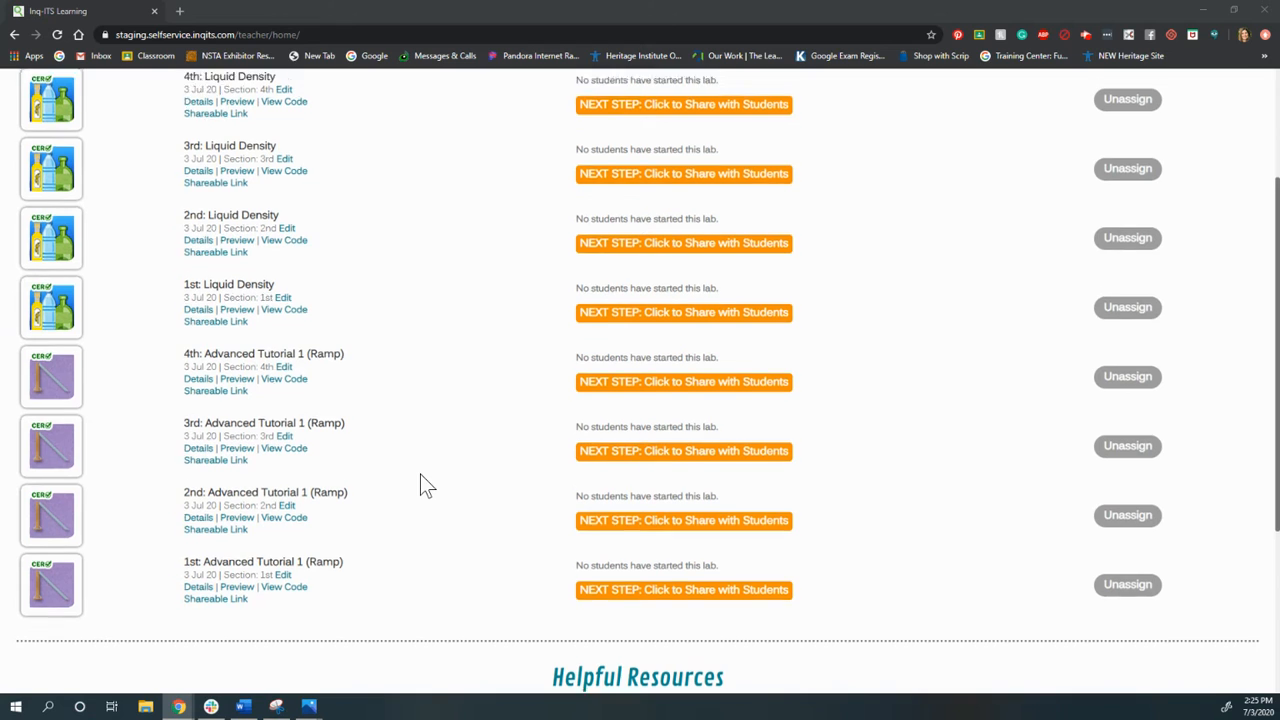
{"action": "scroll", "scroll_direction": "up", "scroll_amount": 3}
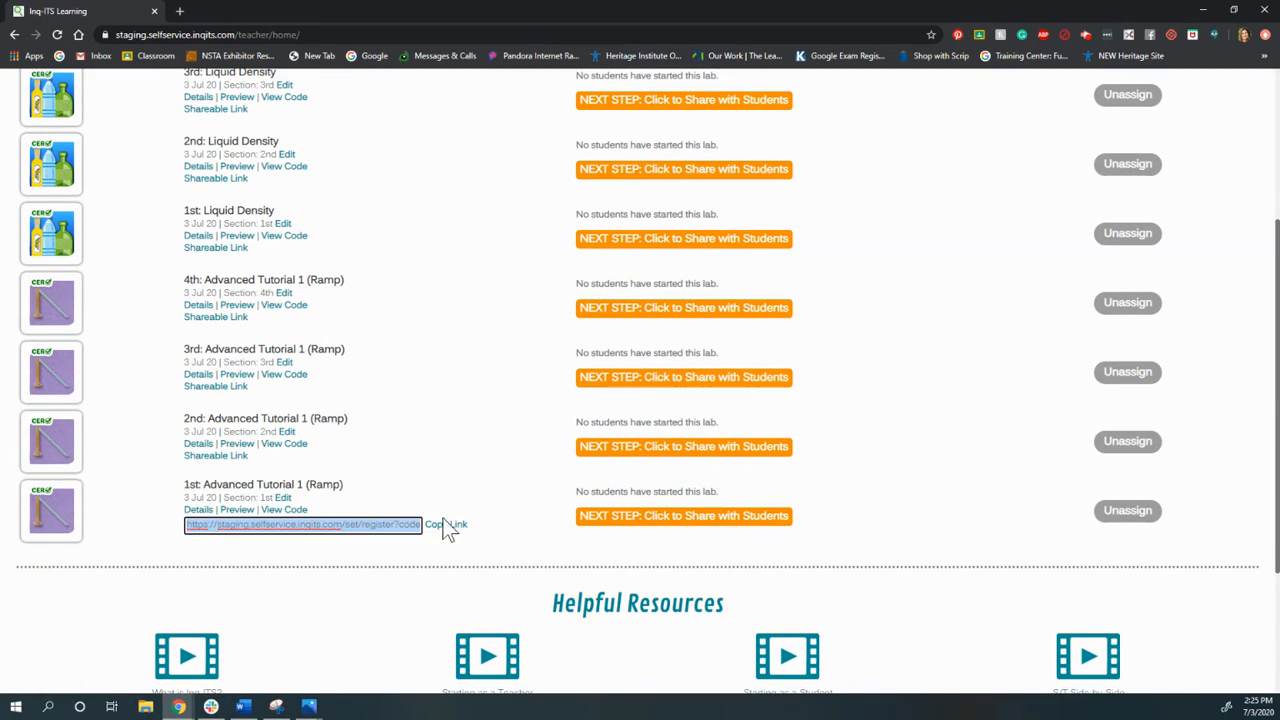
{"action": "scroll", "scroll_direction": "up", "scroll_amount": 3}
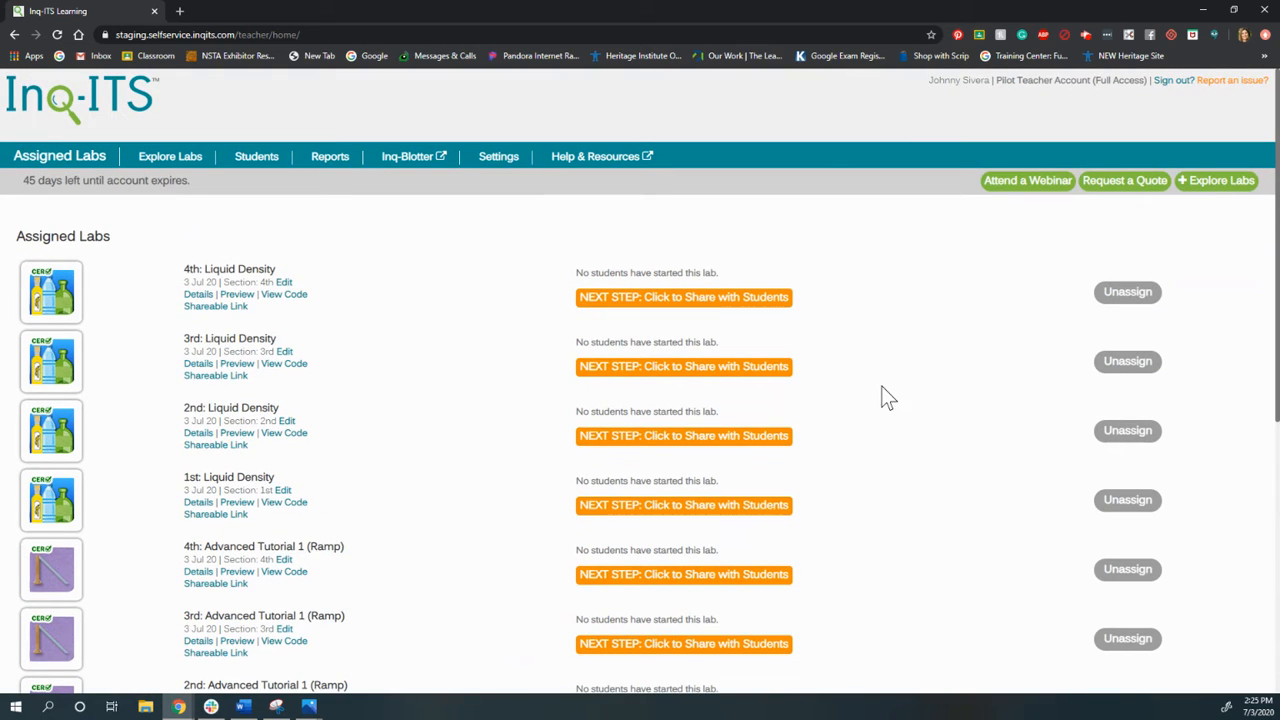
{"action": "left_click", "coordinate": [1264, 34]}
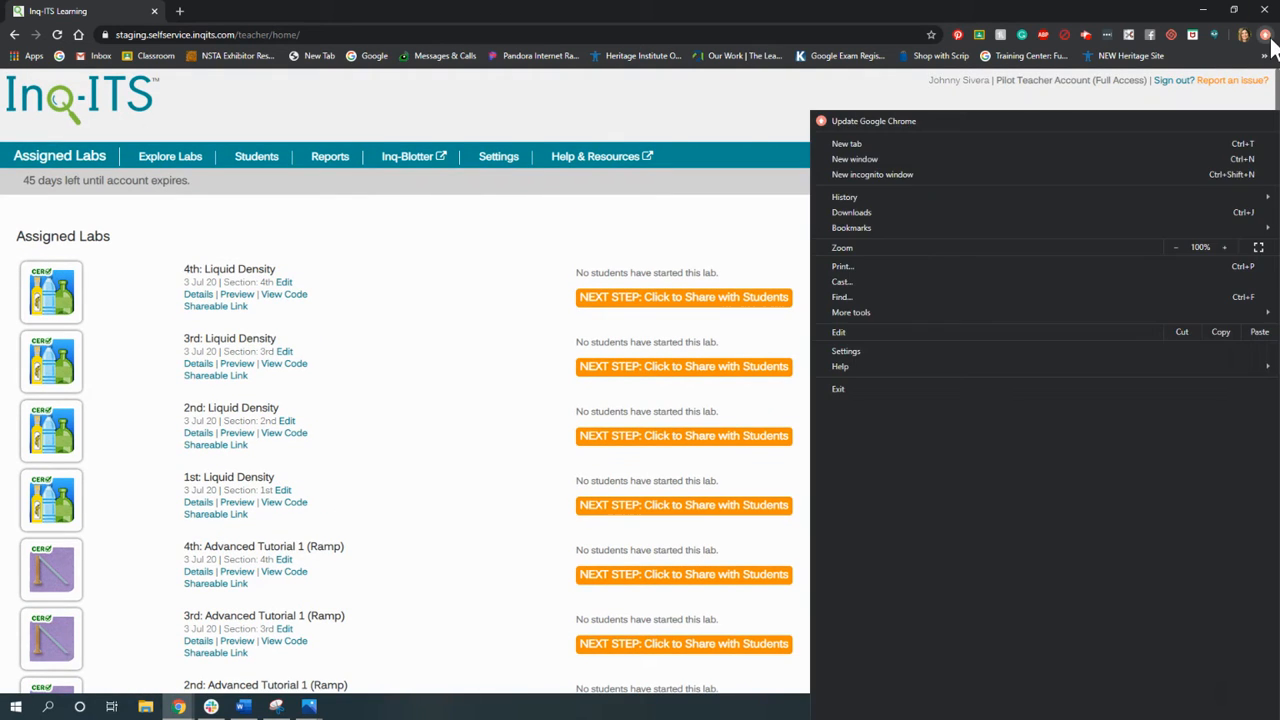
Register a username-based student account from the class link in a private window, then sign in
{"action": "left_click", "coordinate": [872, 174]}
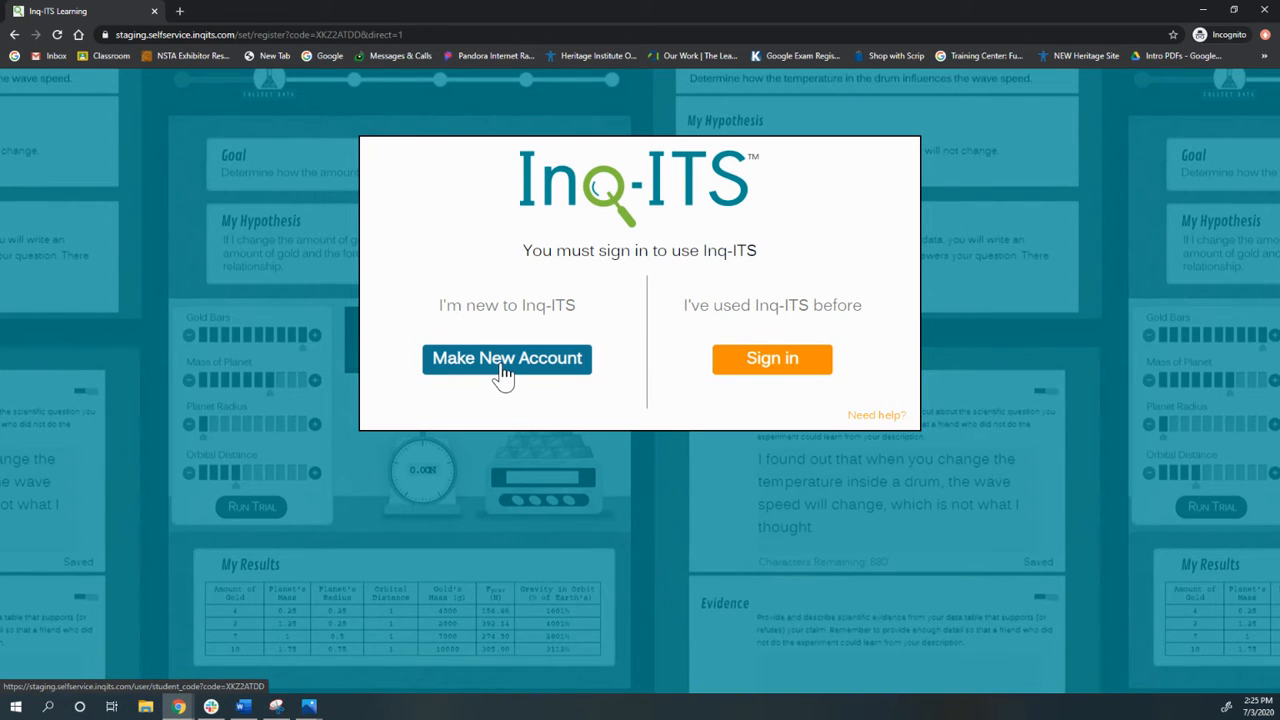
{"action": "left_click", "coordinate": [506, 358]}
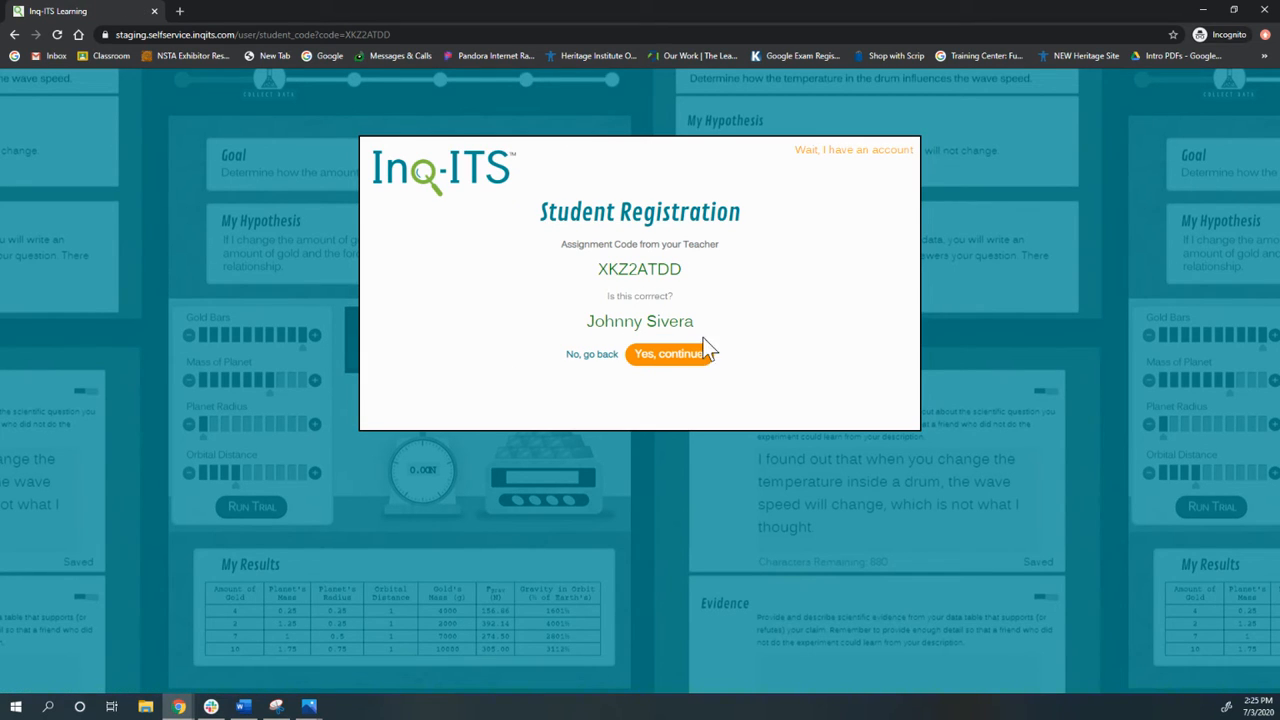
{"action": "left_click", "coordinate": [670, 353]}
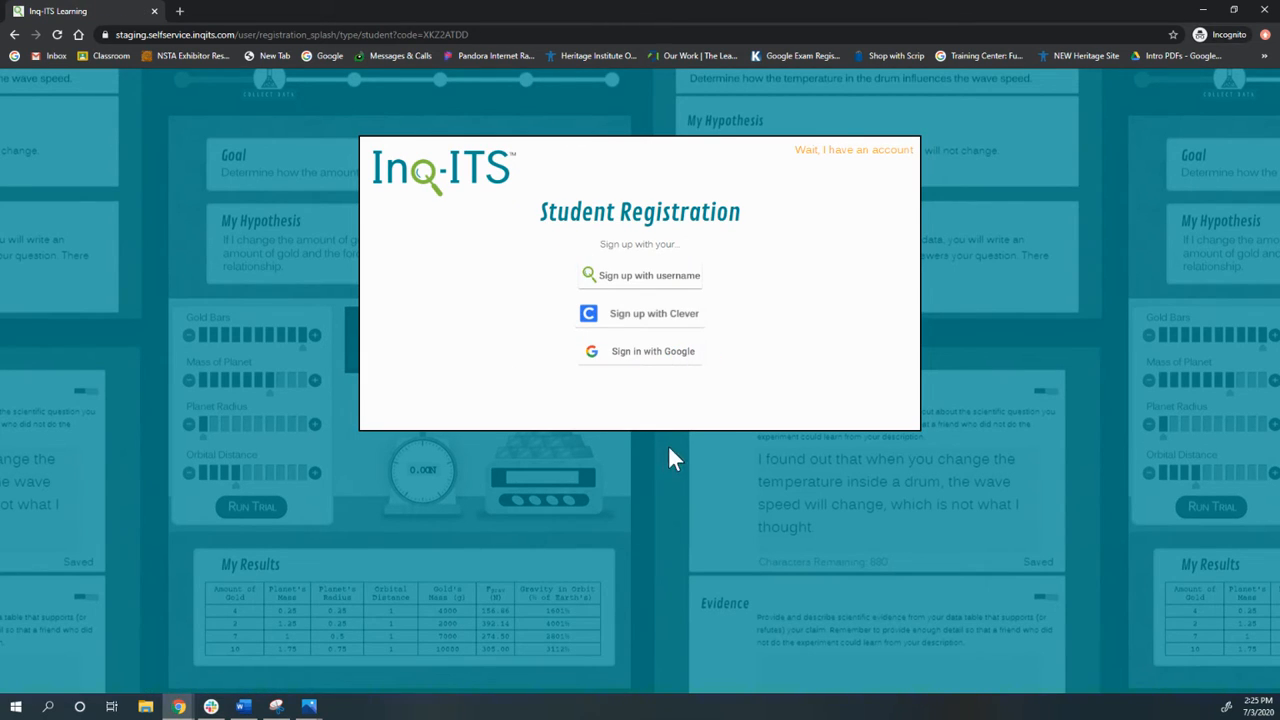
{"action": "mouse_move", "coordinate": [631, 290]}
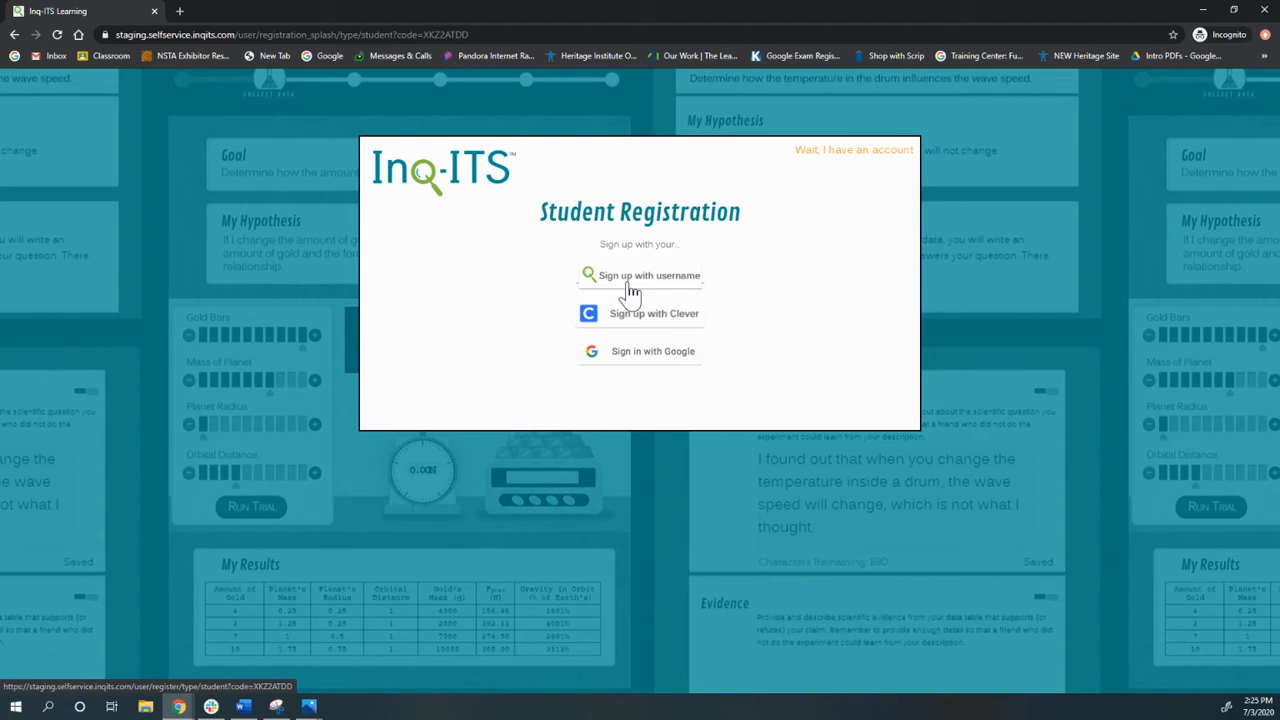
{"action": "left_click", "coordinate": [648, 275]}
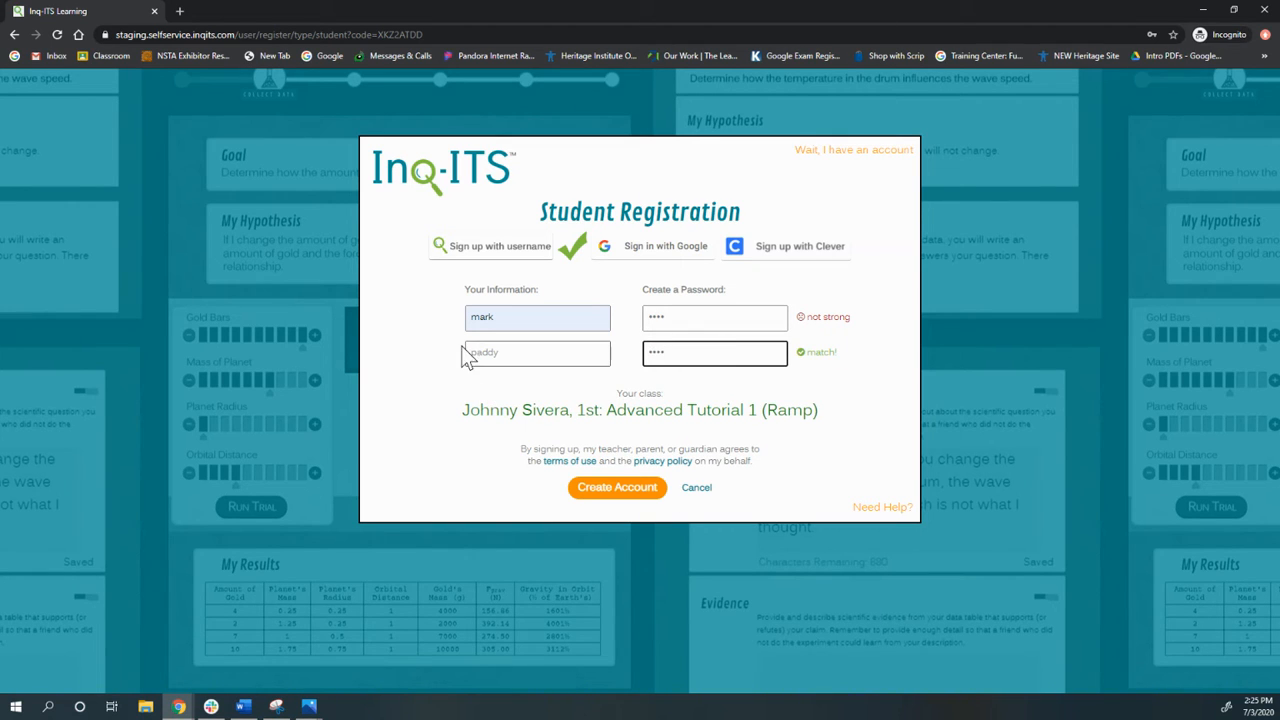
{"action": "left_click", "coordinate": [617, 487]}
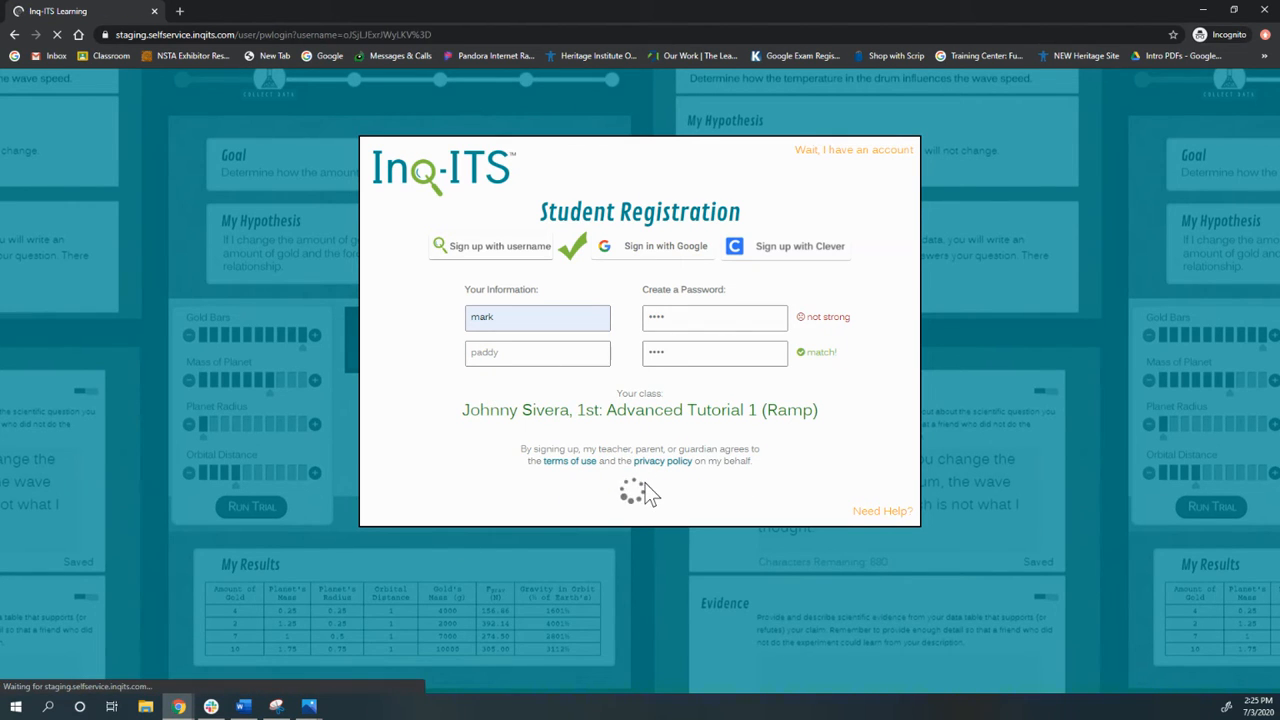
{"action": "left_click", "coordinate": [853, 149]}
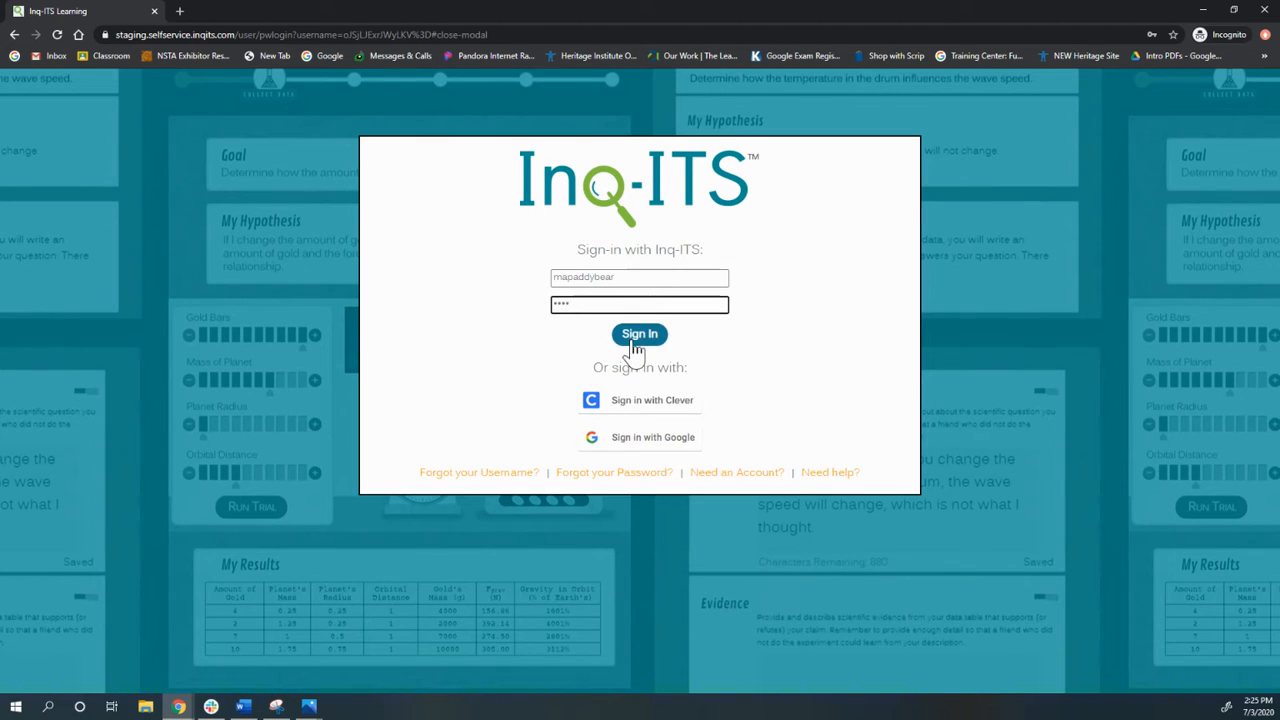
{"action": "left_click", "coordinate": [639, 334]}
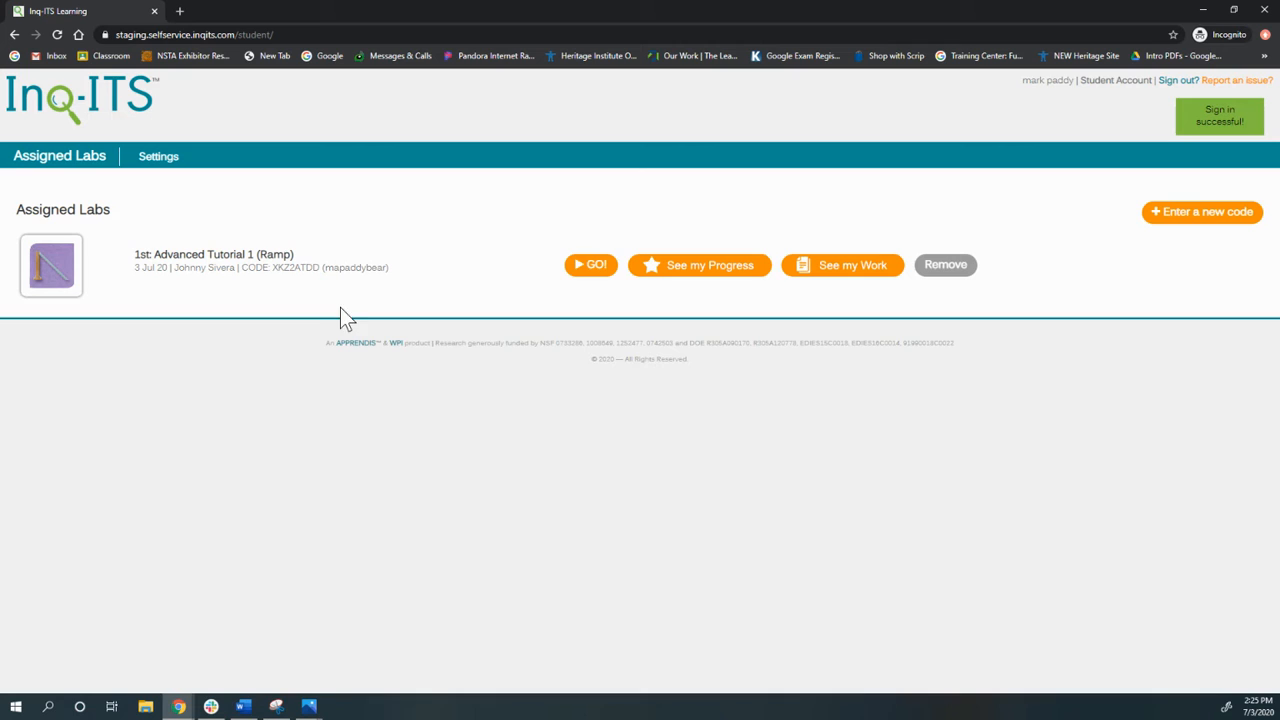
{"action": "mouse_move", "coordinate": [247, 220]}
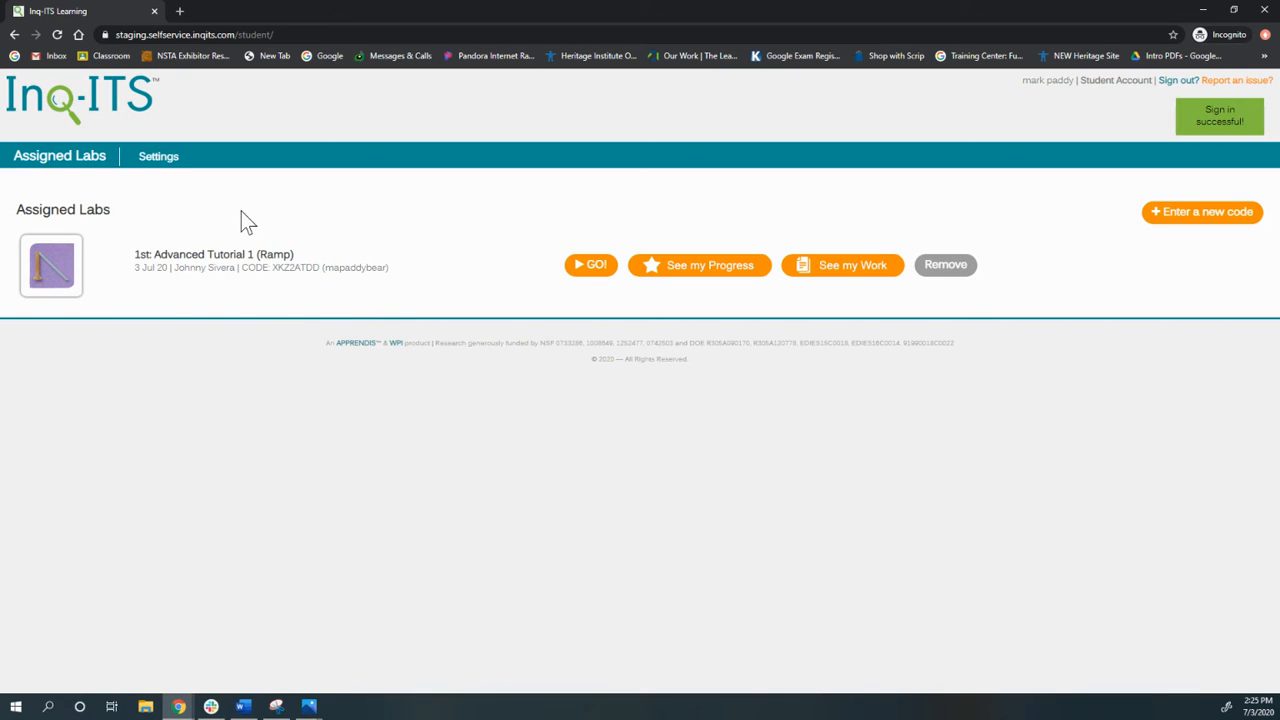
{"action": "mouse_move", "coordinate": [190, 252]}
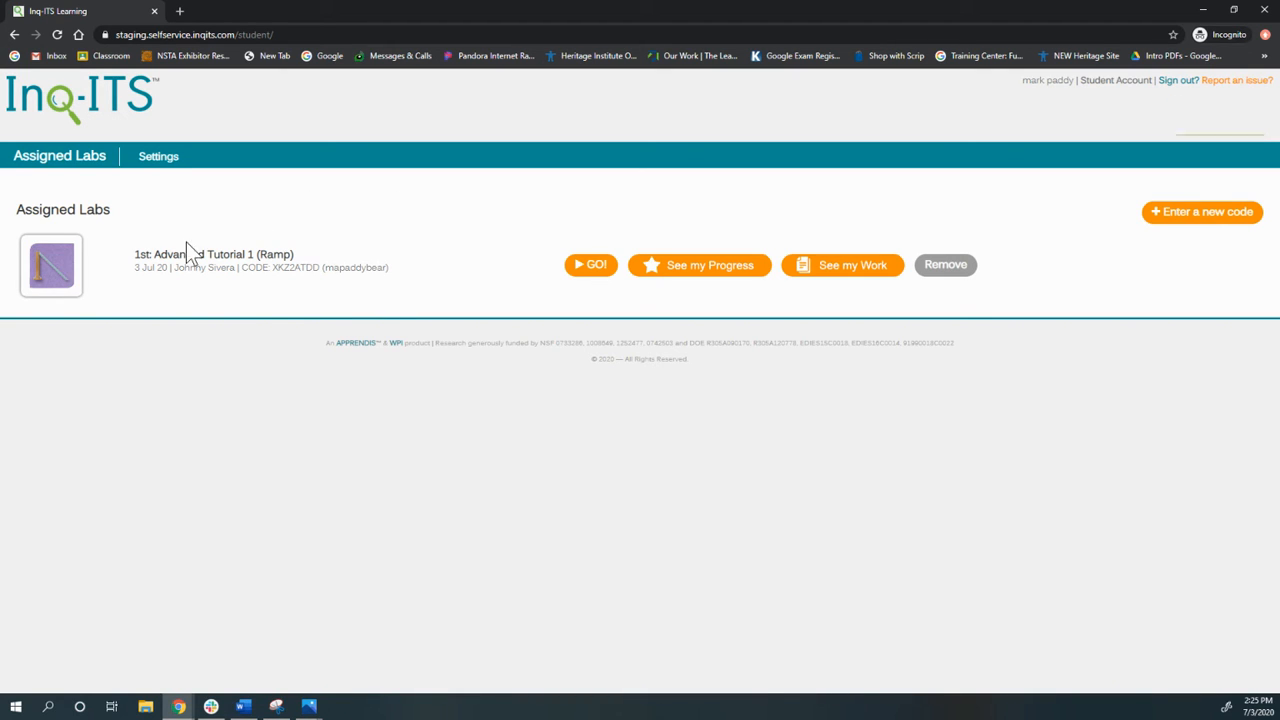
{"action": "left_click", "coordinate": [158, 156]}
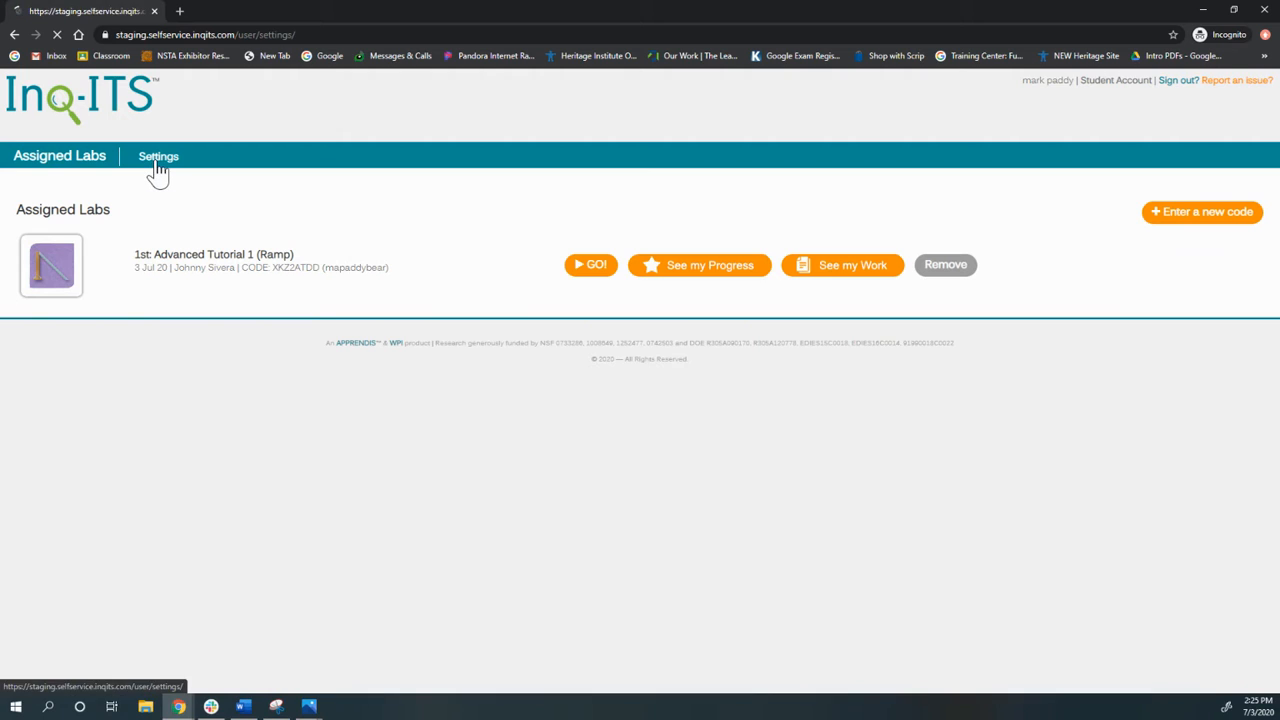
{"action": "left_click", "coordinate": [158, 156]}
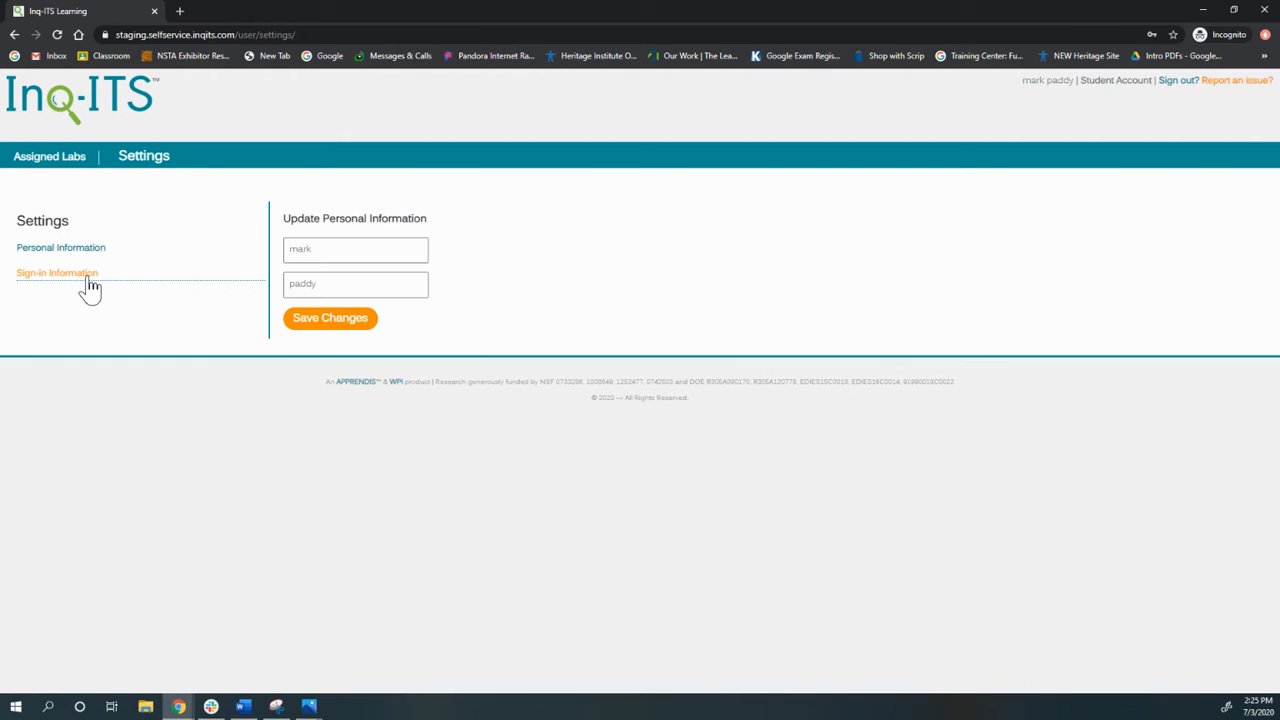
{"action": "left_click", "coordinate": [57, 272]}
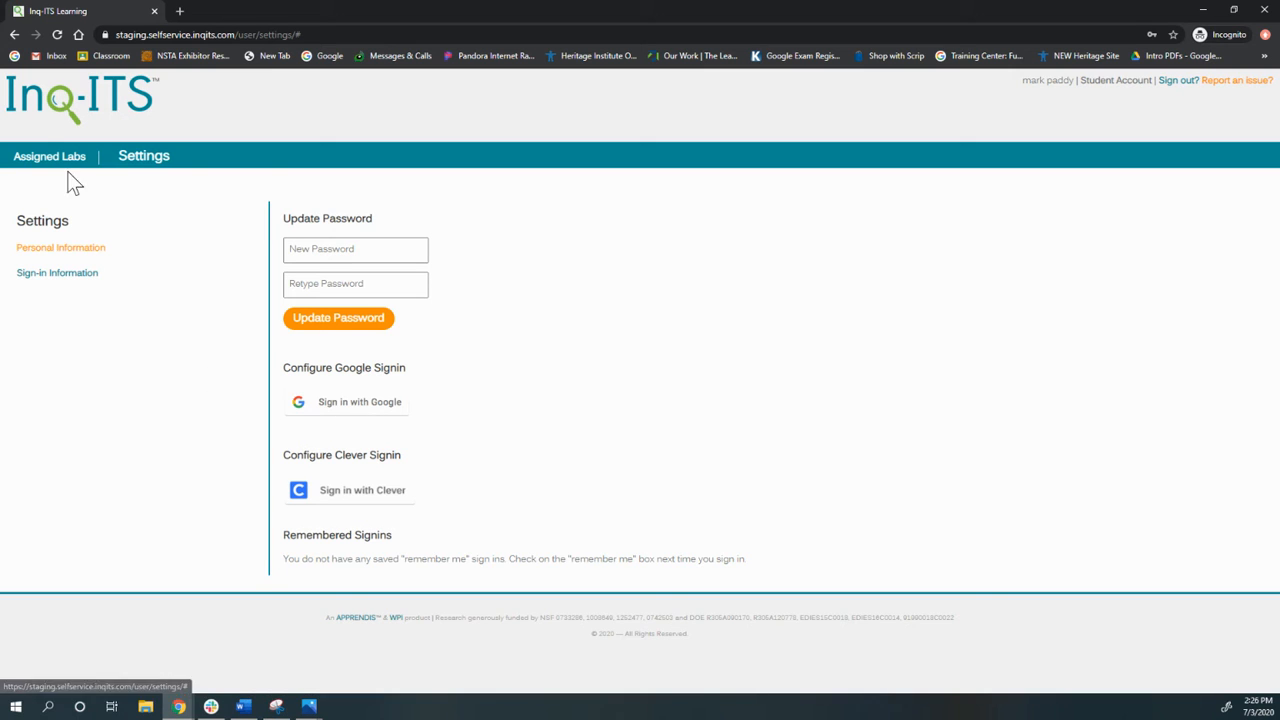
{"action": "left_click", "coordinate": [49, 156]}
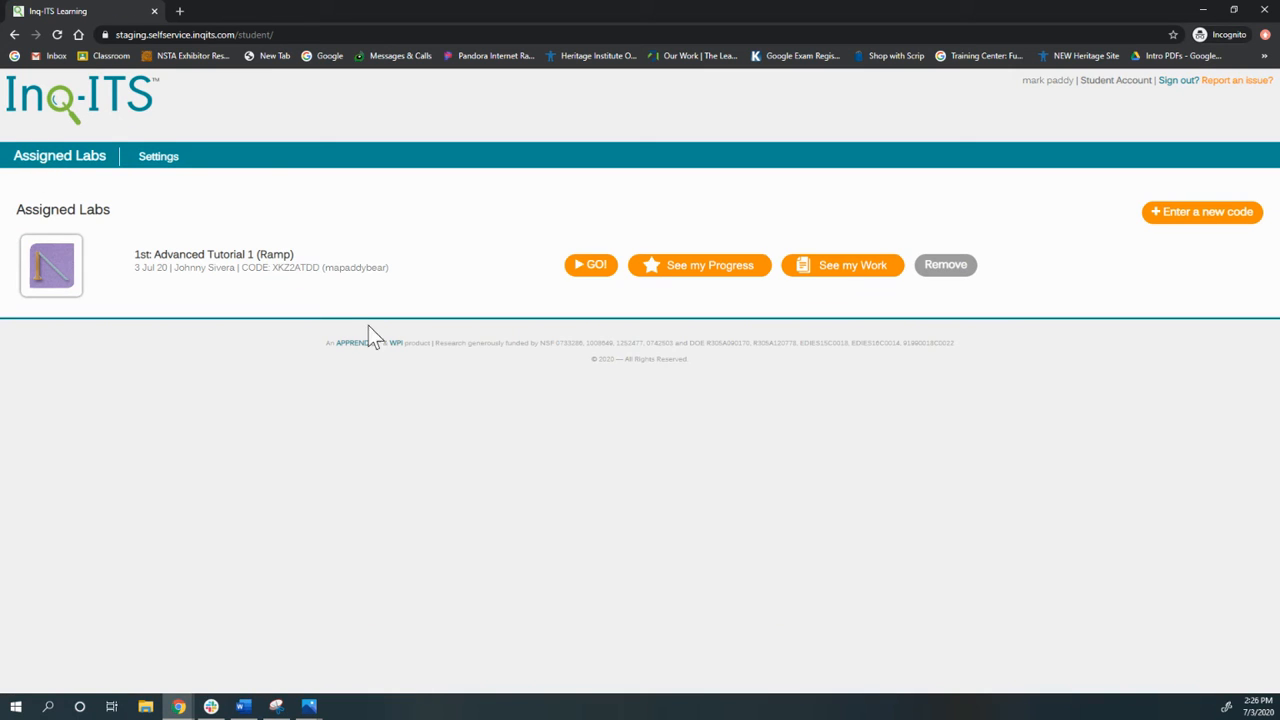
{"action": "mouse_move", "coordinate": [325, 362]}
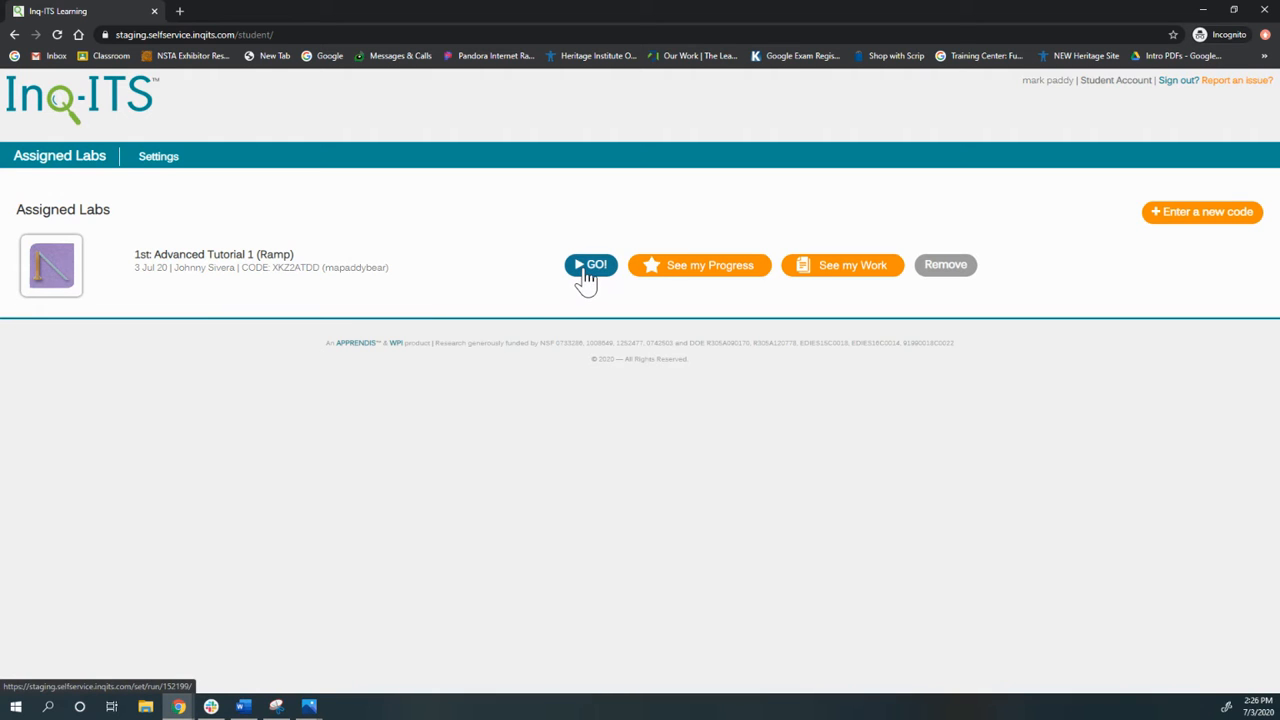
Open the Ramp lab, confirm the welcome directions were read, and submit activity 1 of 3
{"action": "left_click", "coordinate": [591, 265]}
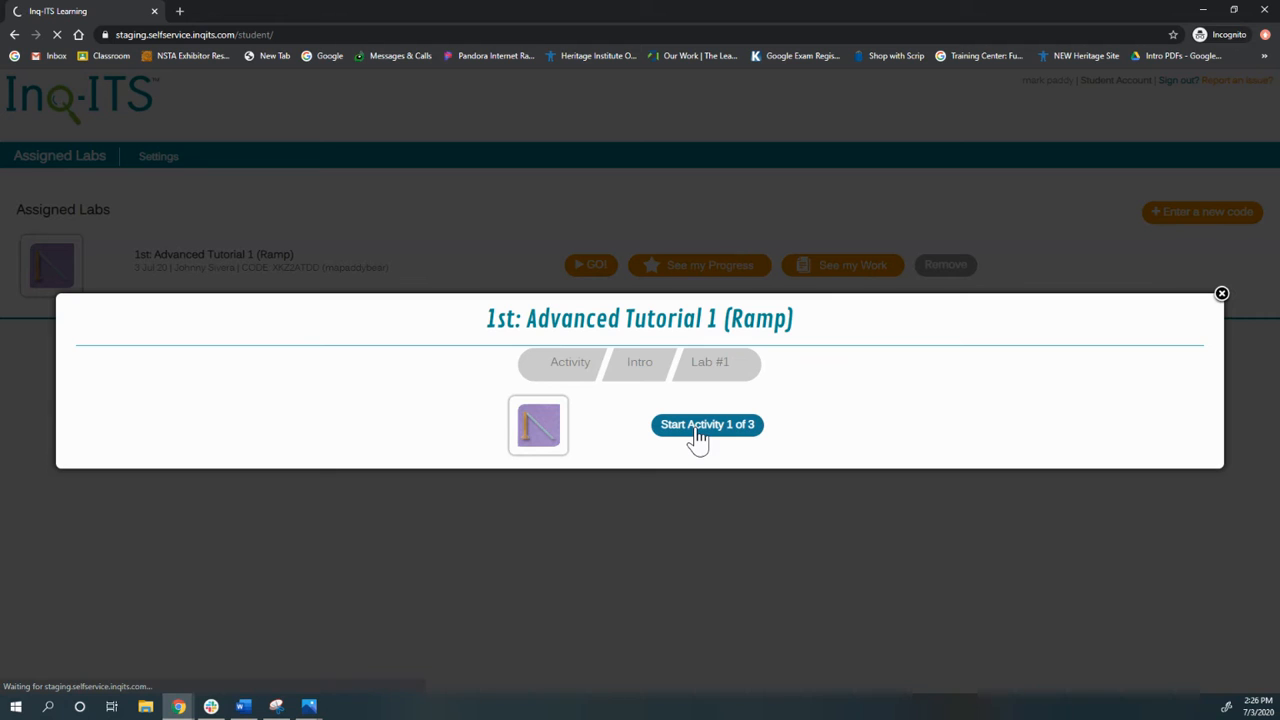
{"action": "left_click", "coordinate": [707, 424]}
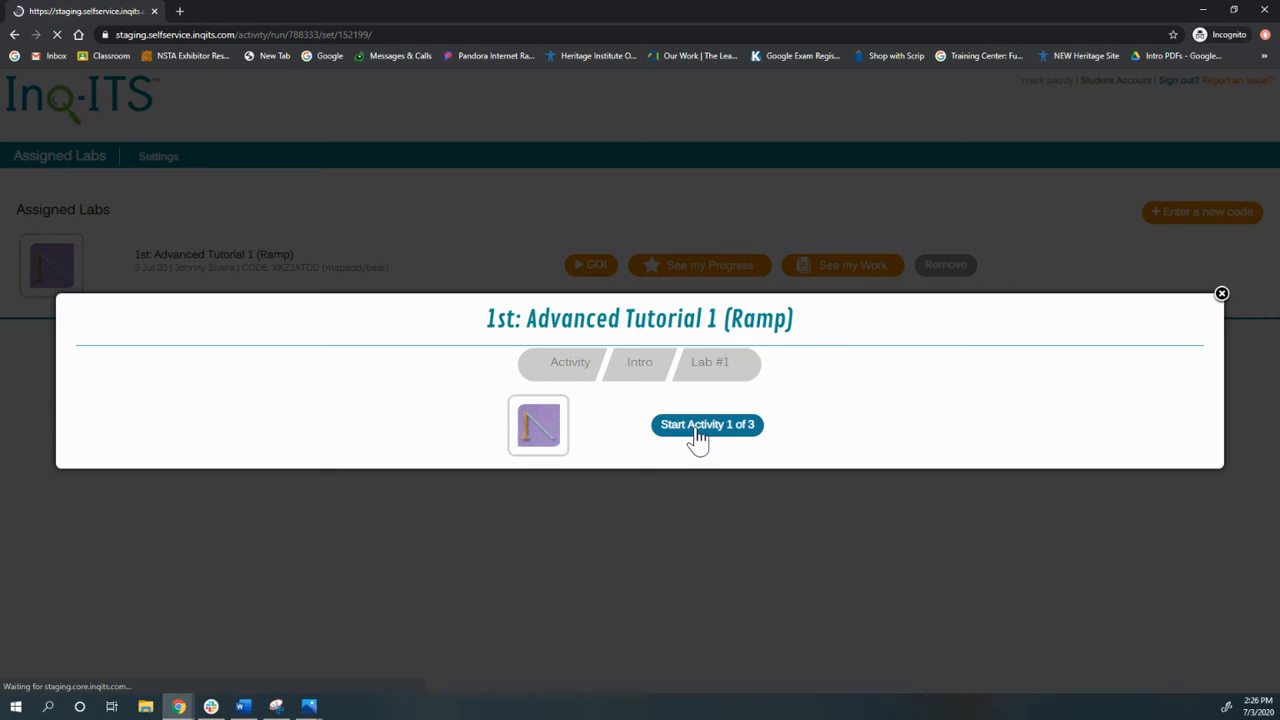
{"action": "left_click", "coordinate": [706, 424]}
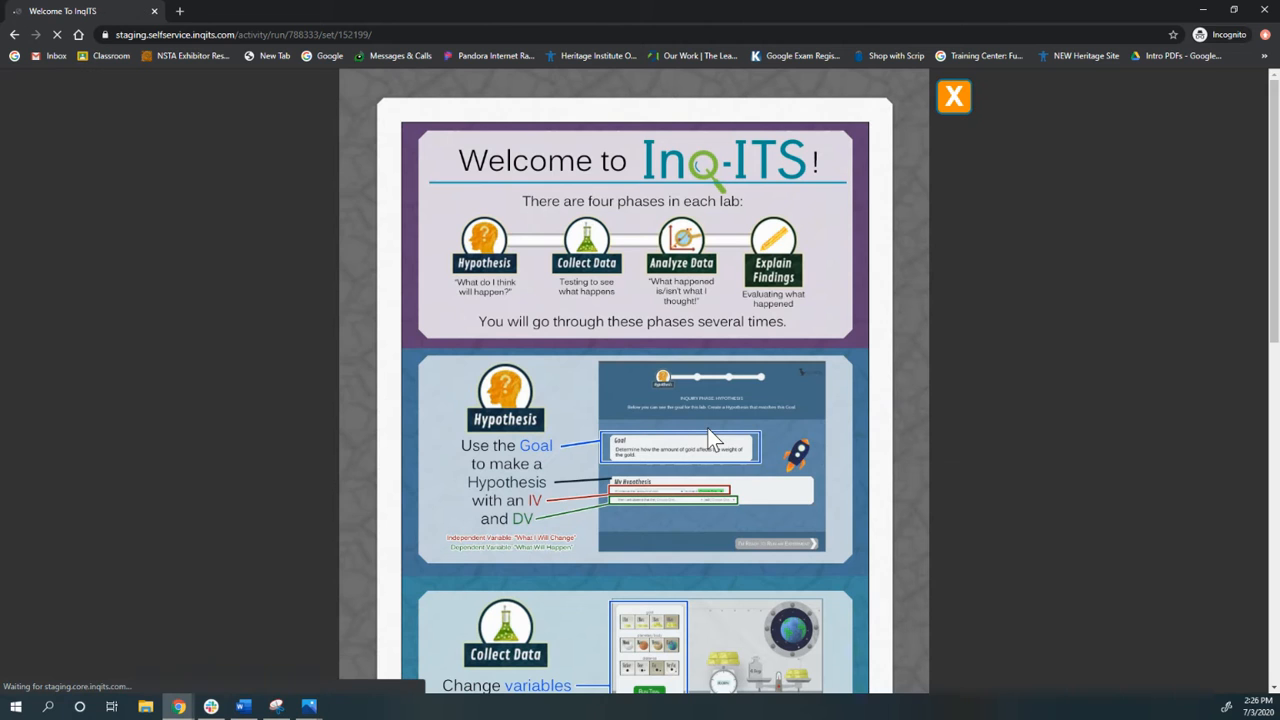
{"action": "scroll", "scroll_direction": "down", "scroll_amount": 3}
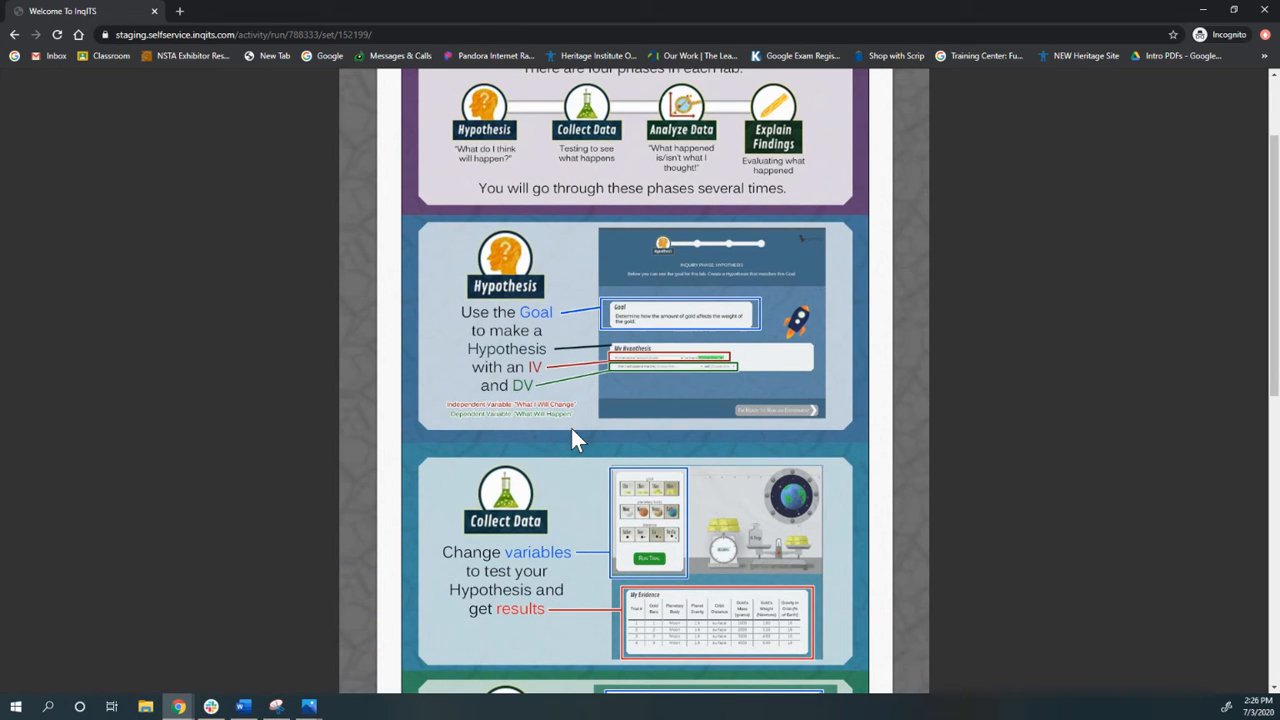
{"action": "scroll", "scroll_direction": "up", "scroll_amount": 3}
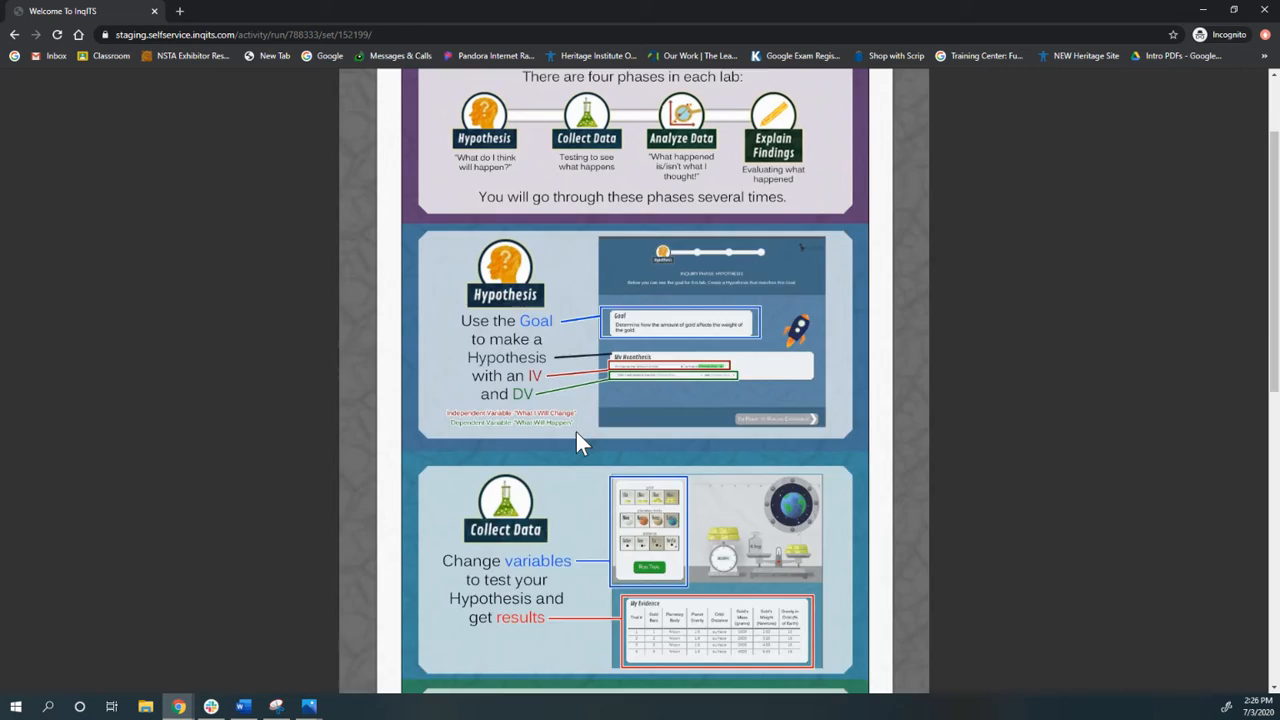
{"action": "scroll", "scroll_direction": "down", "scroll_amount": 3}
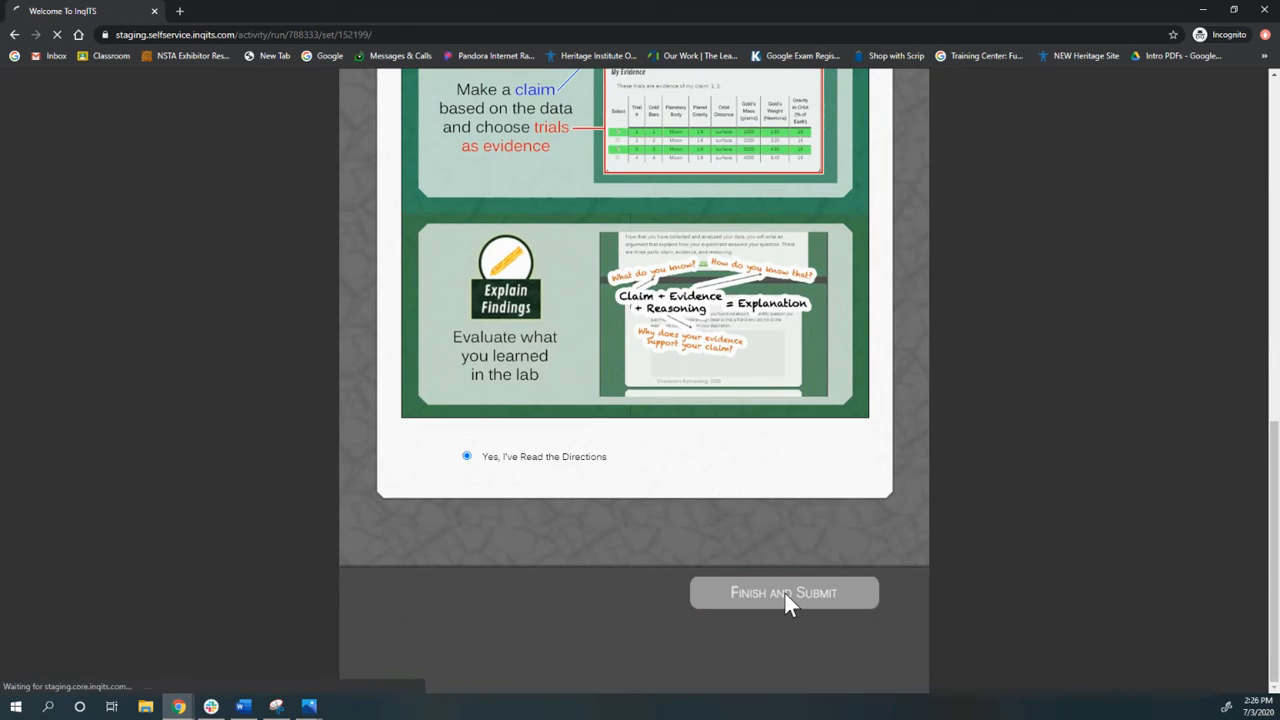
{"action": "left_click", "coordinate": [783, 592]}
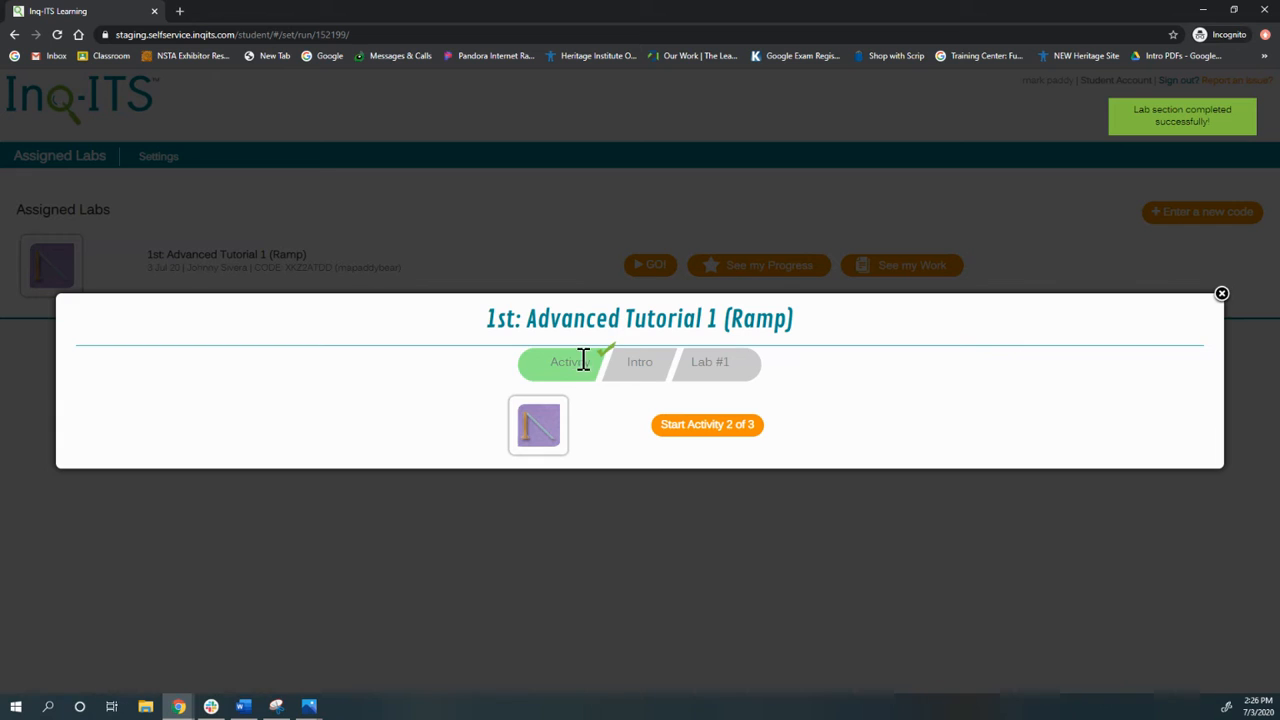
{"action": "mouse_move", "coordinate": [615, 319]}
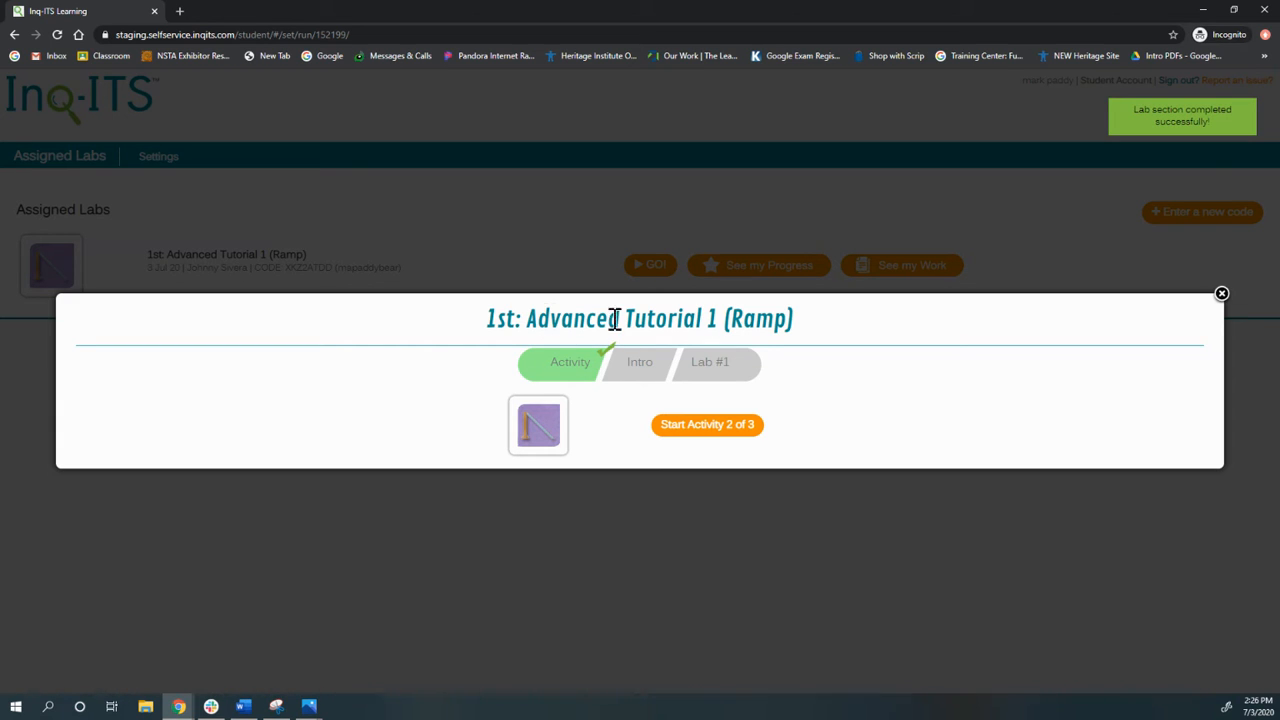
Confirm reading the ramp directions and submit the Intro activity, 2 of 3
{"action": "left_click", "coordinate": [707, 424]}
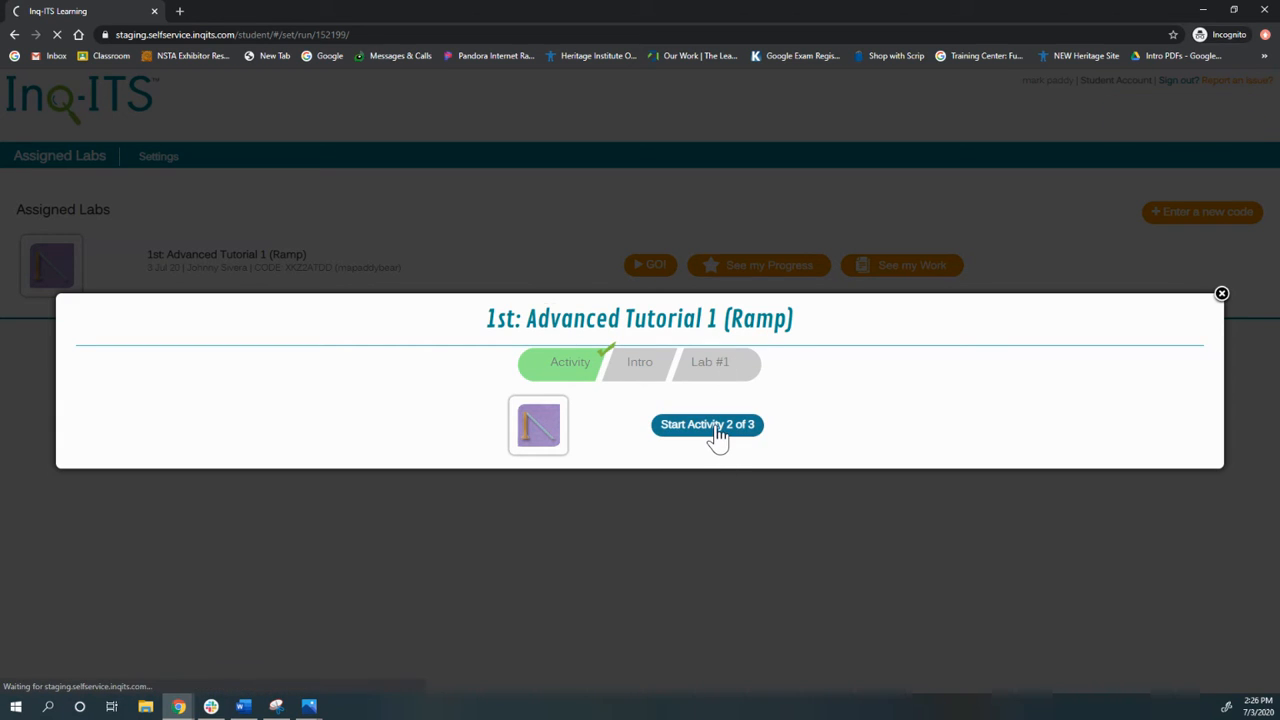
{"action": "left_click", "coordinate": [707, 424]}
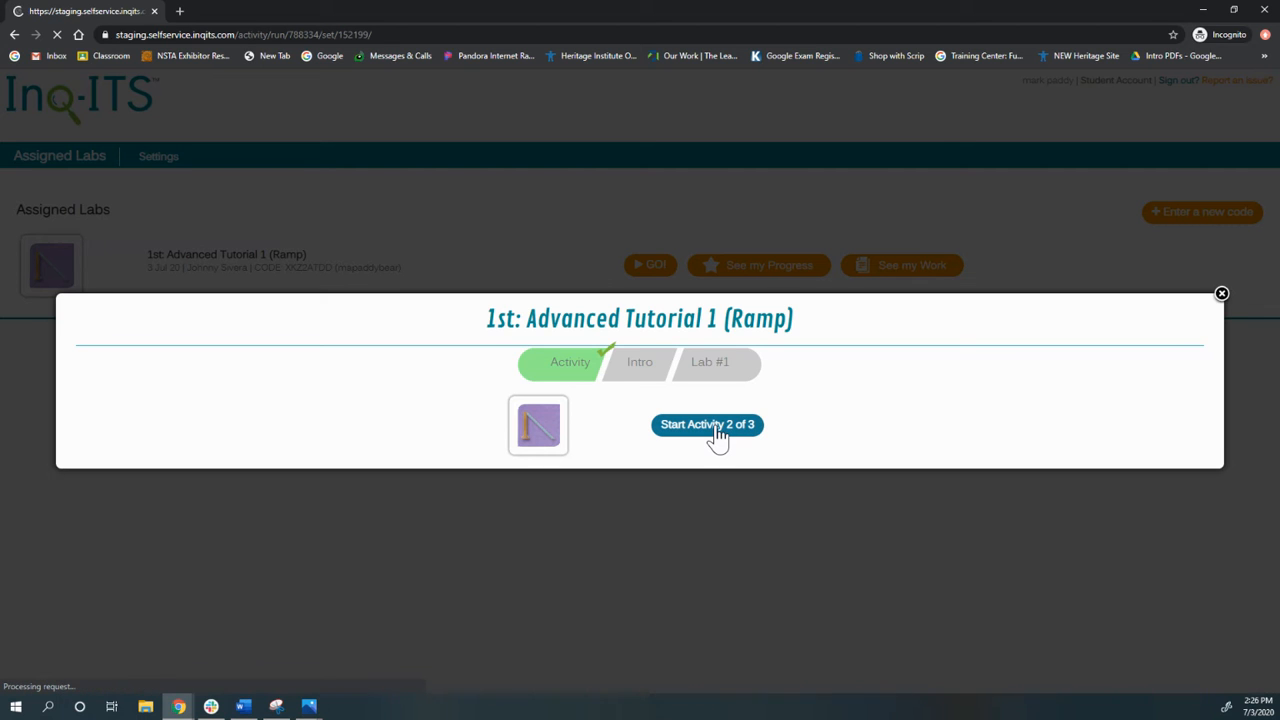
{"action": "left_click", "coordinate": [707, 424]}
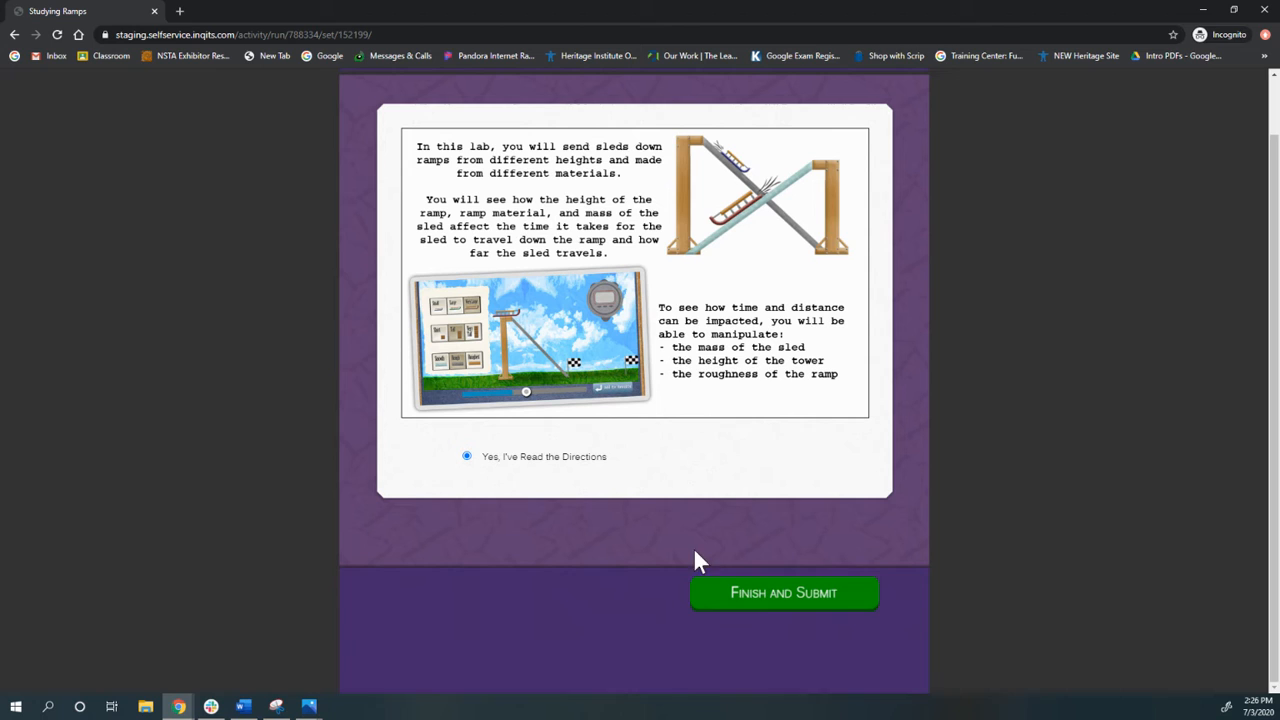
{"action": "left_click", "coordinate": [783, 592]}
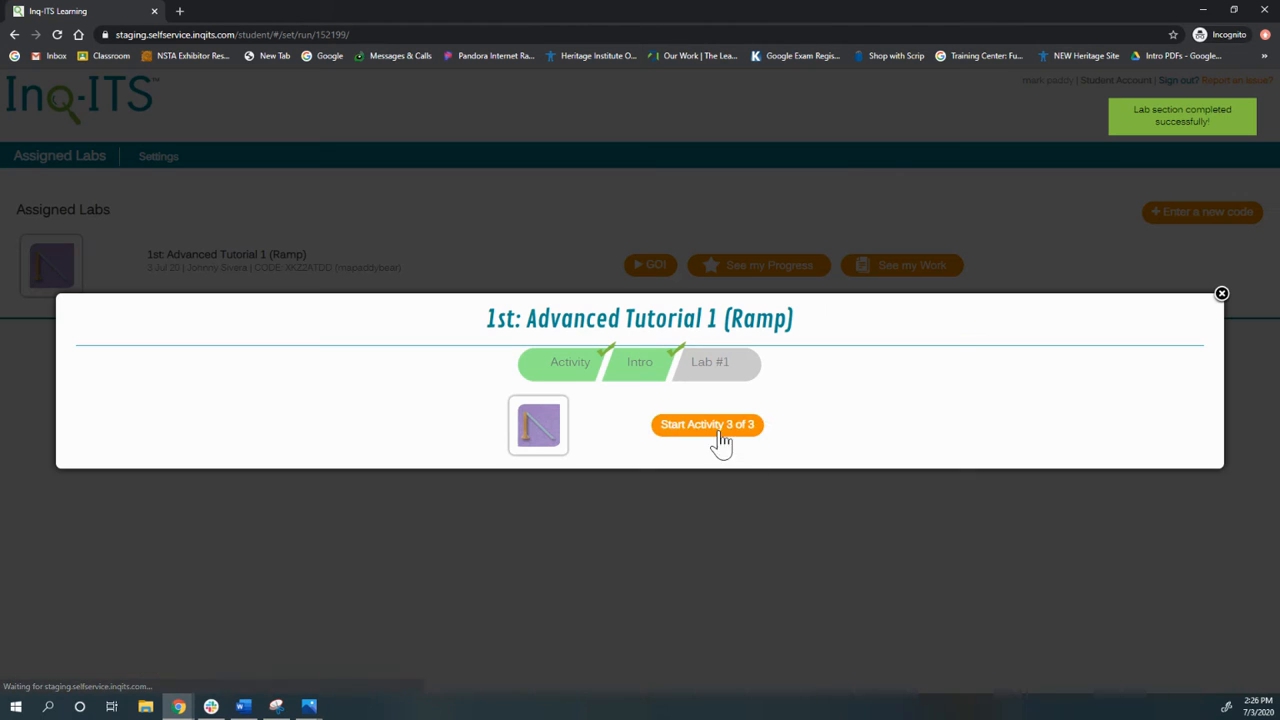
Start Lab #1 and hypothesize that increasing tower height increases total distance traveled
{"action": "left_click", "coordinate": [707, 424]}
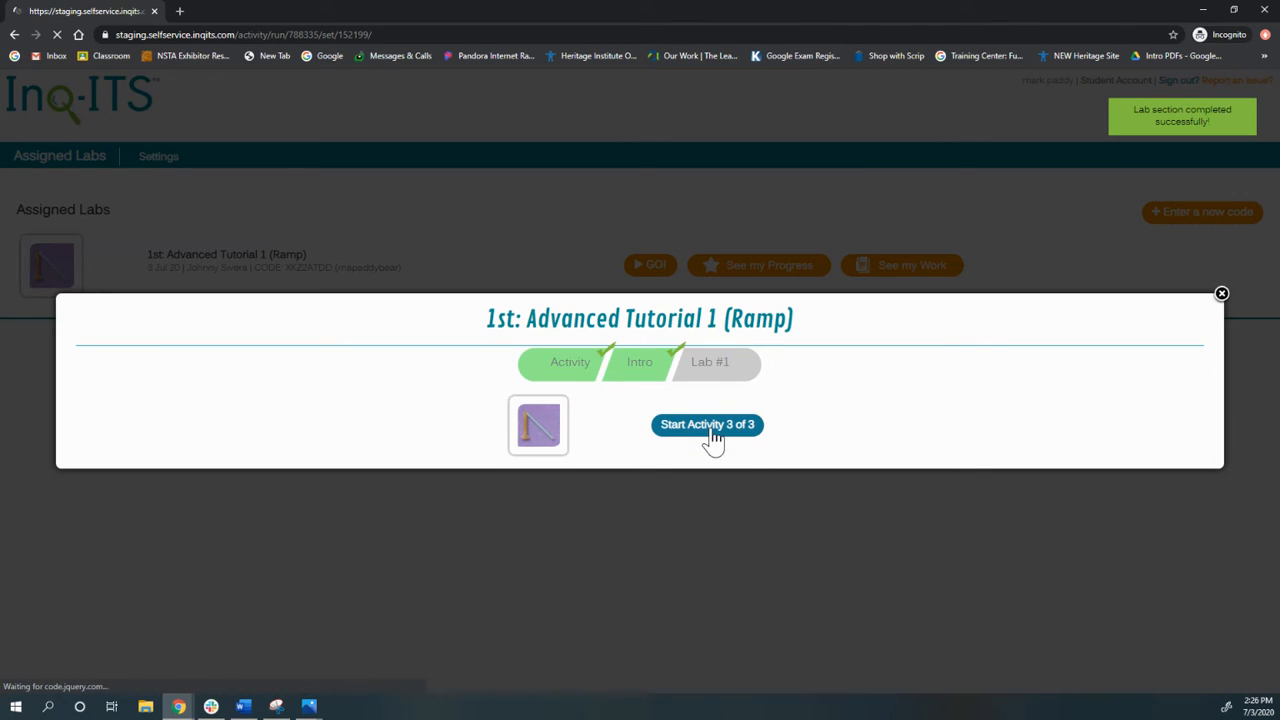
{"action": "left_click", "coordinate": [707, 424]}
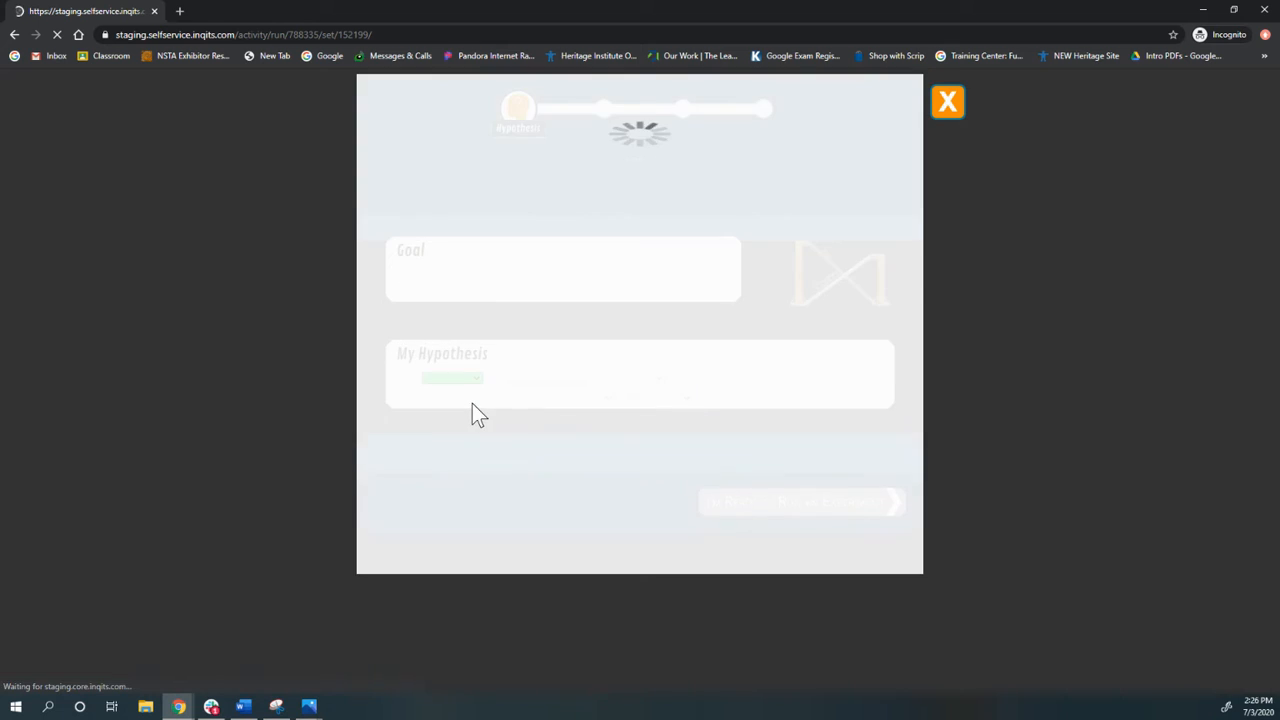
{"action": "left_click", "coordinate": [452, 378]}
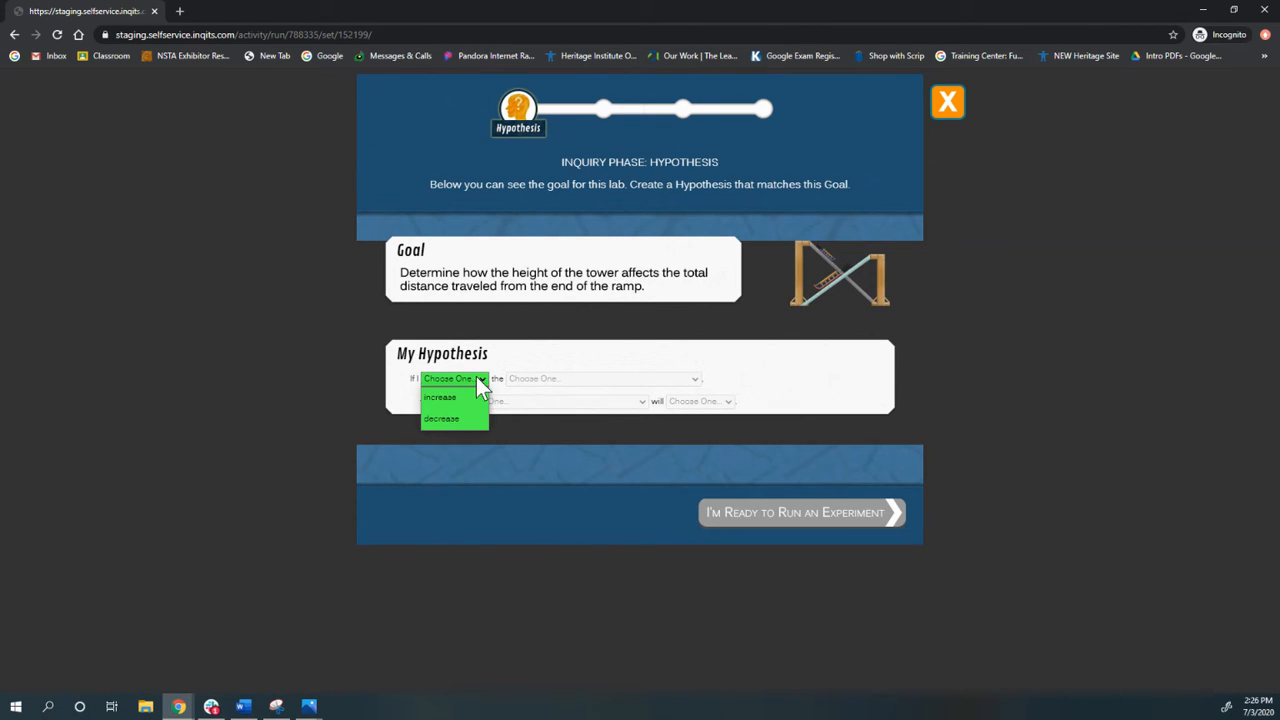
{"action": "left_click", "coordinate": [453, 378]}
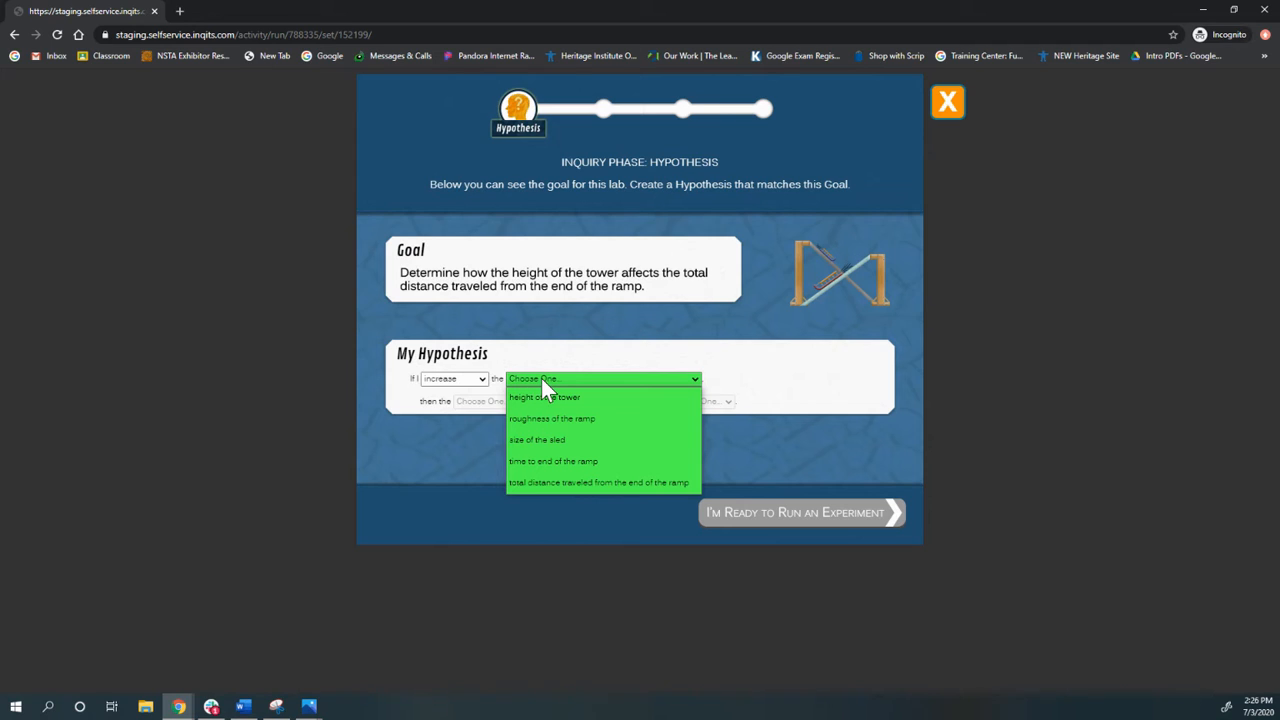
{"action": "left_click", "coordinate": [544, 397]}
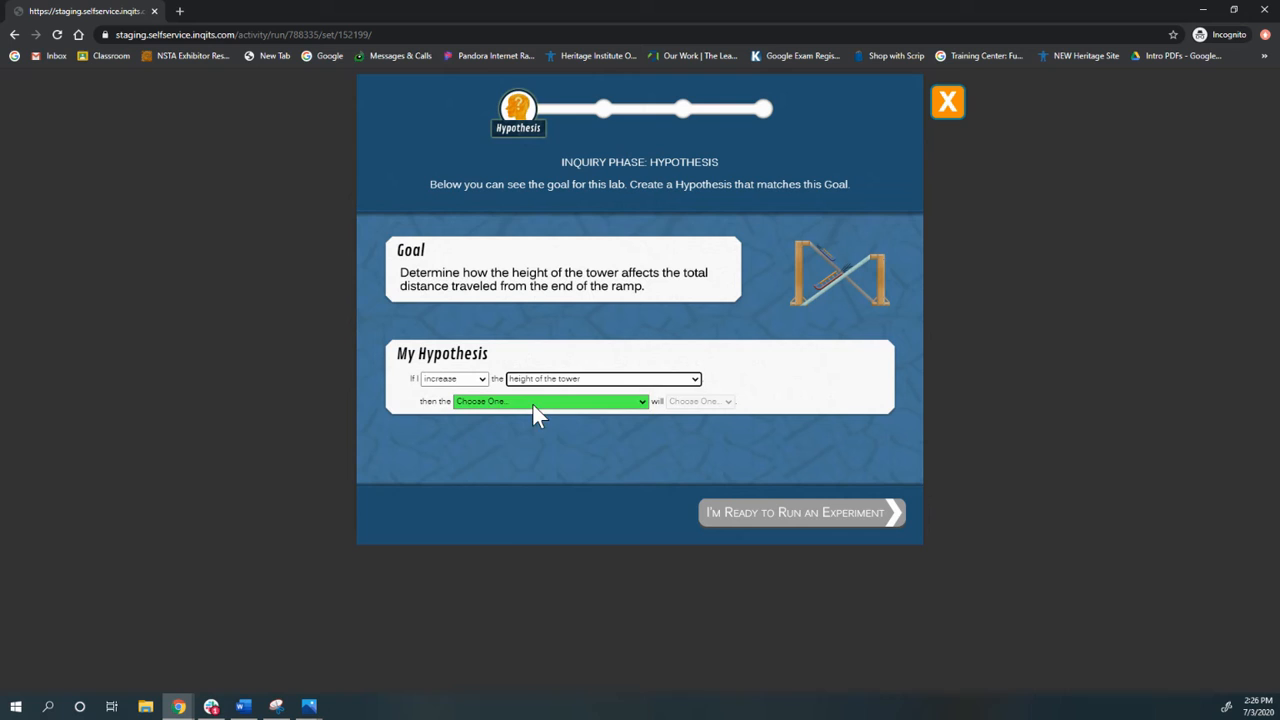
{"action": "left_click", "coordinate": [548, 401]}
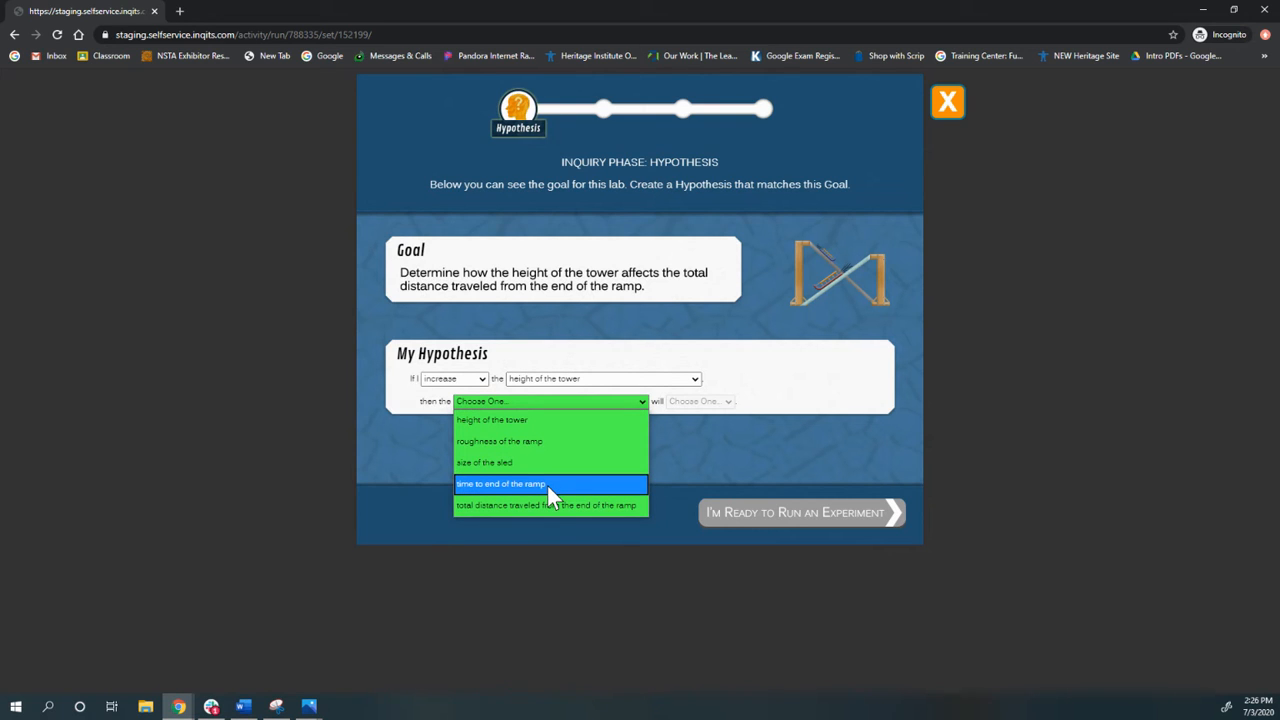
{"action": "left_click", "coordinate": [547, 504]}
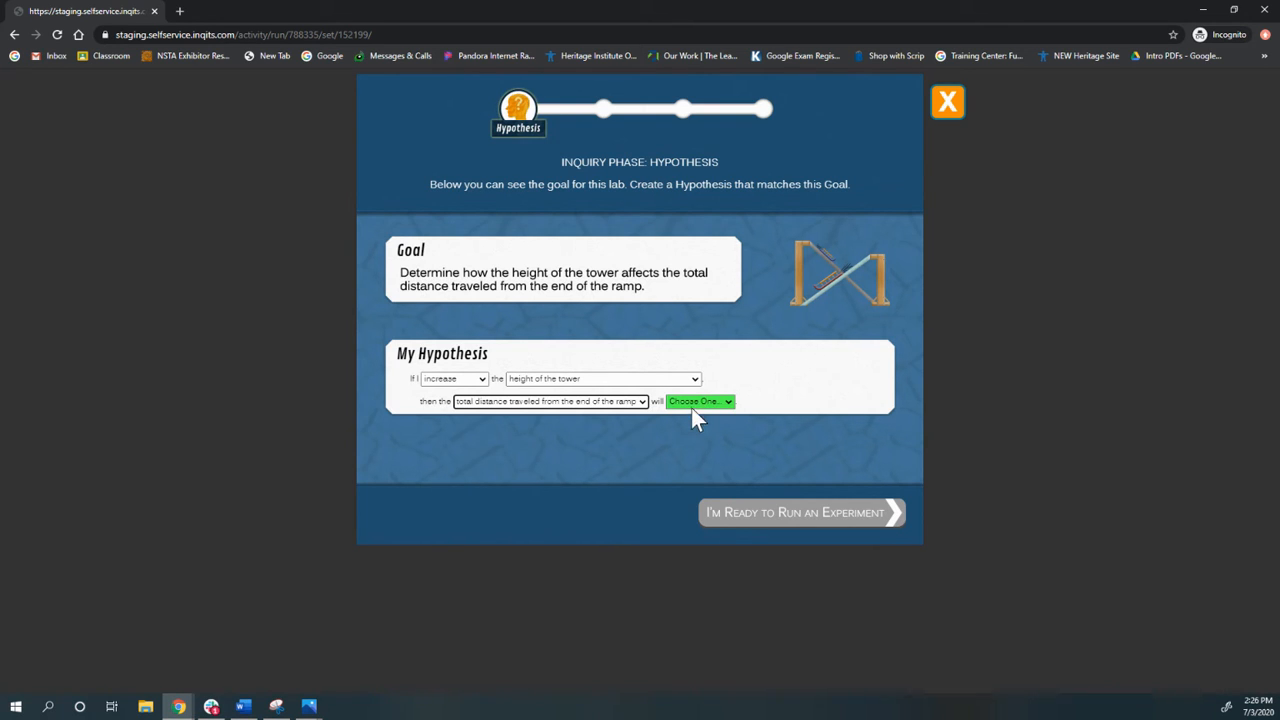
{"action": "left_click", "coordinate": [699, 401]}
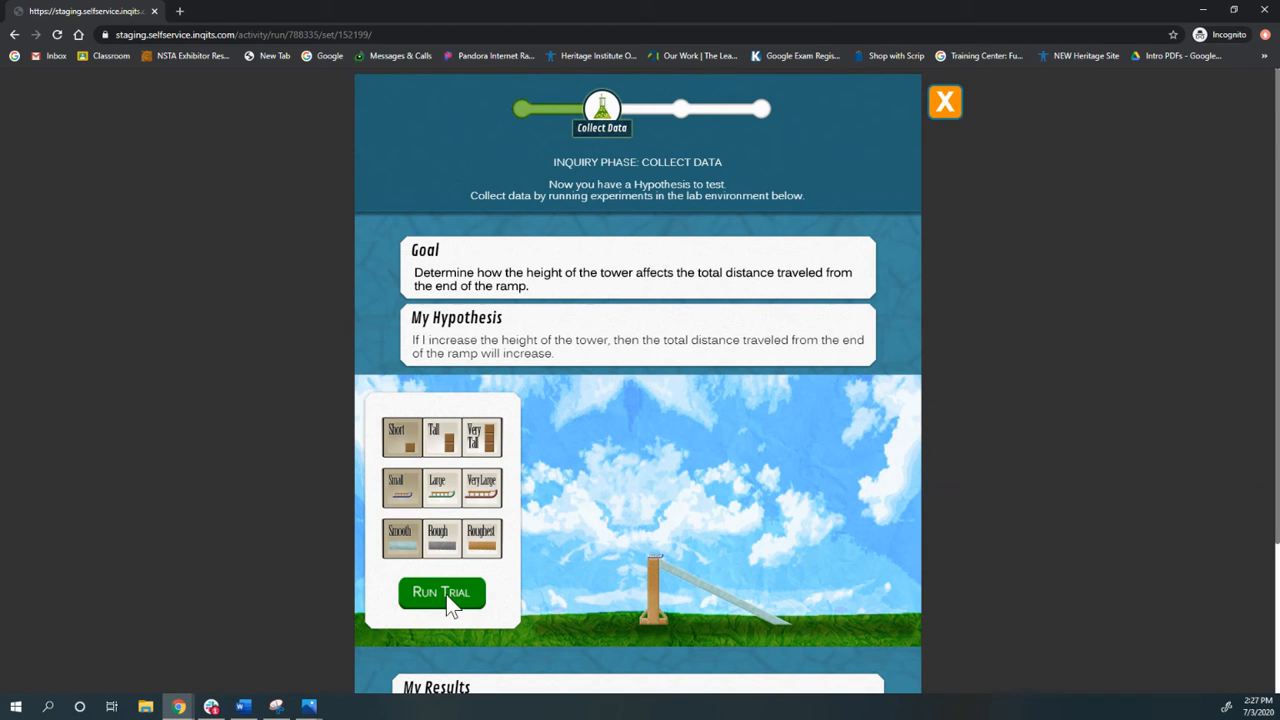
Run ramp trials, including a very tall tower and roughest surface, adding them to My Results
{"action": "left_click", "coordinate": [441, 592]}
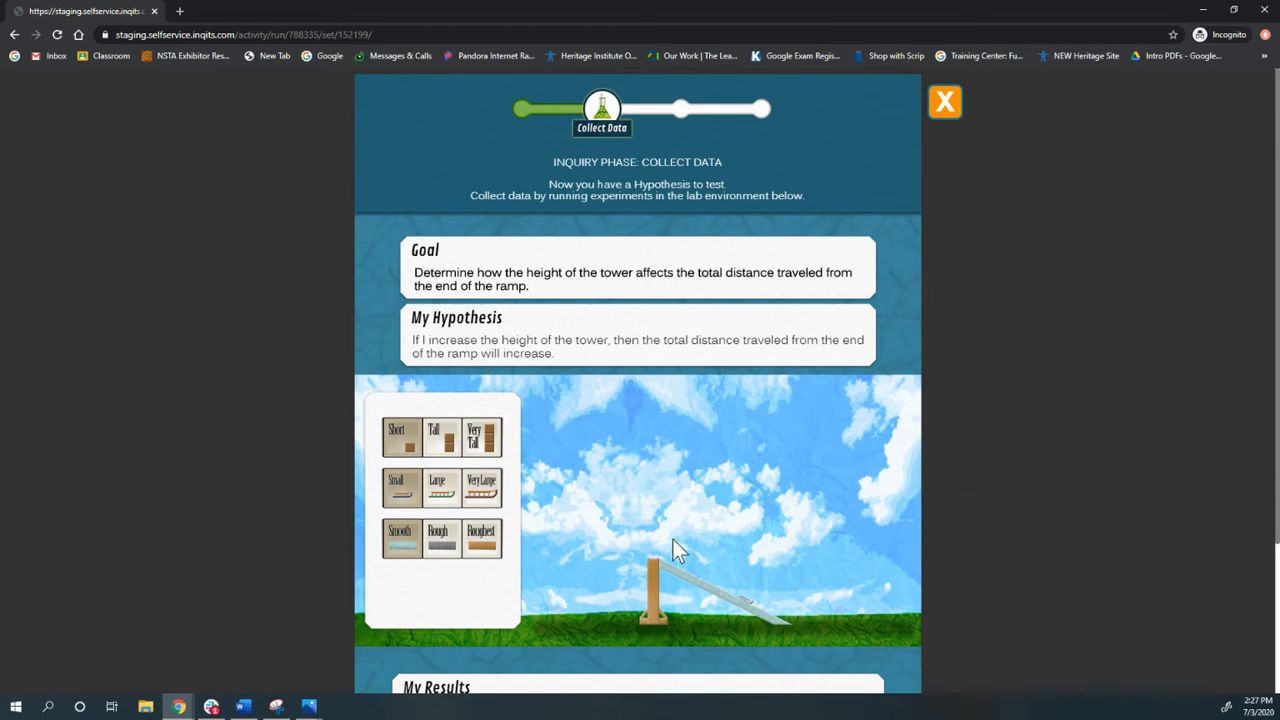
{"action": "mouse_move", "coordinate": [610, 535]}
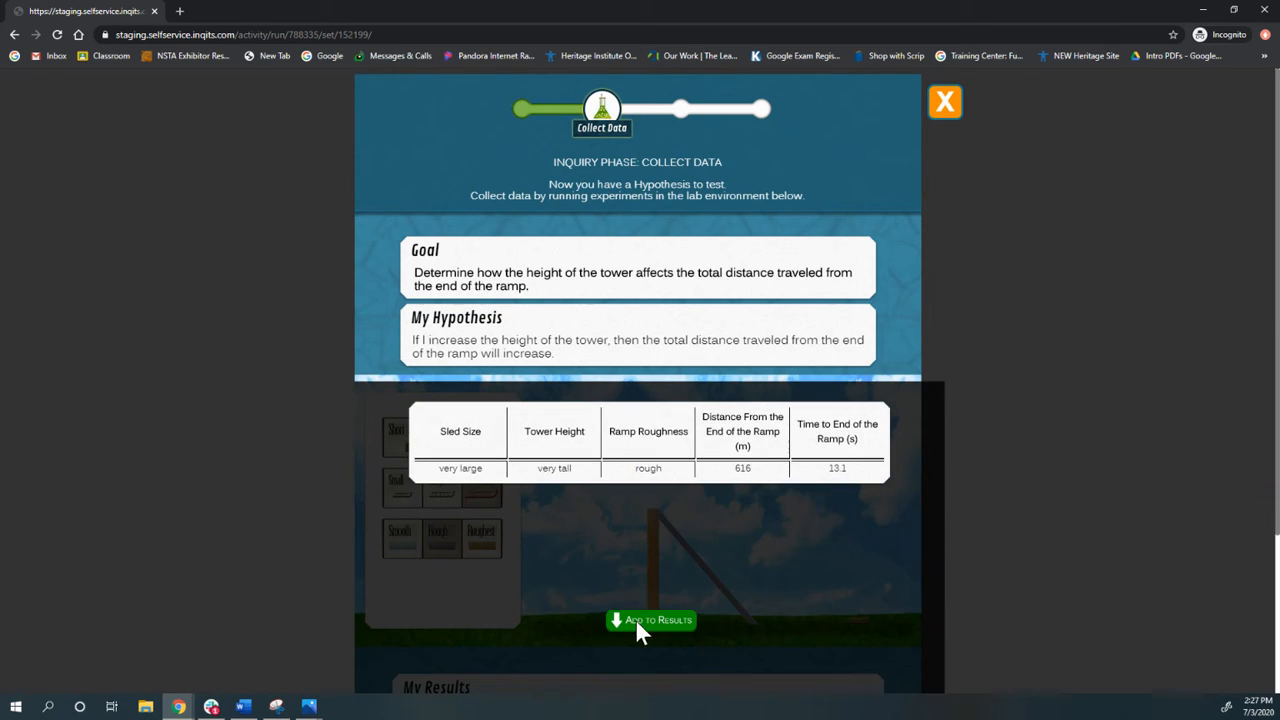
{"action": "left_click", "coordinate": [651, 620]}
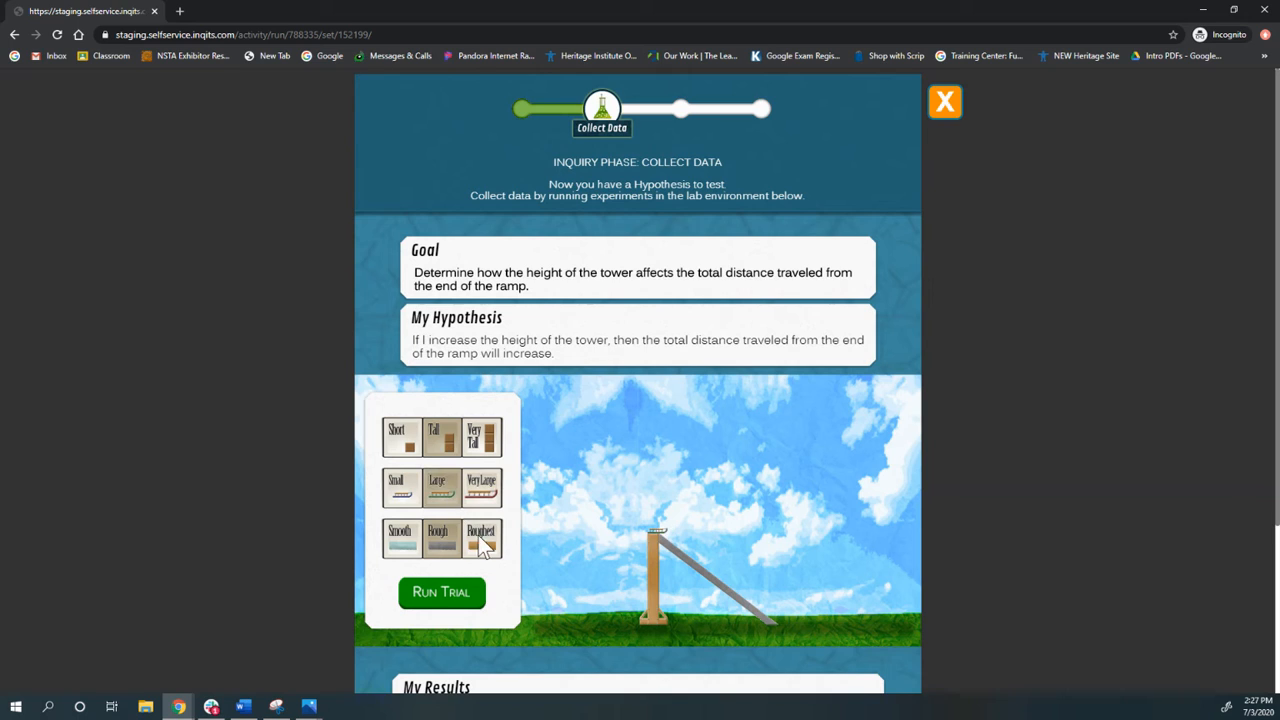
{"action": "left_click", "coordinate": [441, 591]}
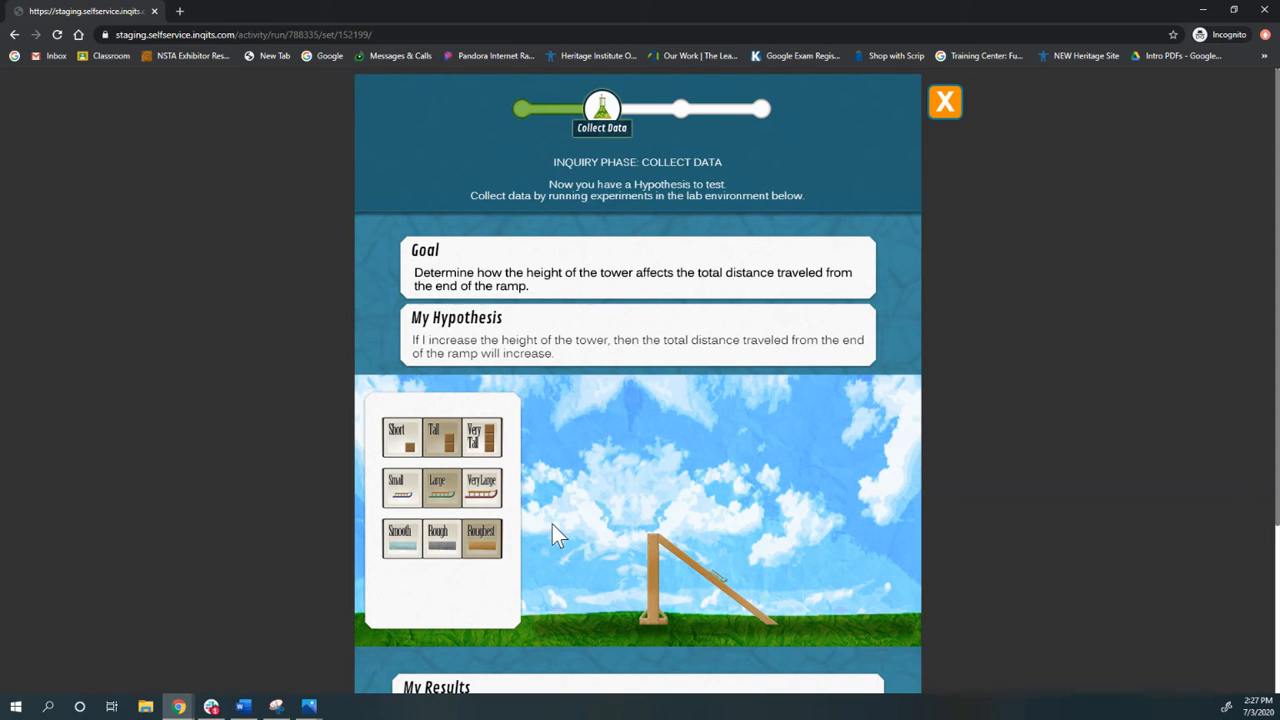
{"action": "mouse_move", "coordinate": [585, 528]}
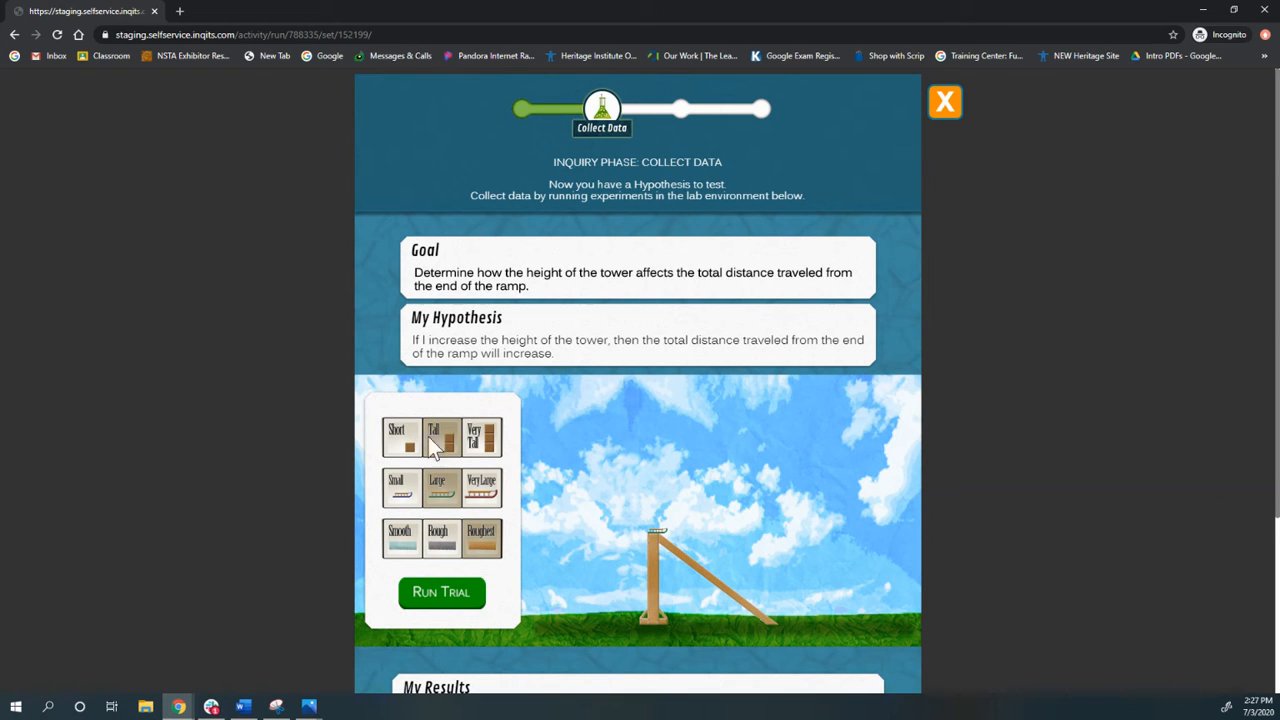
{"action": "scroll", "scroll_direction": "down", "scroll_amount": 3}
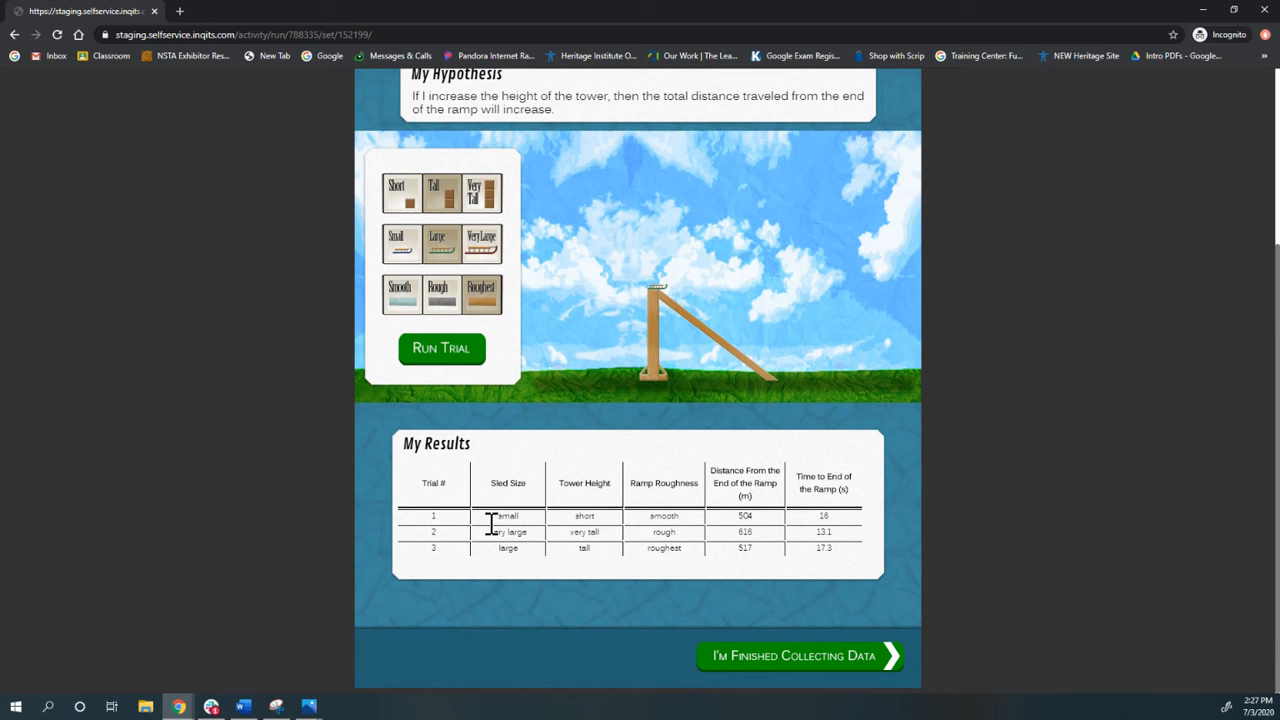
{"action": "mouse_move", "coordinate": [670, 328]}
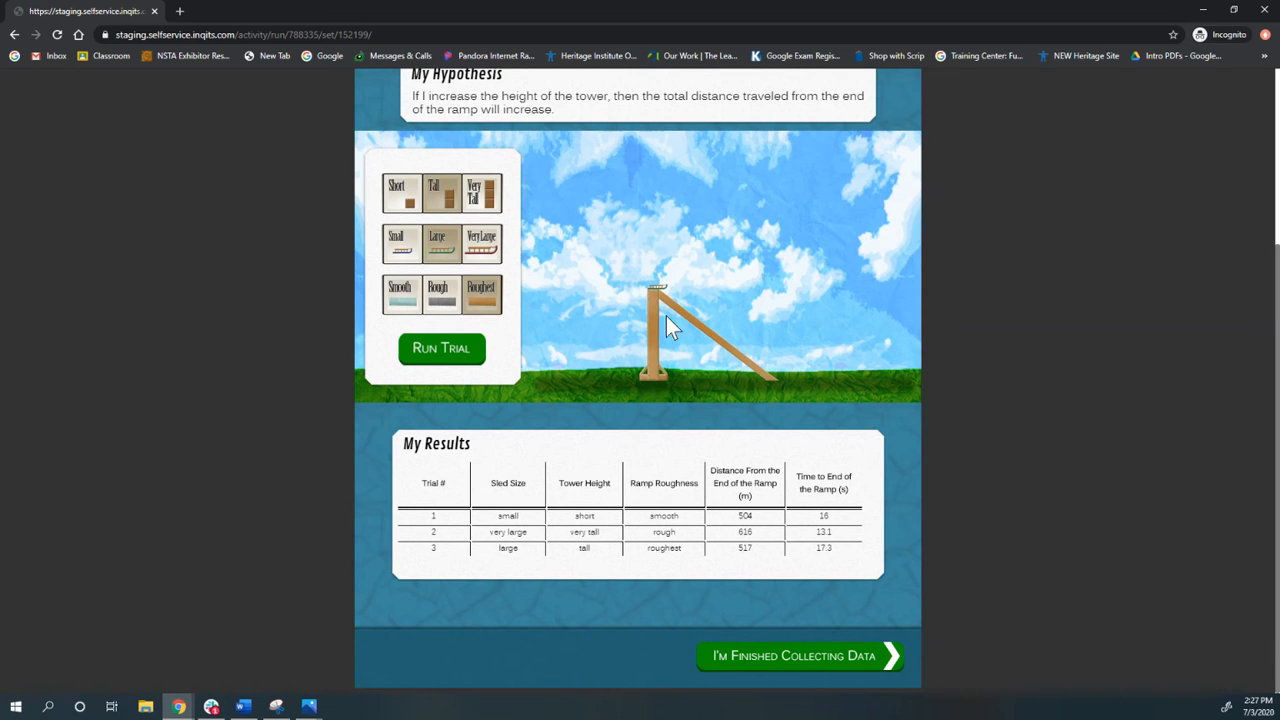
{"action": "scroll", "scroll_direction": "up", "scroll_amount": 3}
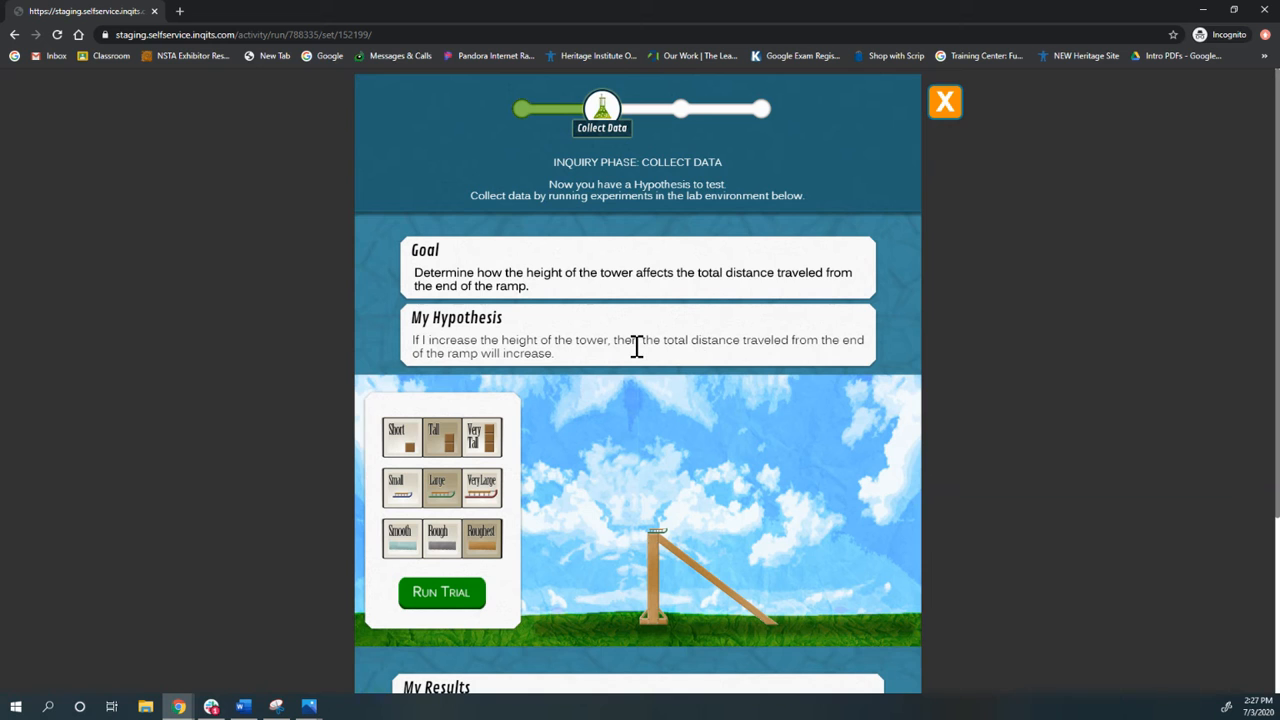
{"action": "scroll", "scroll_direction": "down", "scroll_amount": 3}
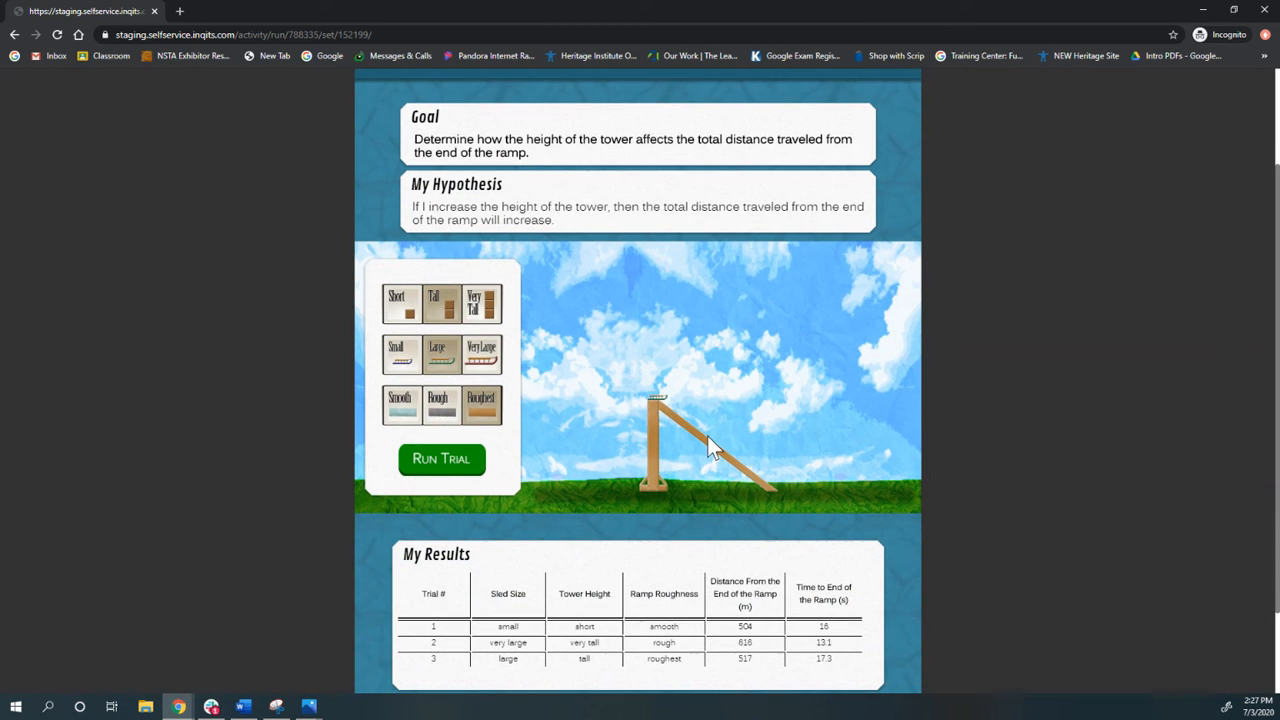
{"action": "scroll", "scroll_direction": "down", "scroll_amount": 3}
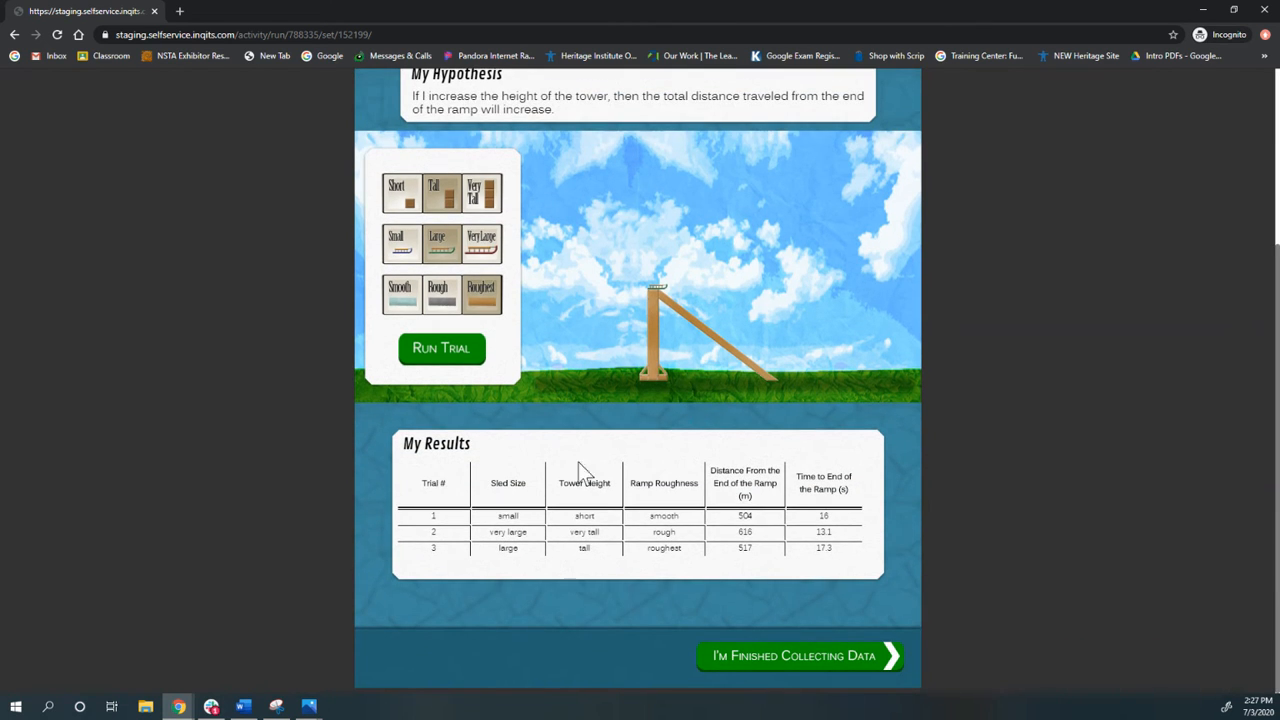
{"action": "mouse_move", "coordinate": [725, 535]}
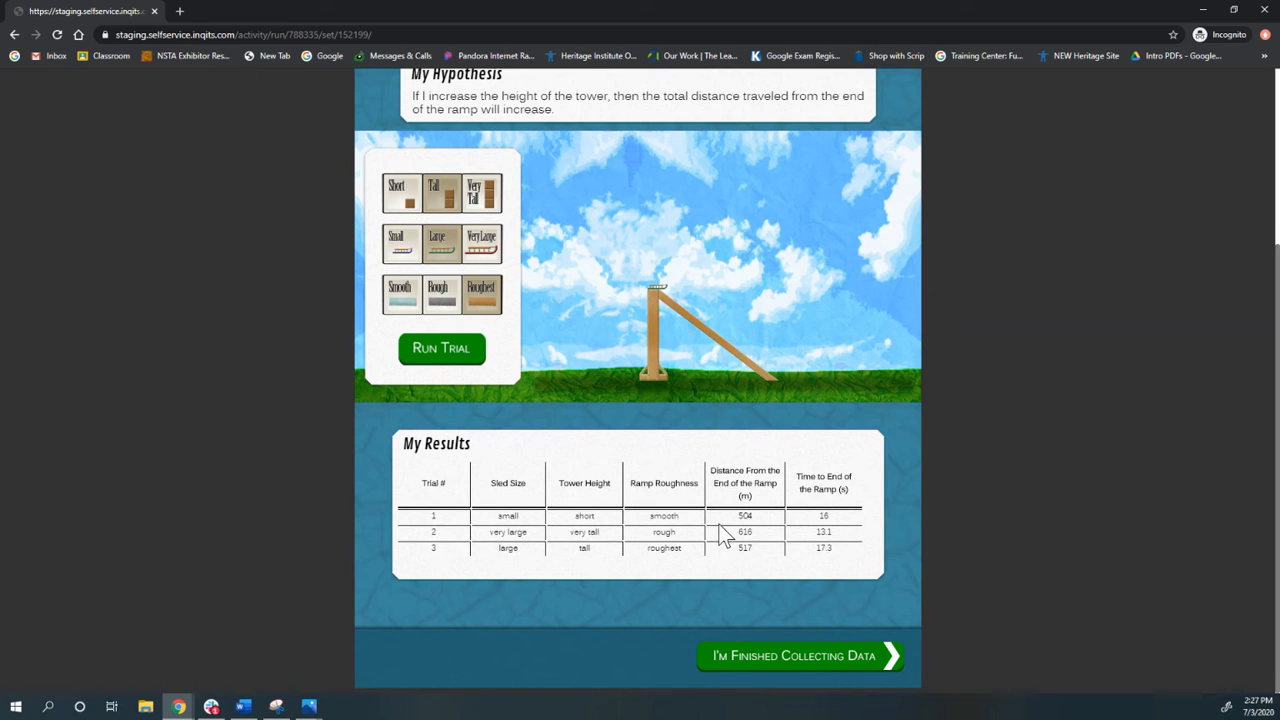
{"action": "mouse_move", "coordinate": [855, 580]}
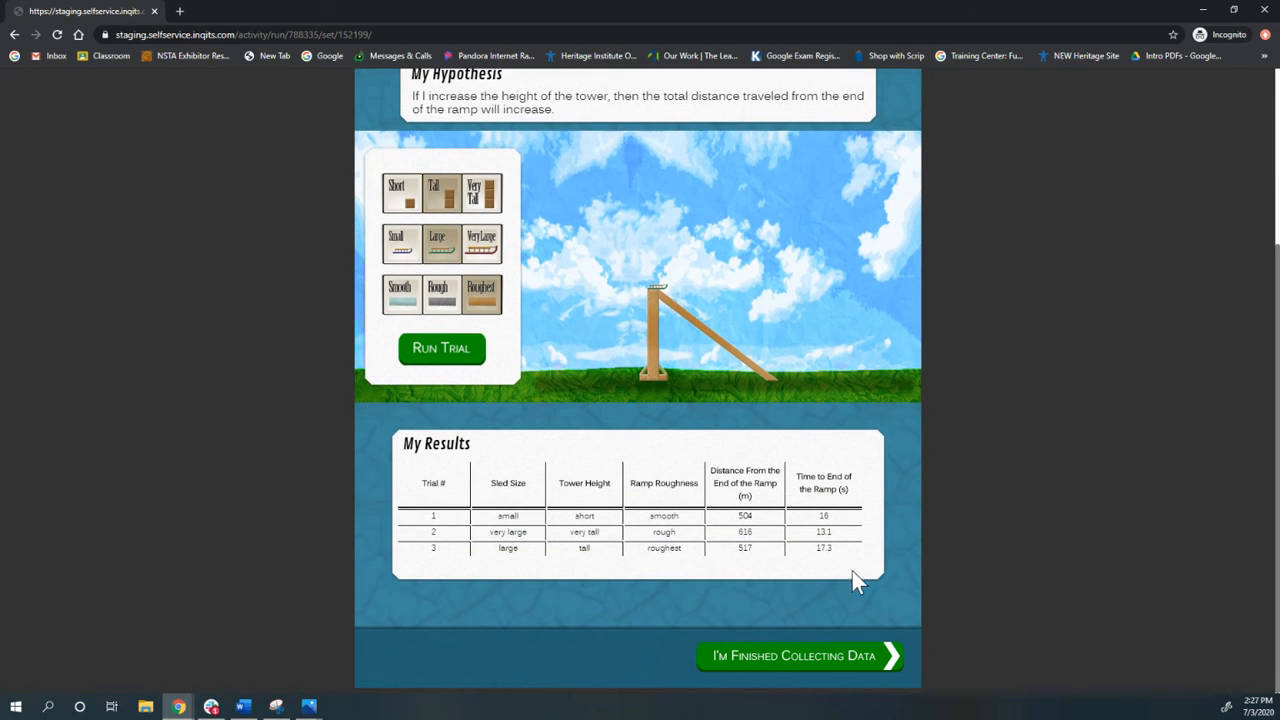
Claim taller tower increased total distance, supporting the hypothesis, cite trial 1, and finish analysis
{"action": "left_click", "coordinate": [793, 655]}
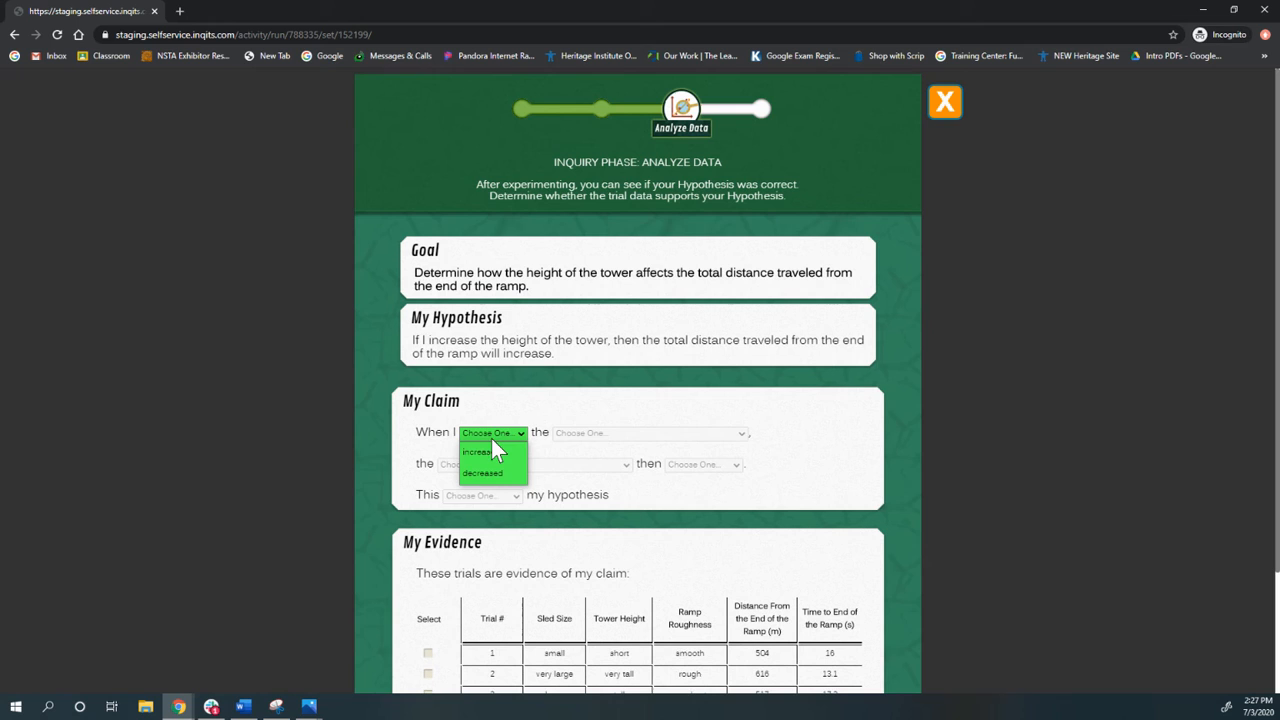
{"action": "left_click", "coordinate": [477, 452]}
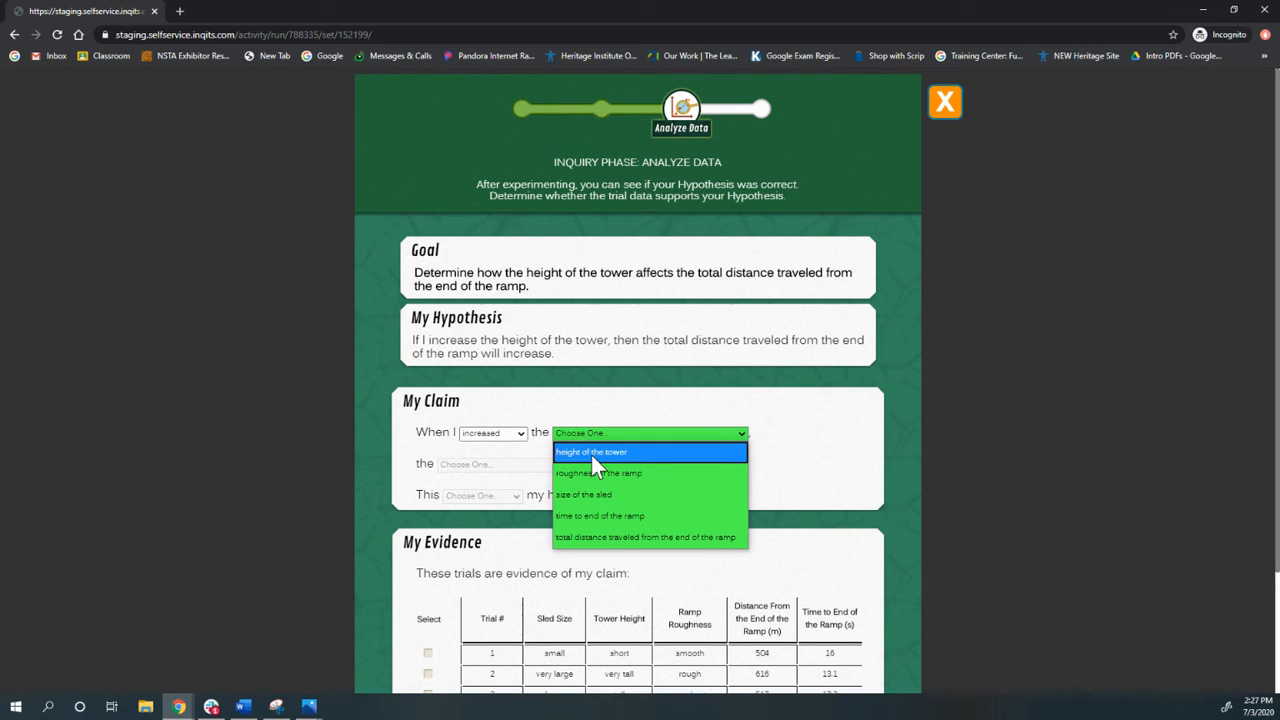
{"action": "left_click", "coordinate": [591, 451]}
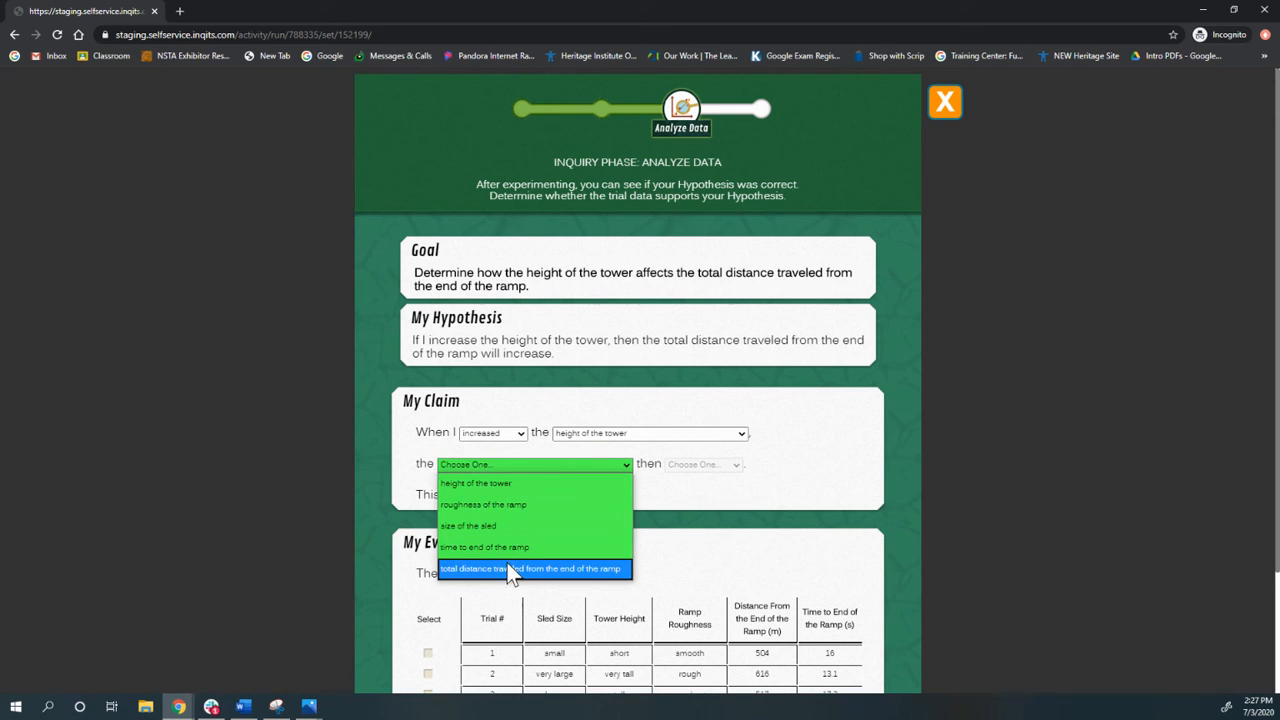
{"action": "left_click", "coordinate": [531, 568]}
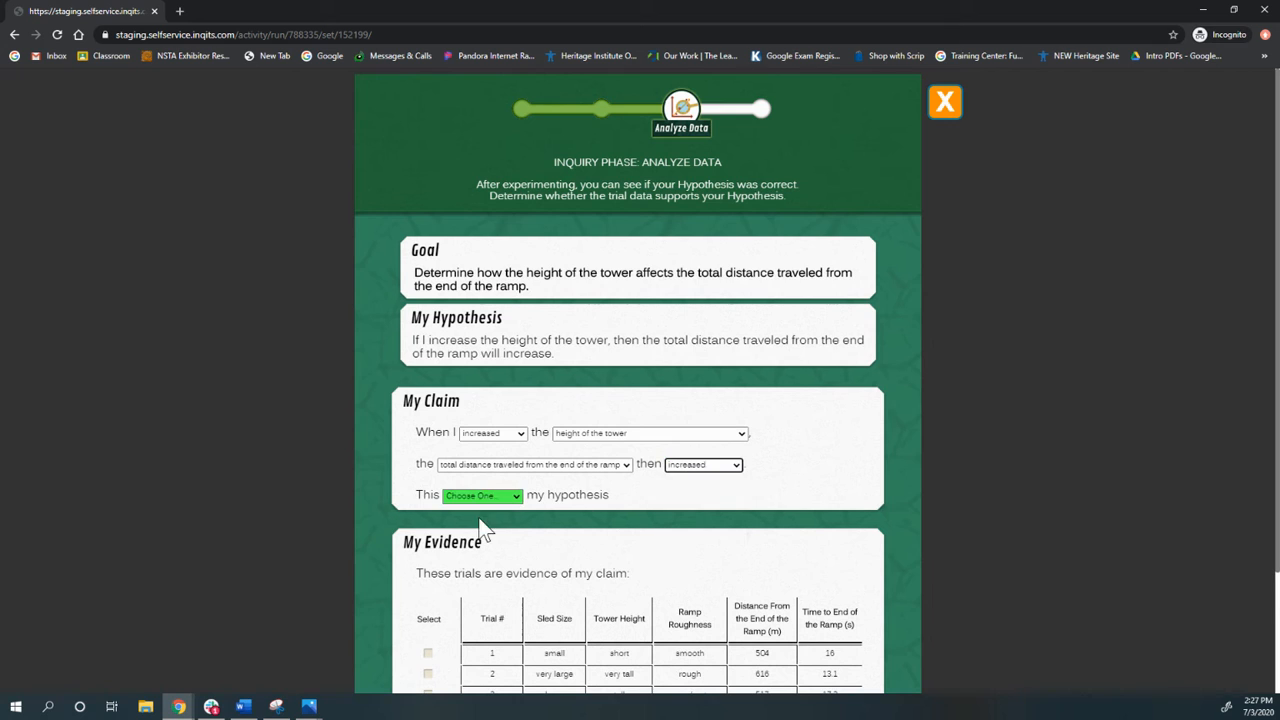
{"action": "scroll", "scroll_direction": "down", "scroll_amount": 3}
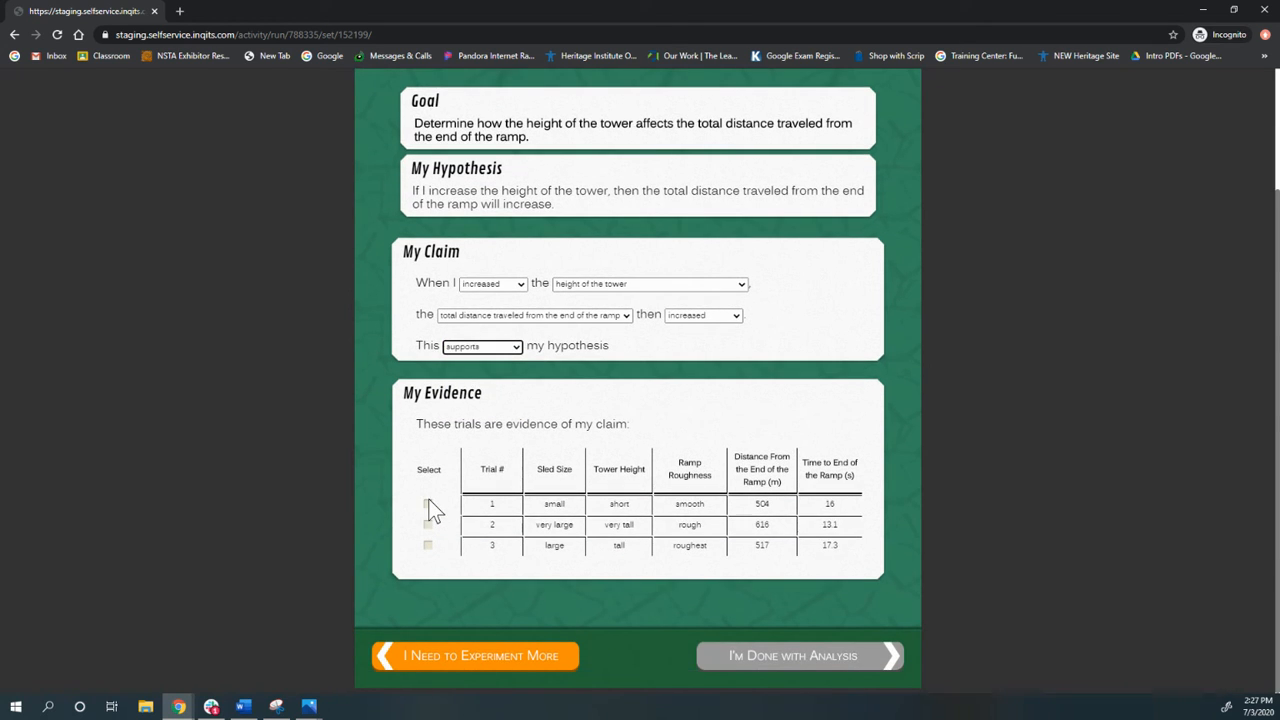
{"action": "left_click", "coordinate": [428, 503]}
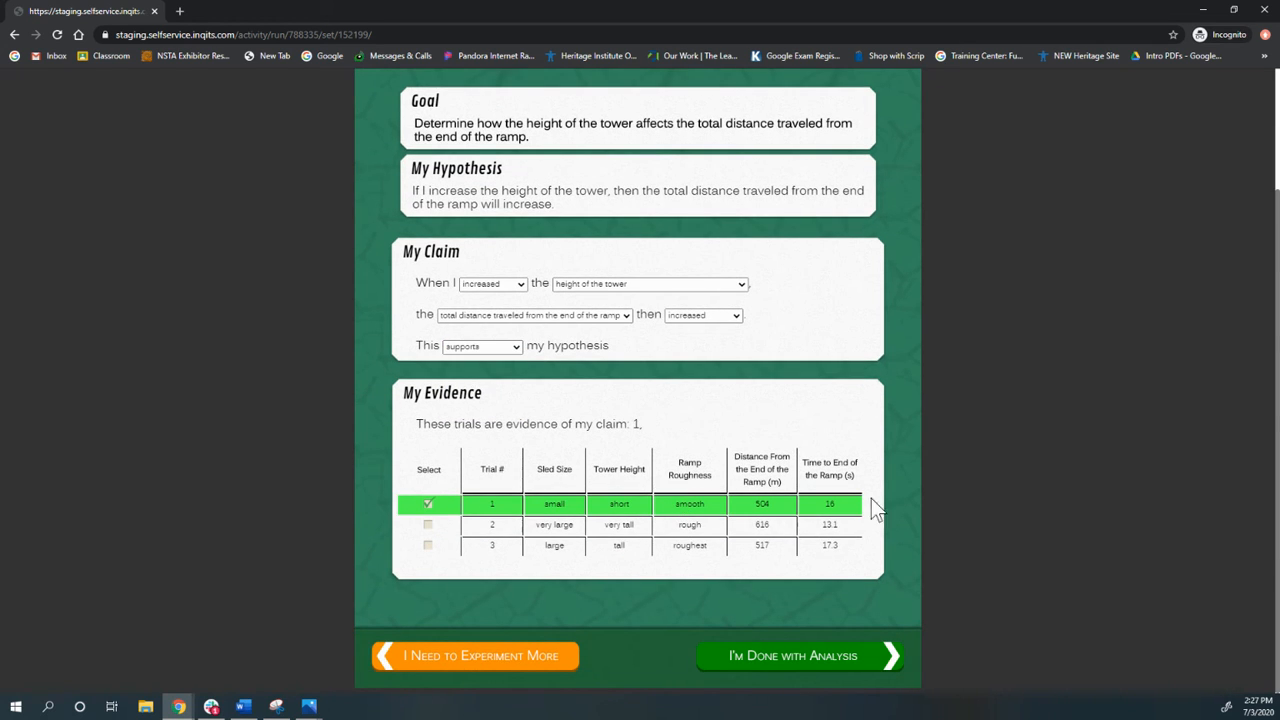
{"action": "left_click", "coordinate": [792, 655]}
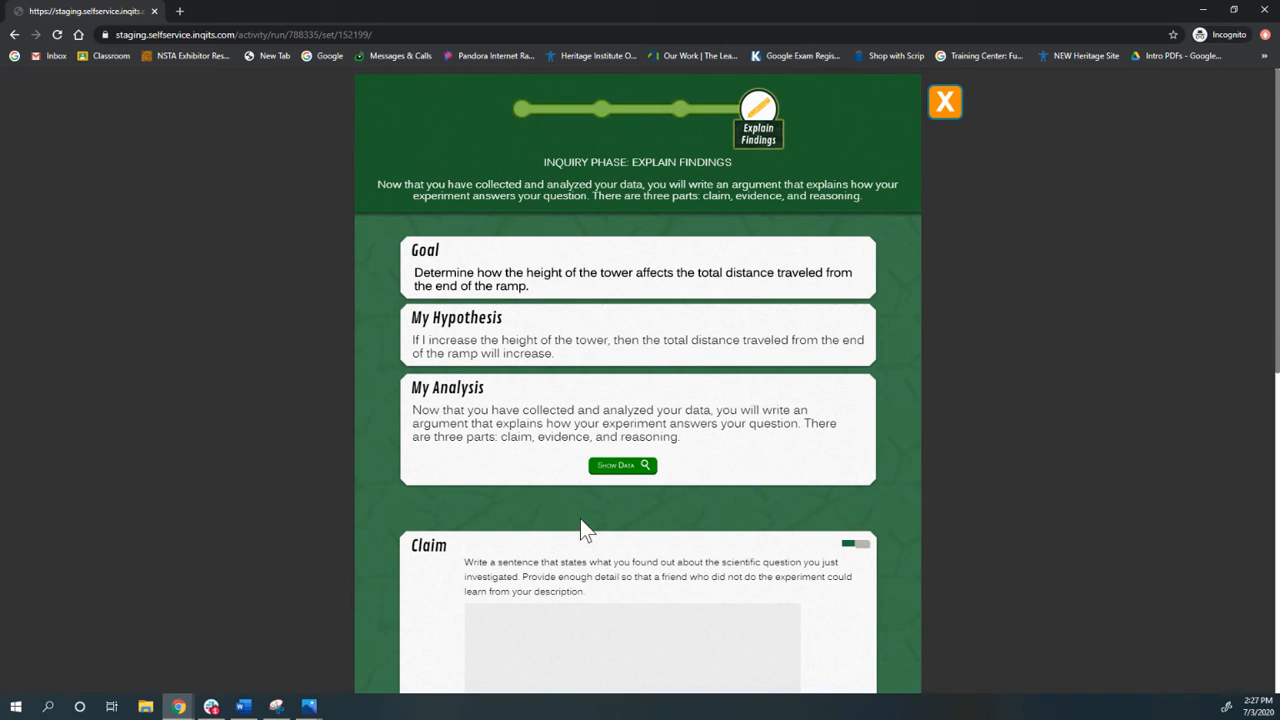
Dismiss the lab overview, then view and close the student's Ramp lab star progress
{"action": "scroll", "scroll_direction": "down", "scroll_amount": 3}
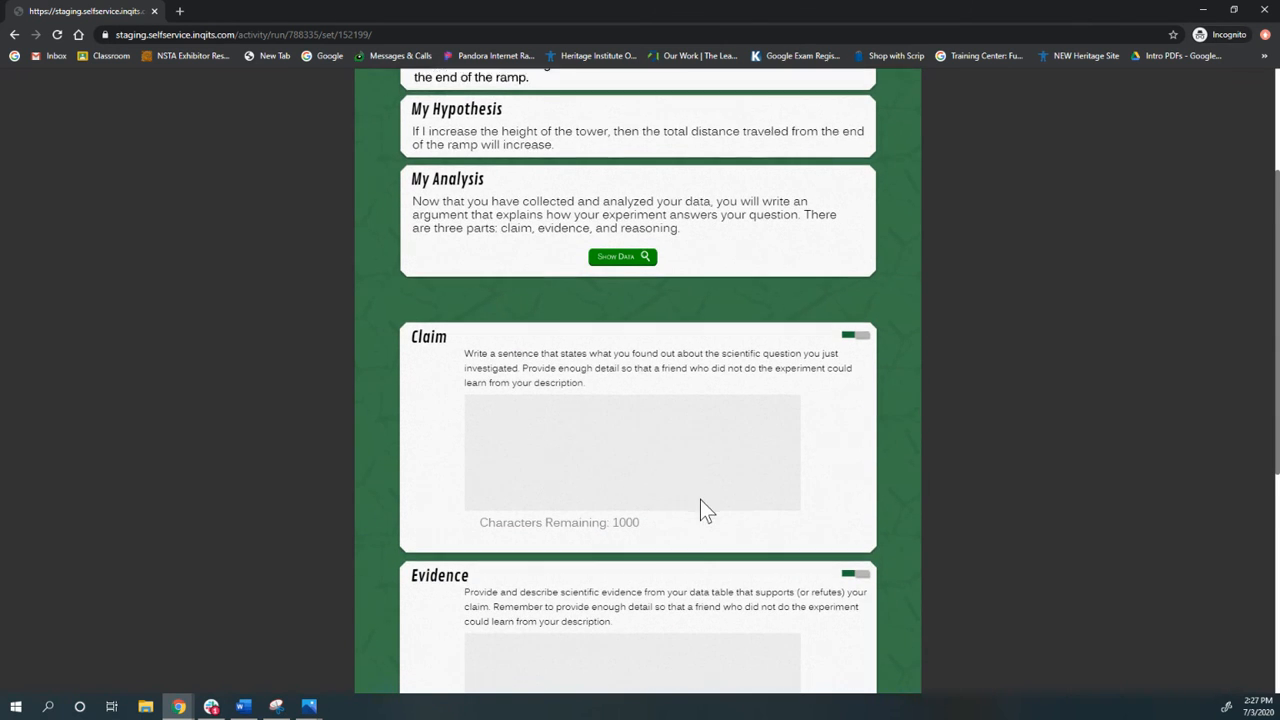
{"action": "scroll", "scroll_direction": "up", "scroll_amount": 3}
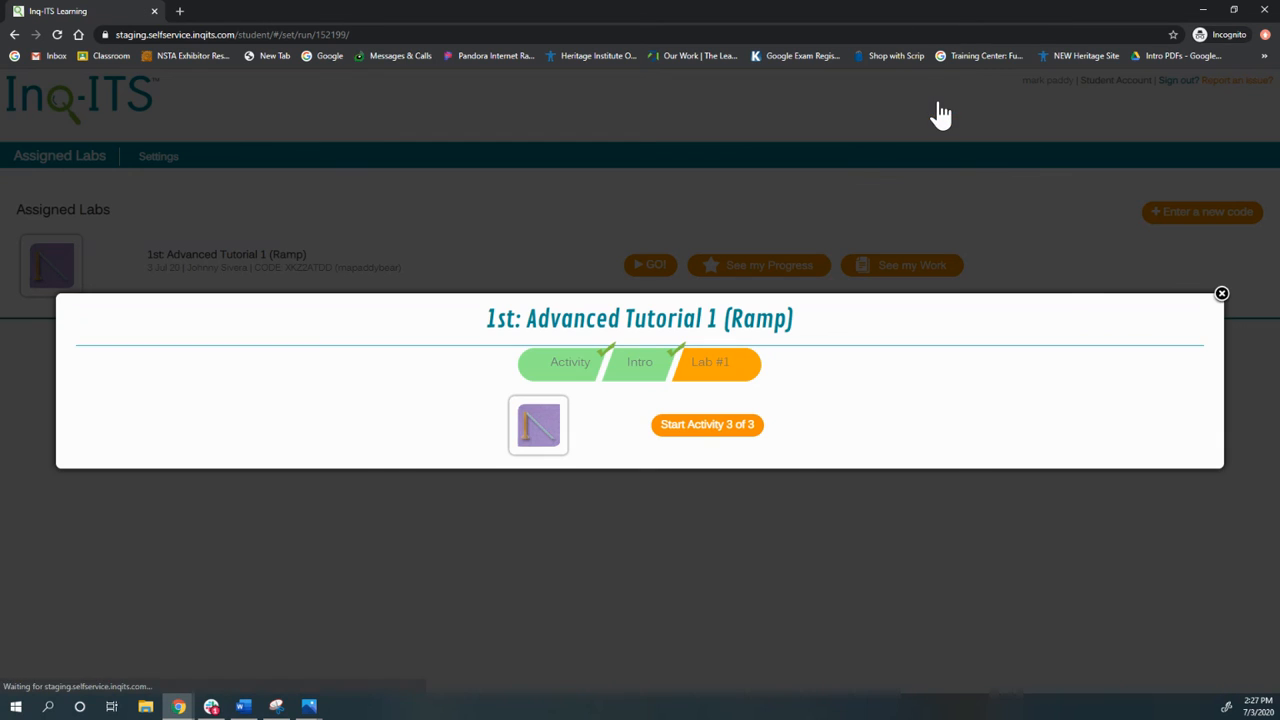
{"action": "left_click", "coordinate": [1221, 293]}
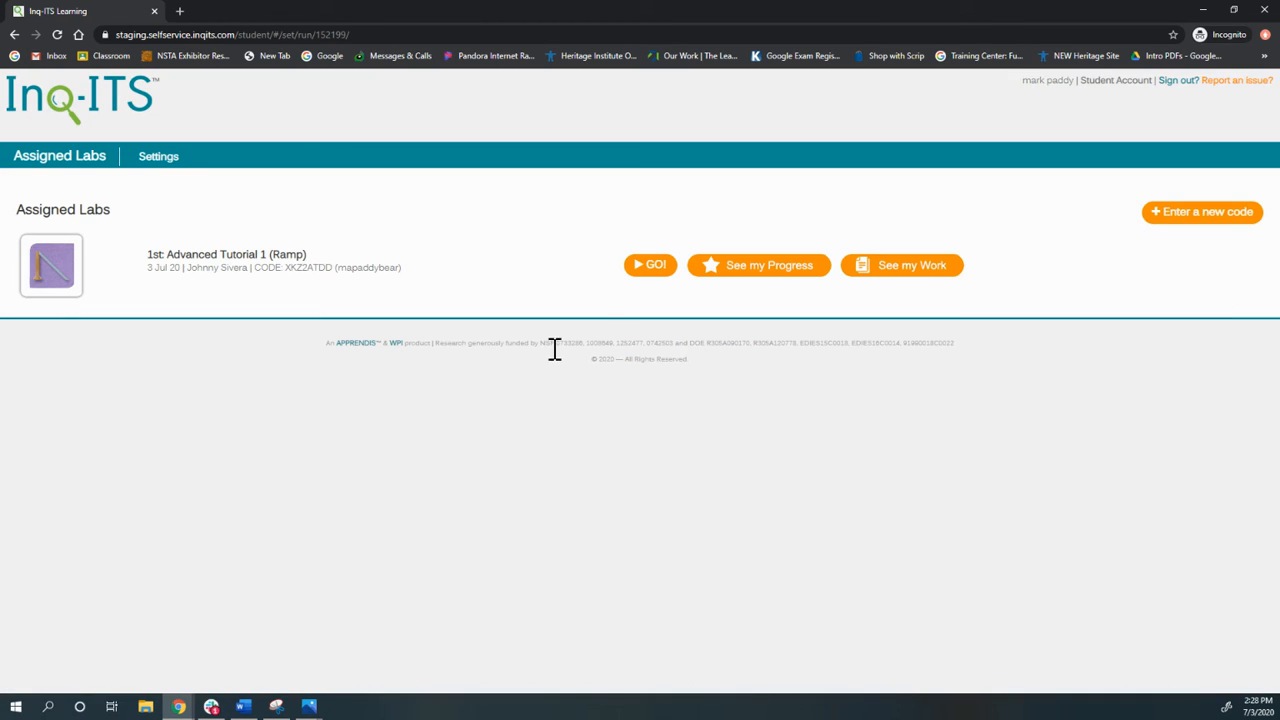
{"action": "left_click", "coordinate": [758, 265]}
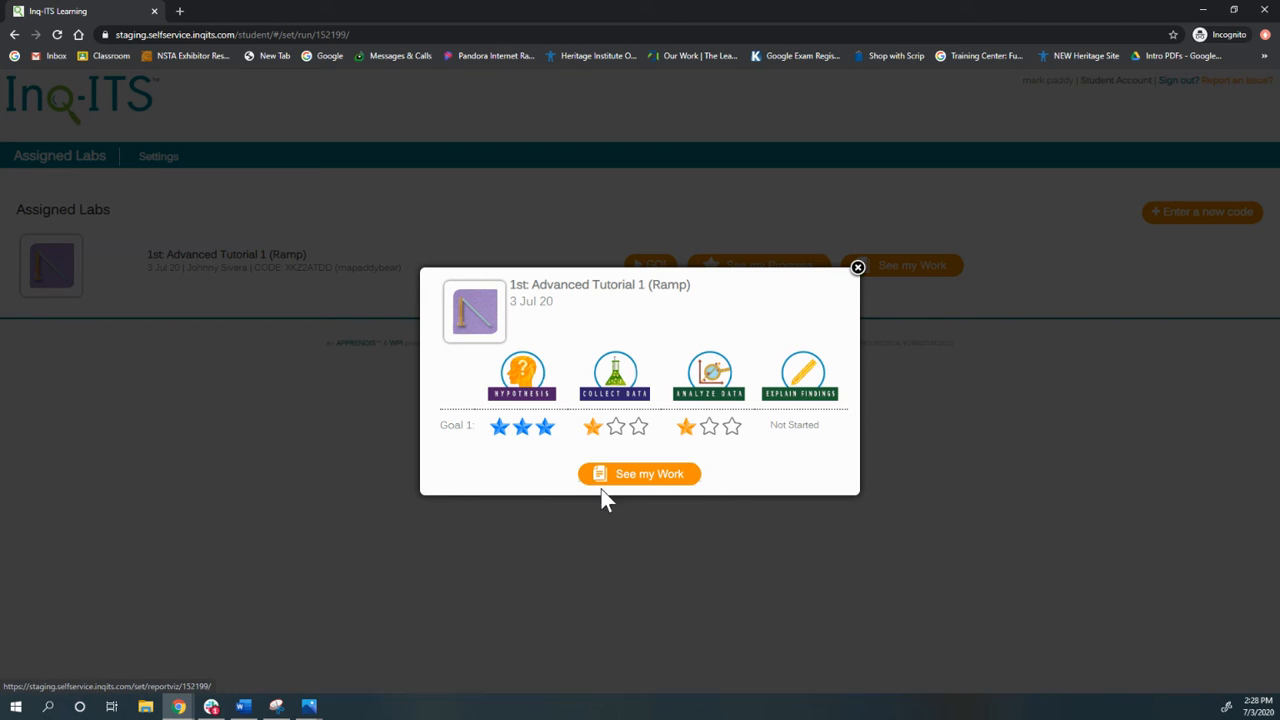
{"action": "mouse_move", "coordinate": [857, 268]}
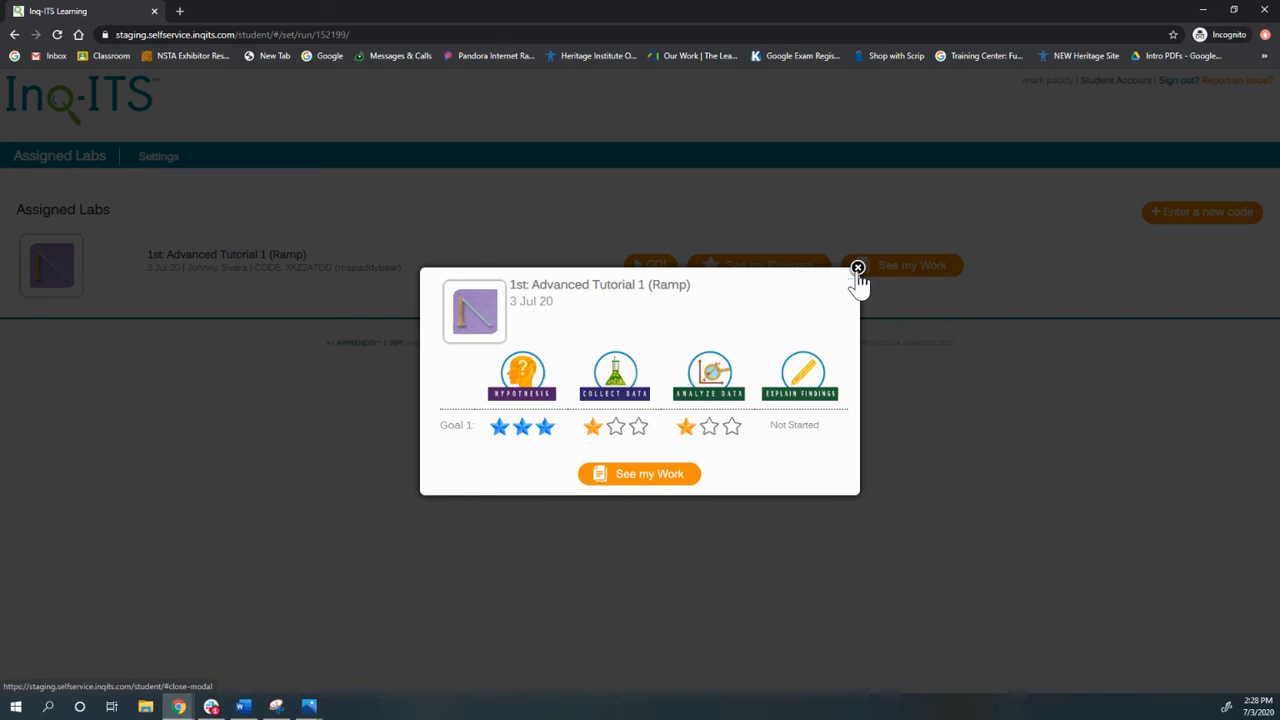
{"action": "left_click", "coordinate": [857, 269]}
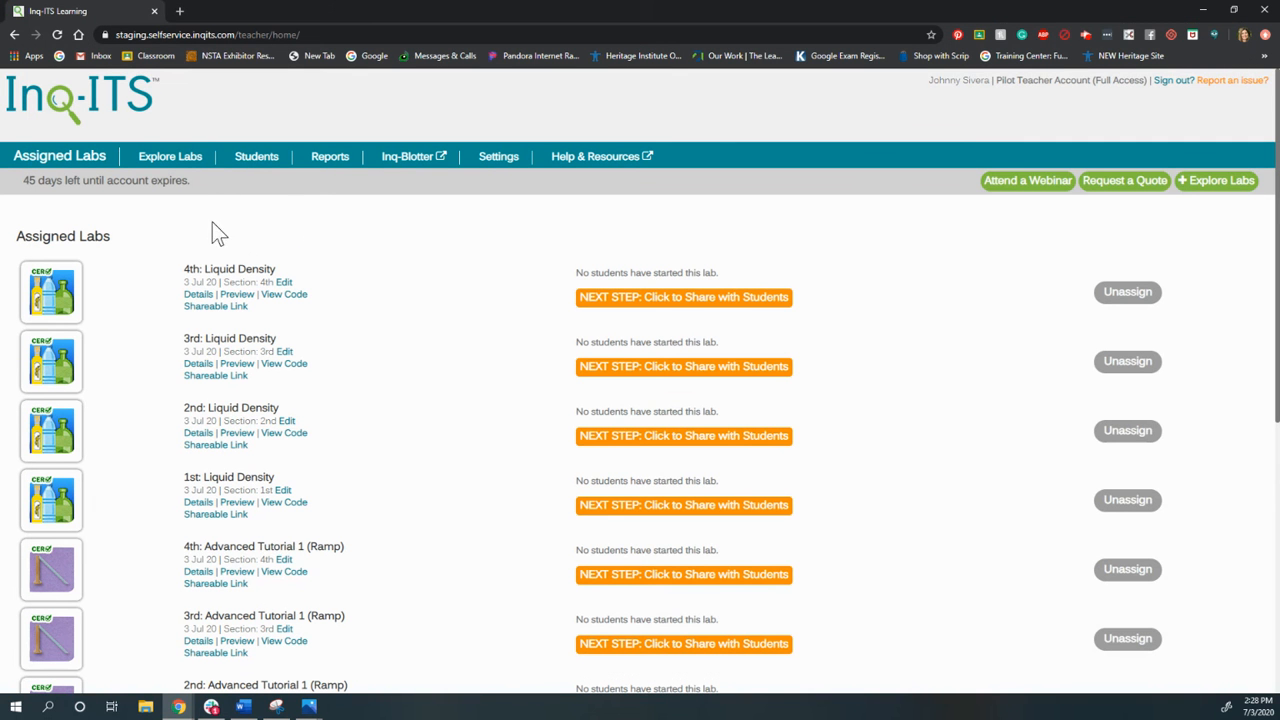
Open the teacher Reports page and the class 1st assignment report
{"action": "left_click", "coordinate": [330, 156]}
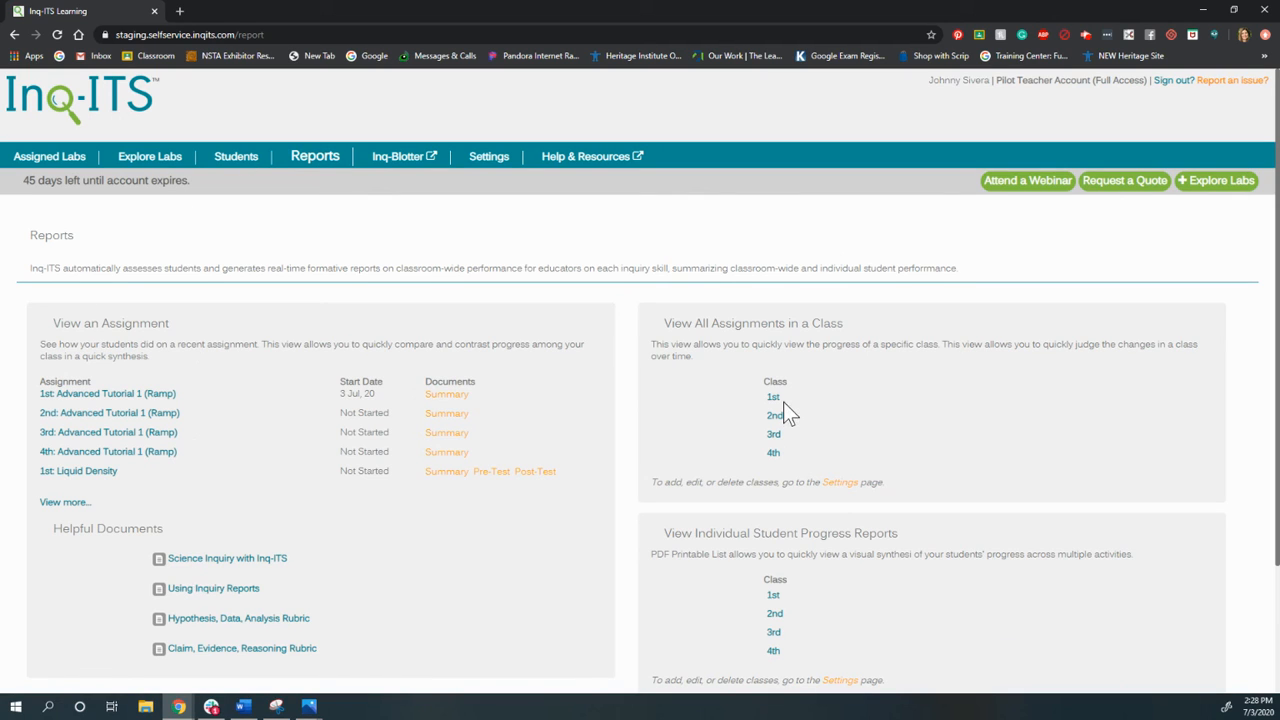
{"action": "mouse_move", "coordinate": [773, 397]}
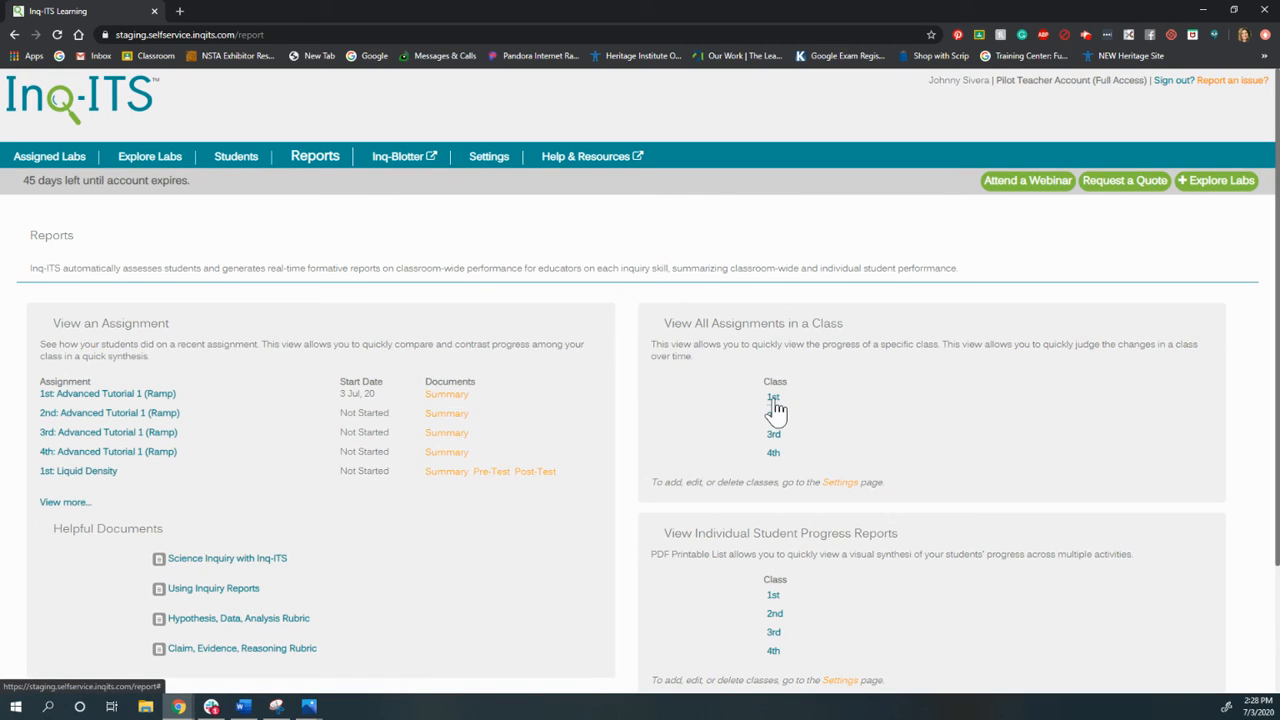
{"action": "left_click", "coordinate": [773, 397]}
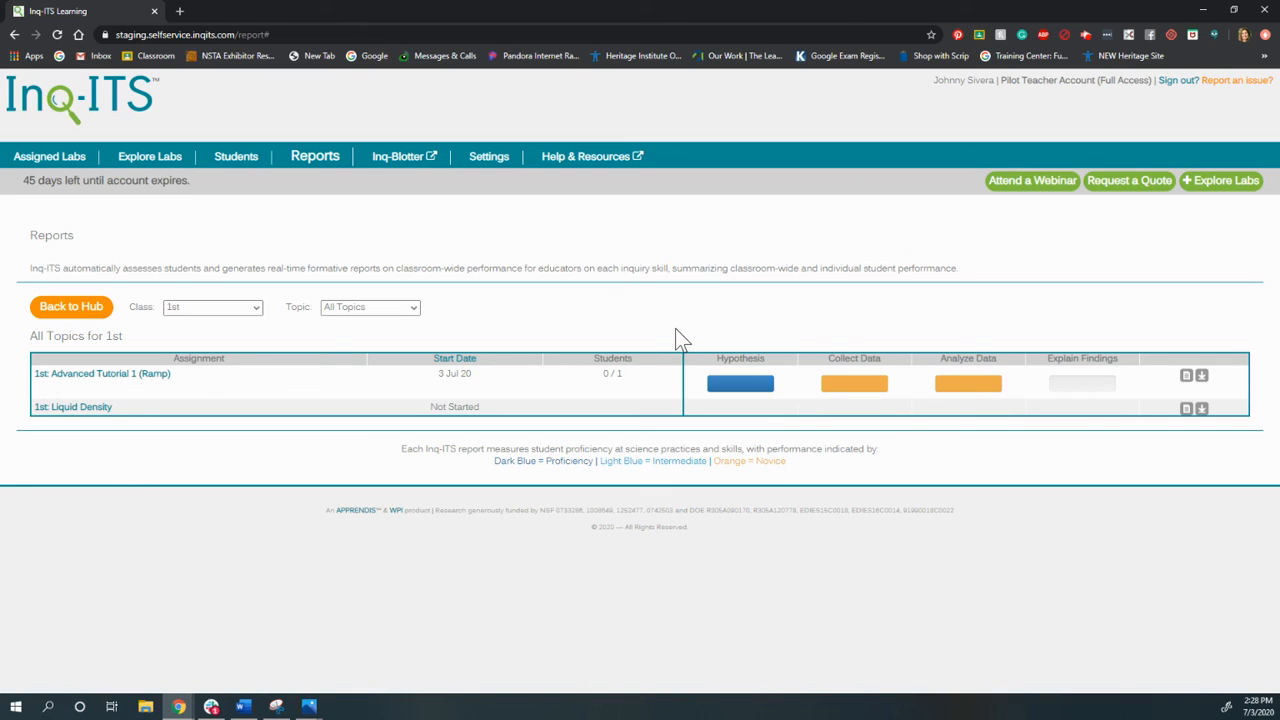
{"action": "mouse_move", "coordinate": [100, 380]}
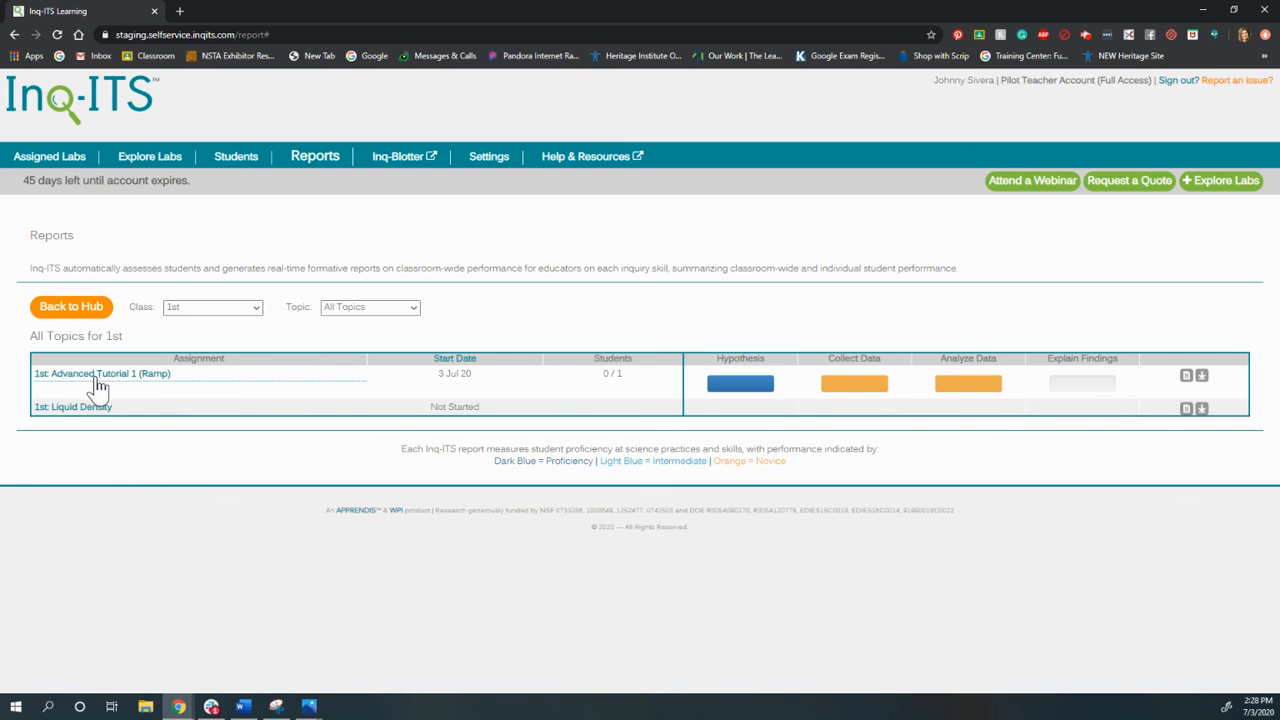
Expand the Advanced Tutorial 1 (Ramp) row to show scores like Identify IV 100, Construct Claim 40
{"action": "left_click", "coordinate": [101, 373]}
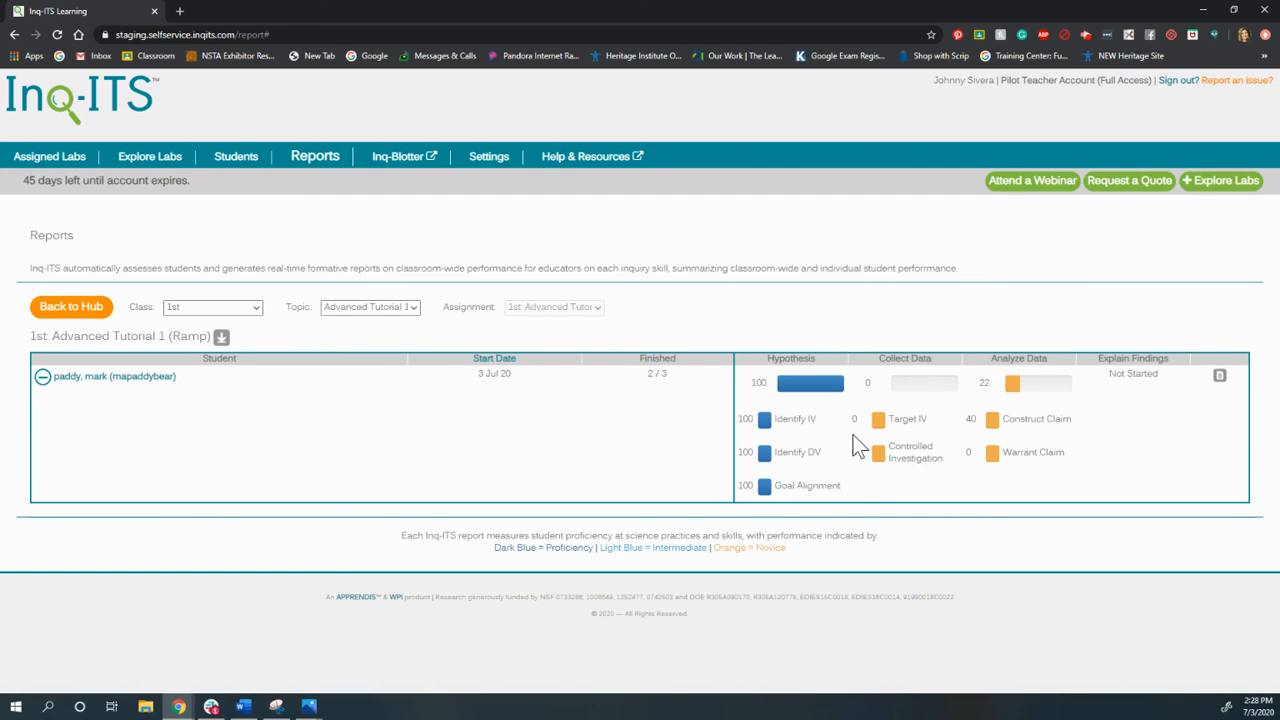
{"action": "mouse_move", "coordinate": [1075, 478]}
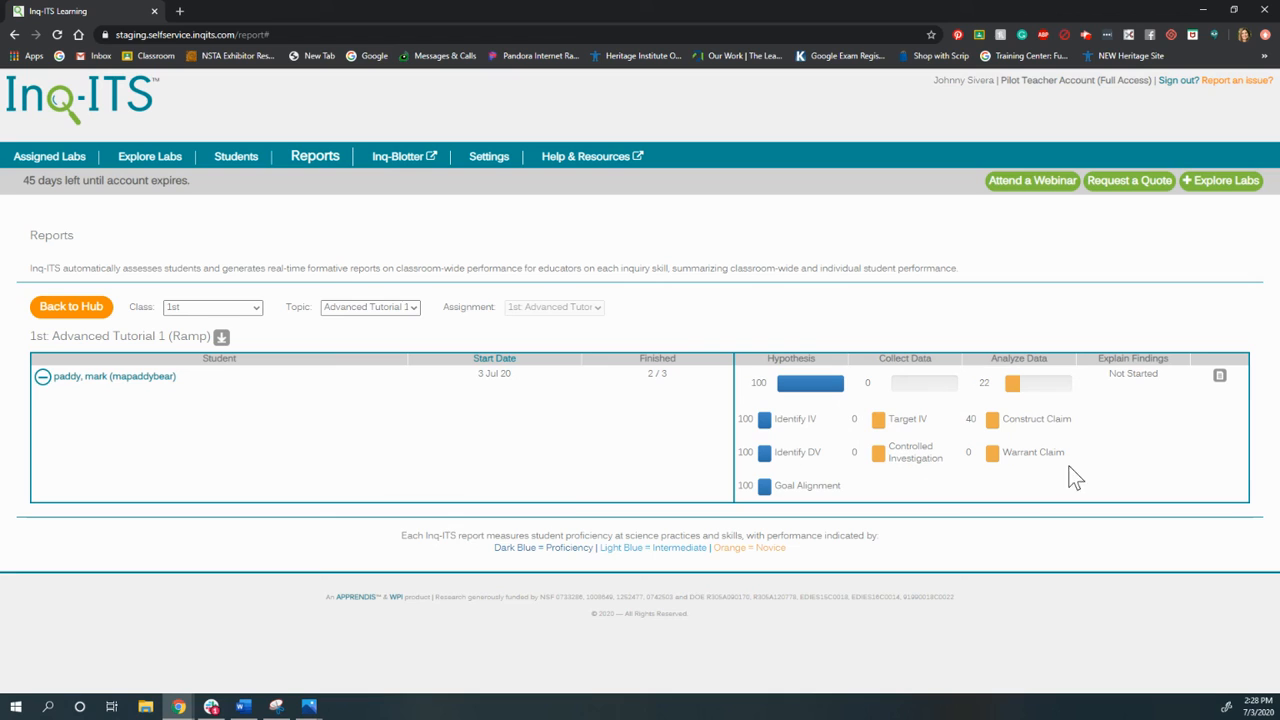
{"action": "mouse_move", "coordinate": [1010, 420]}
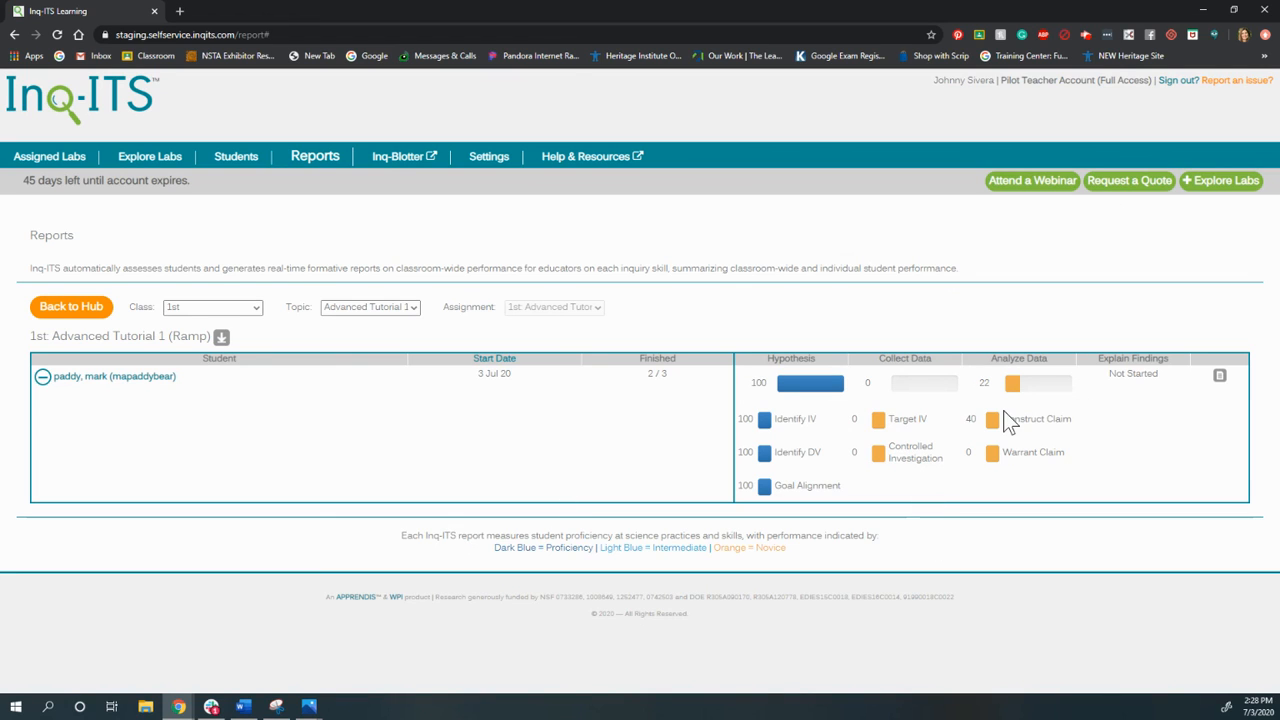
{"action": "mouse_move", "coordinate": [955, 441]}
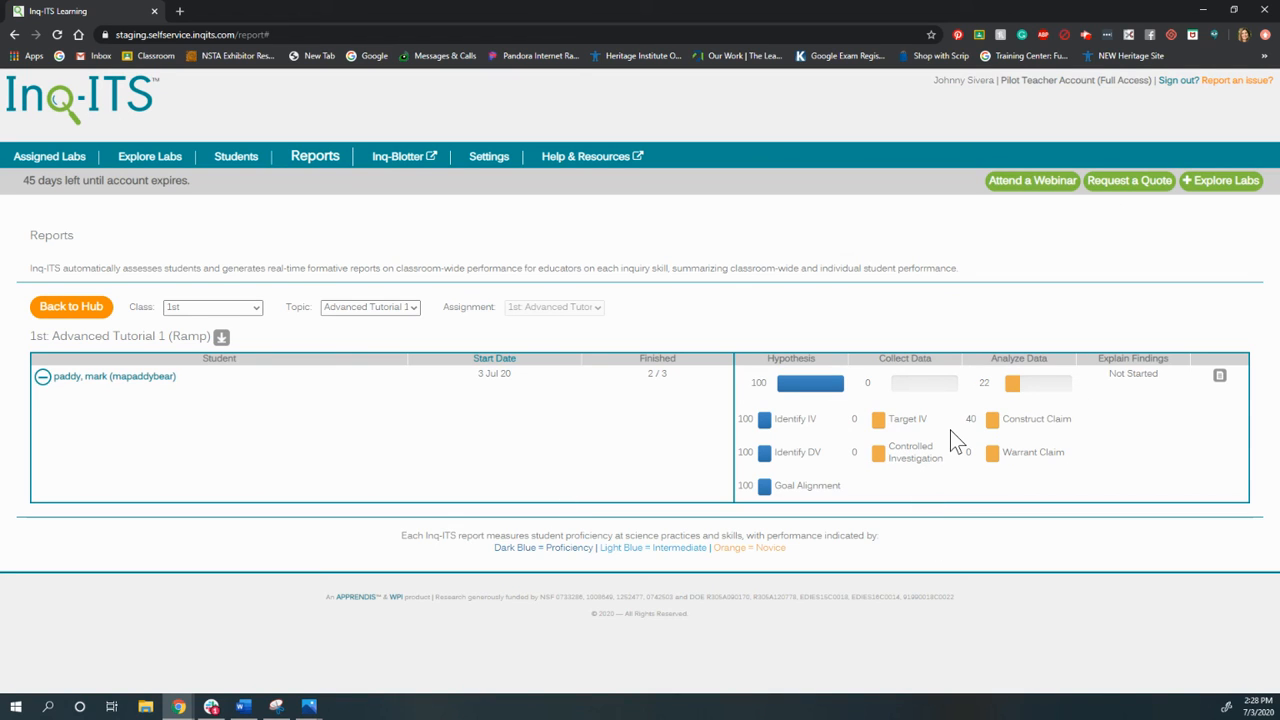
{"action": "mouse_move", "coordinate": [825, 262]}
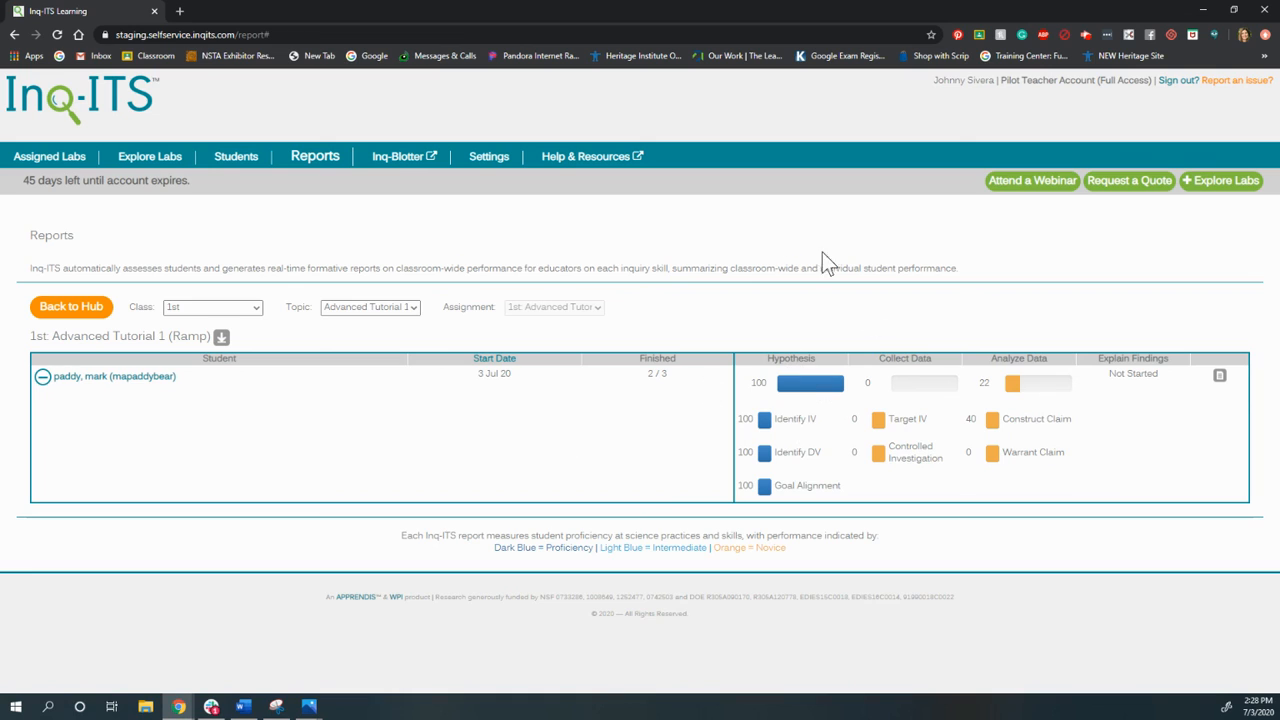
{"action": "mouse_move", "coordinate": [756, 556]}
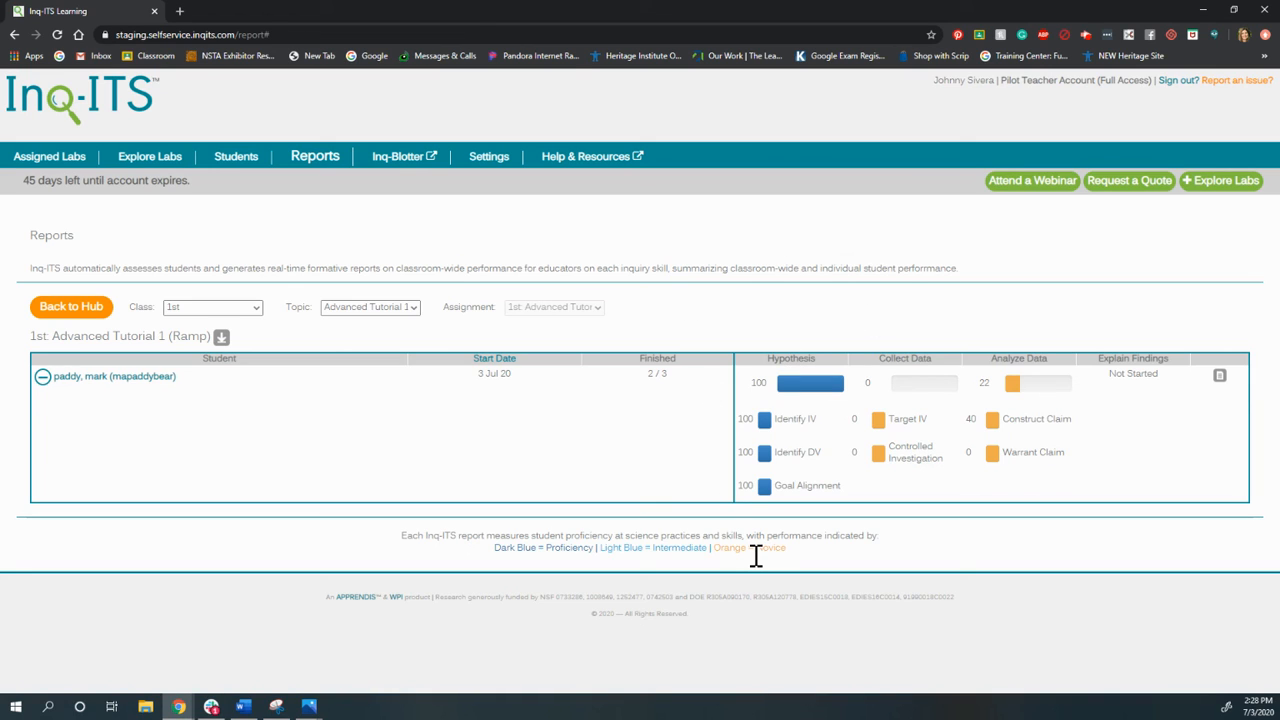
{"action": "mouse_move", "coordinate": [793, 393]}
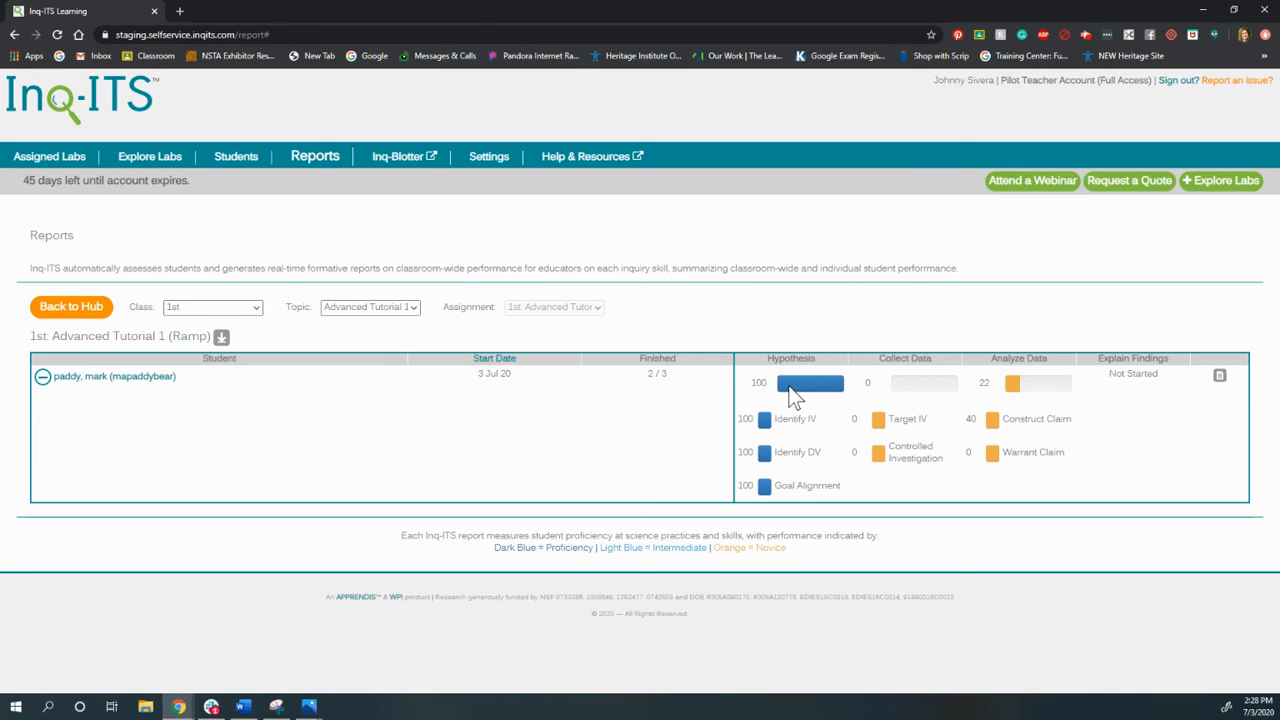
{"action": "mouse_move", "coordinate": [557, 497]}
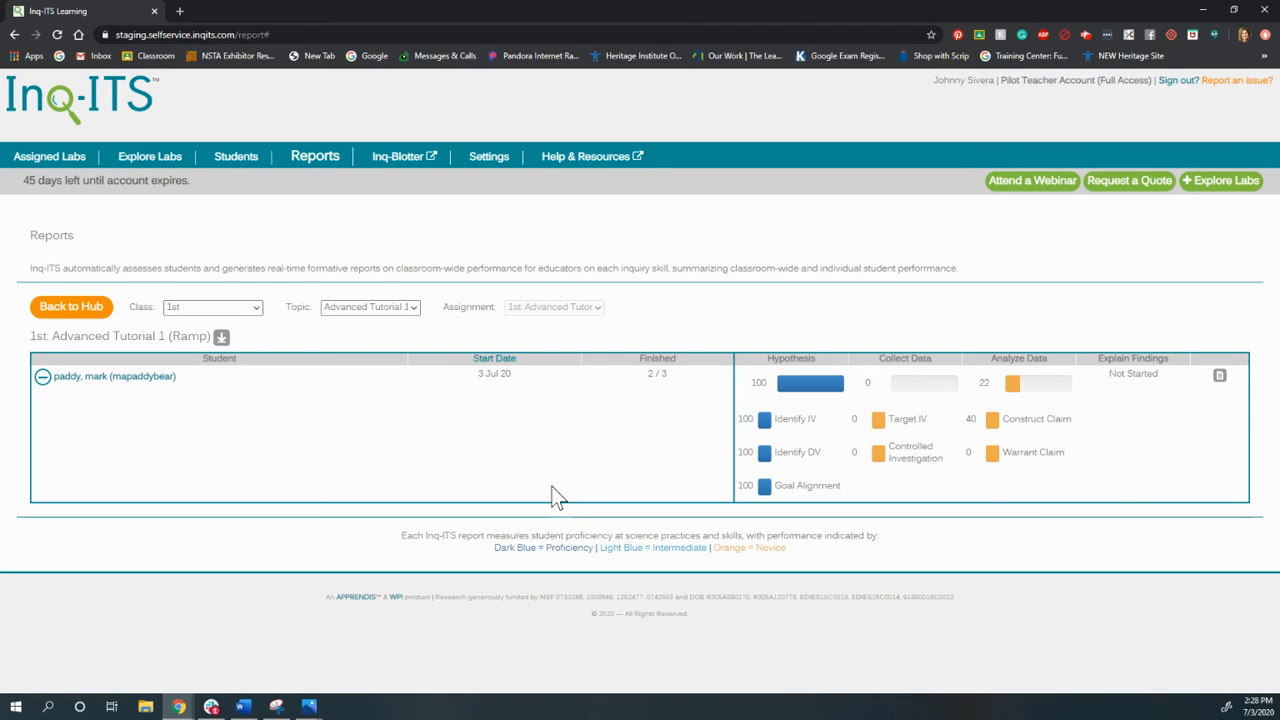
{"action": "mouse_move", "coordinate": [1110, 528]}
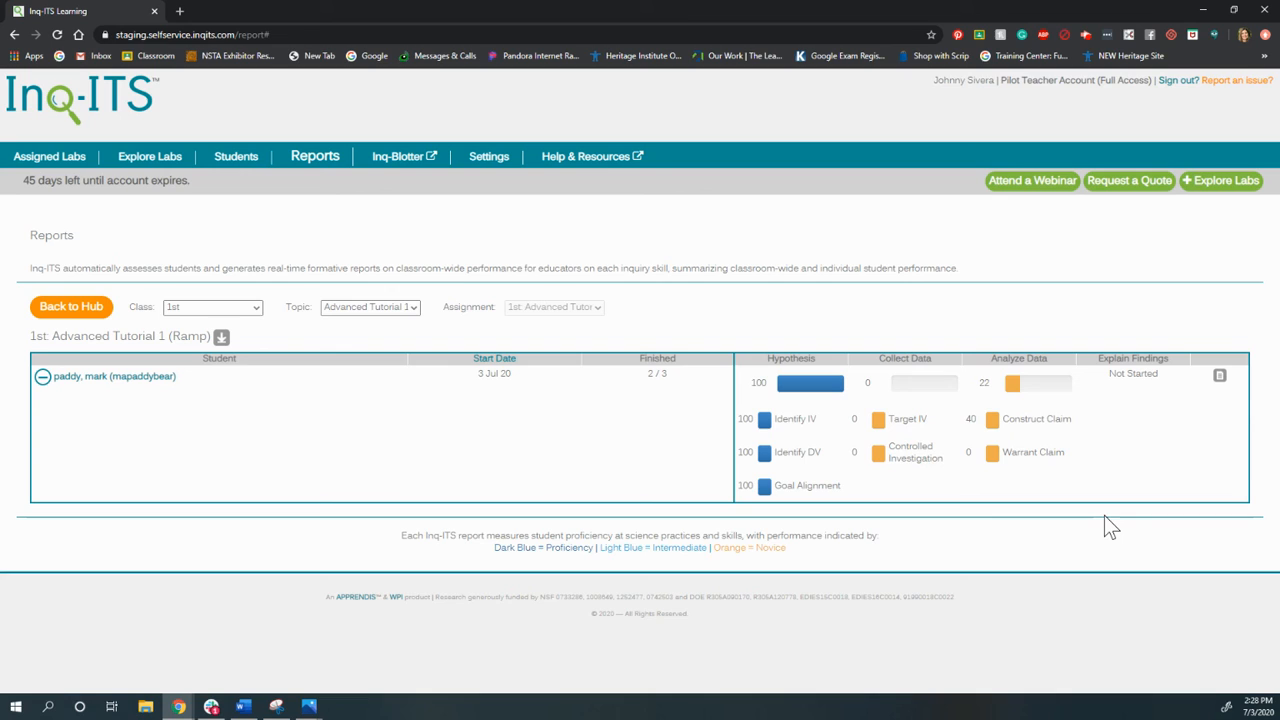
{"action": "mouse_move", "coordinate": [1070, 517]}
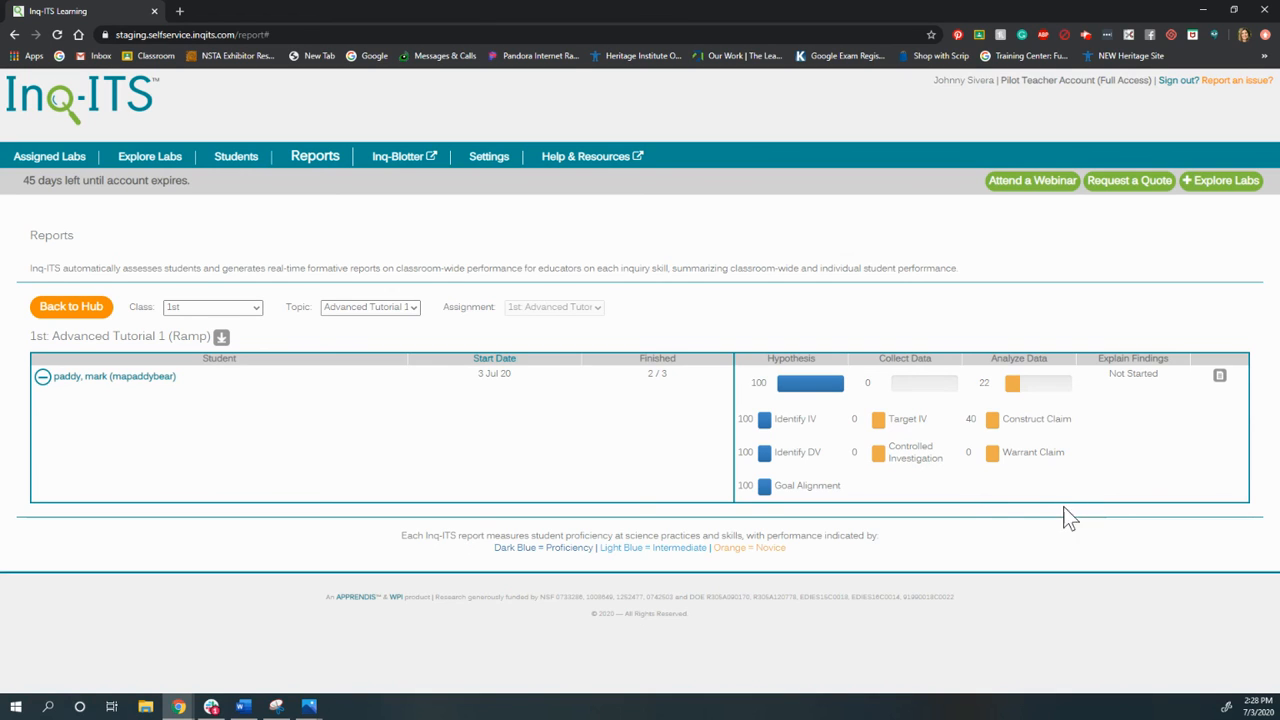